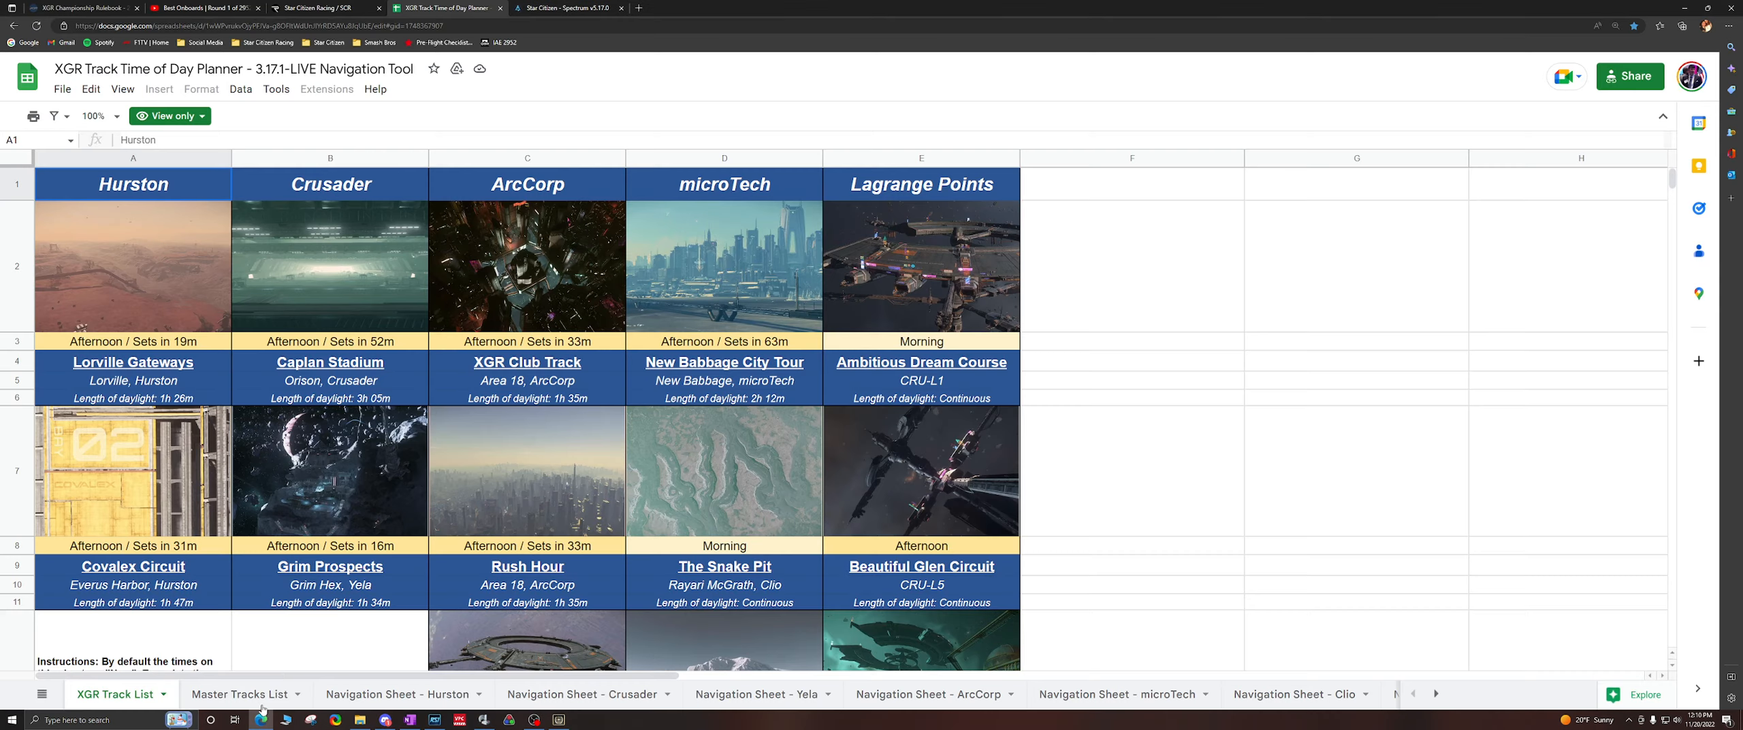
Step: Leave the XGR Track Time of Day Planner and start a fresh browser tab
{"action": "left_click", "coordinate": [384, 719]}
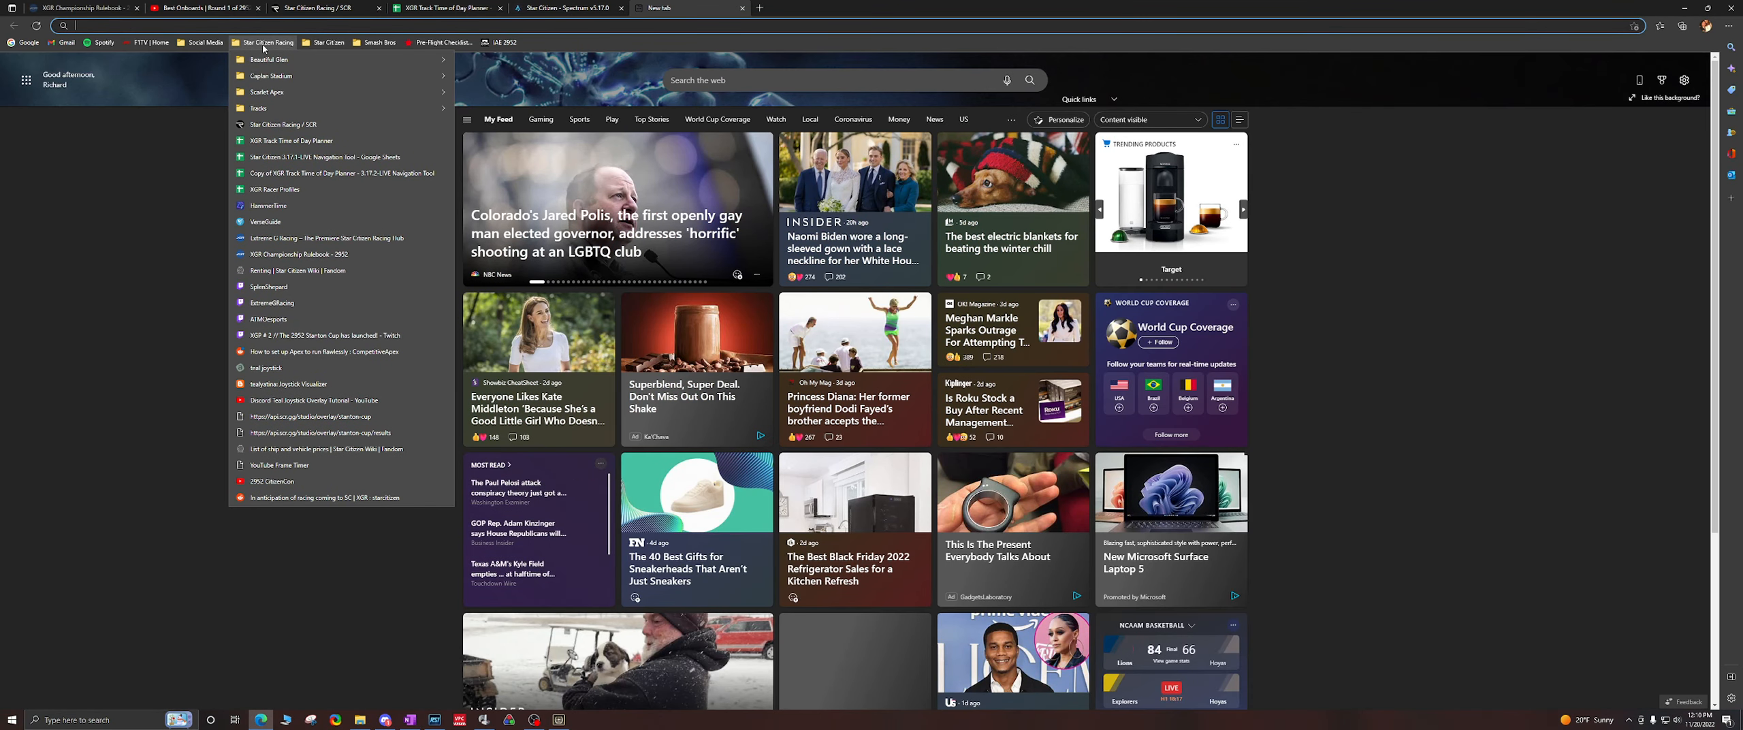
Step: Browse the Star Citizen bookmarks folder, then return to the Star Citizen Racing folder
{"action": "left_click", "coordinate": [325, 42]}
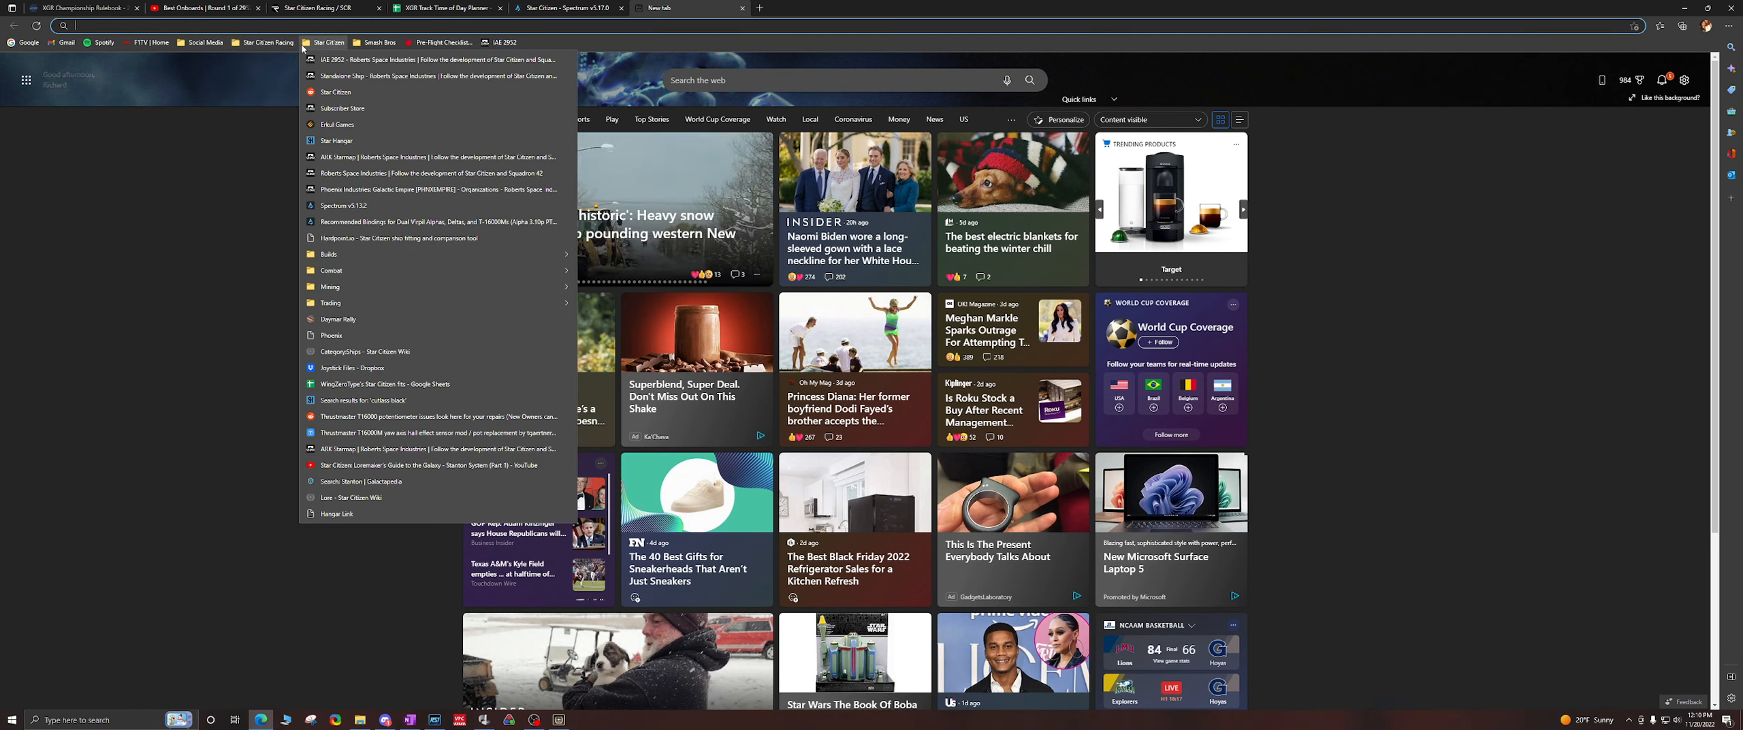
{"action": "left_click", "coordinate": [262, 42]}
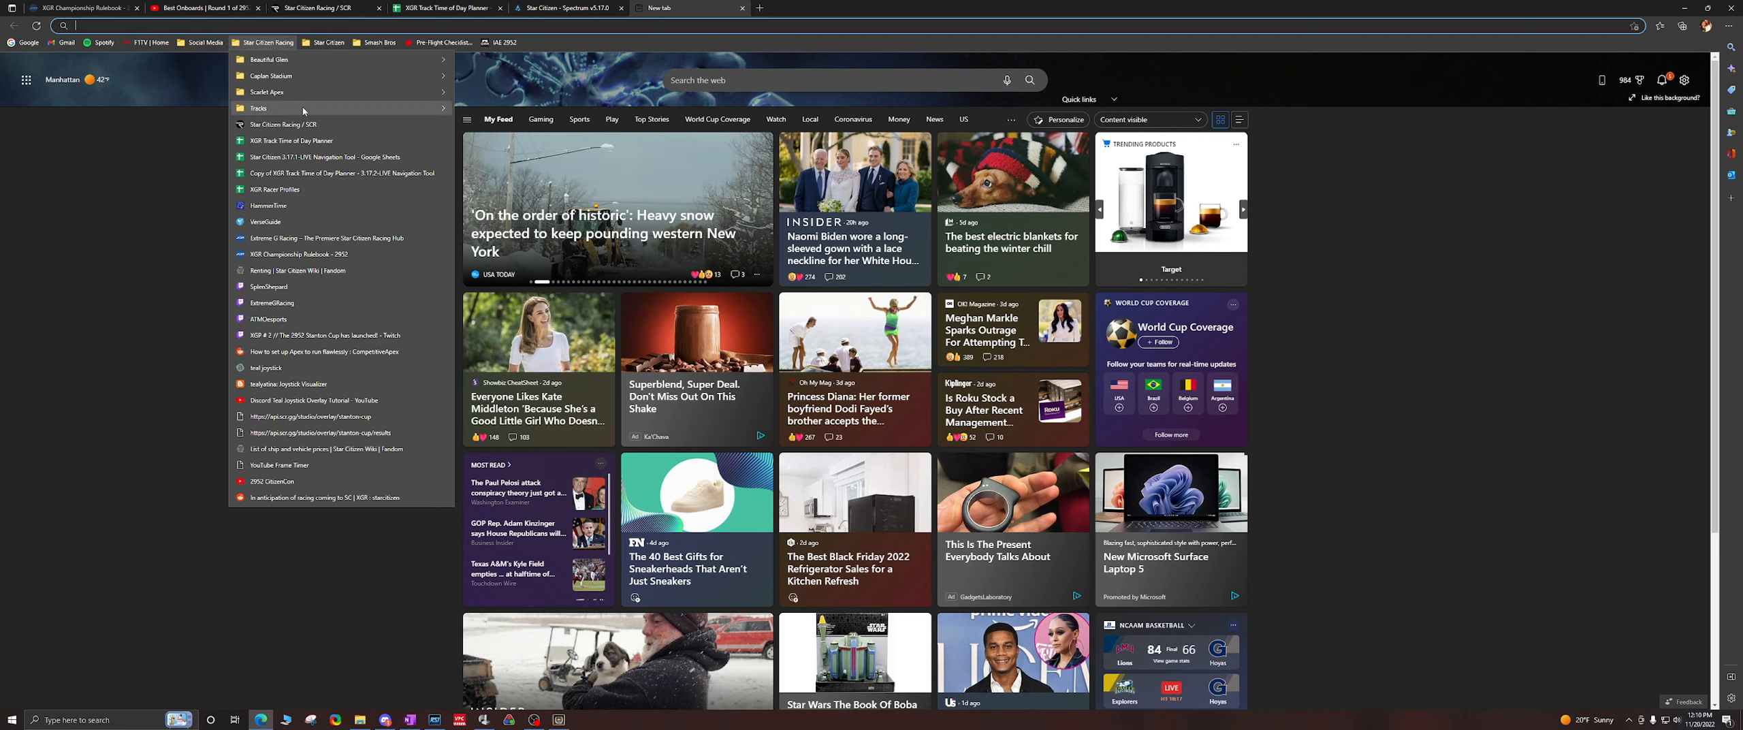
{"action": "mouse_move", "coordinate": [493, 351]}
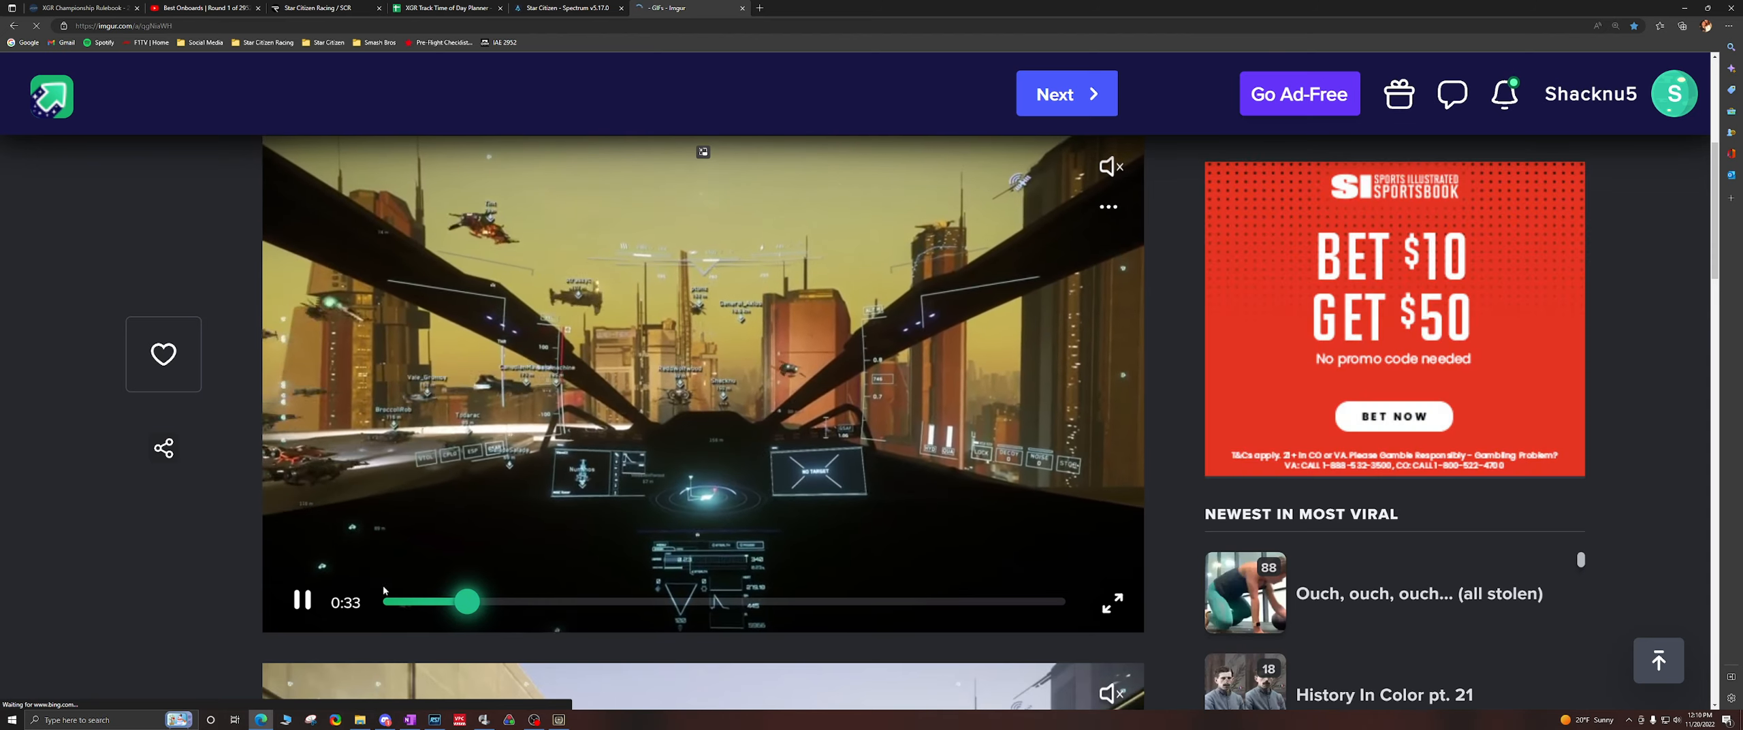
Step: Enlarge the Imgur cockpit racing clip to full screen and start it playing
{"action": "left_click", "coordinate": [1112, 603]}
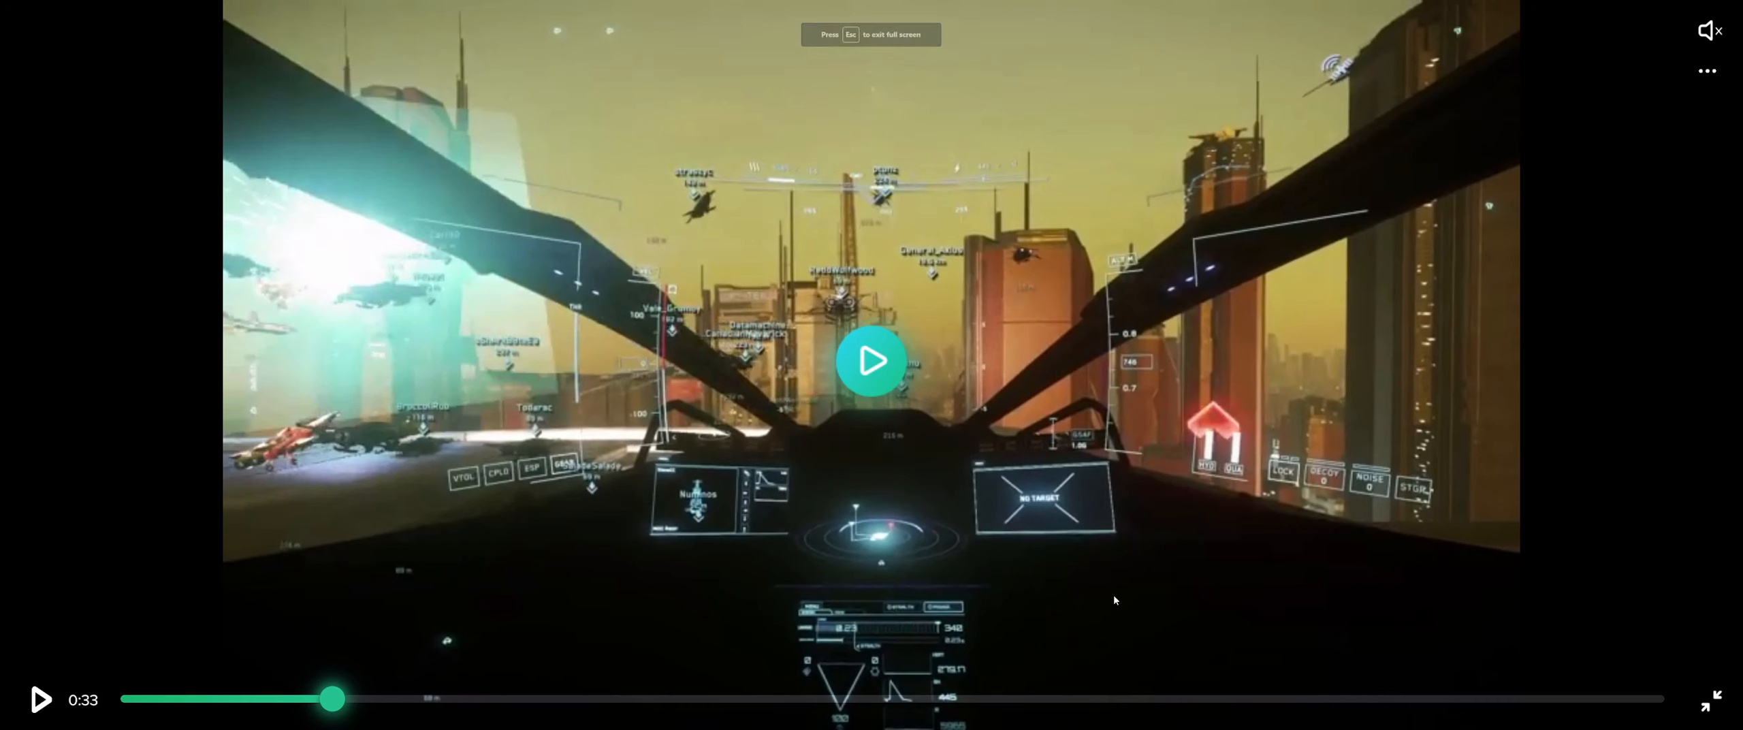
{"action": "mouse_move", "coordinate": [870, 359]}
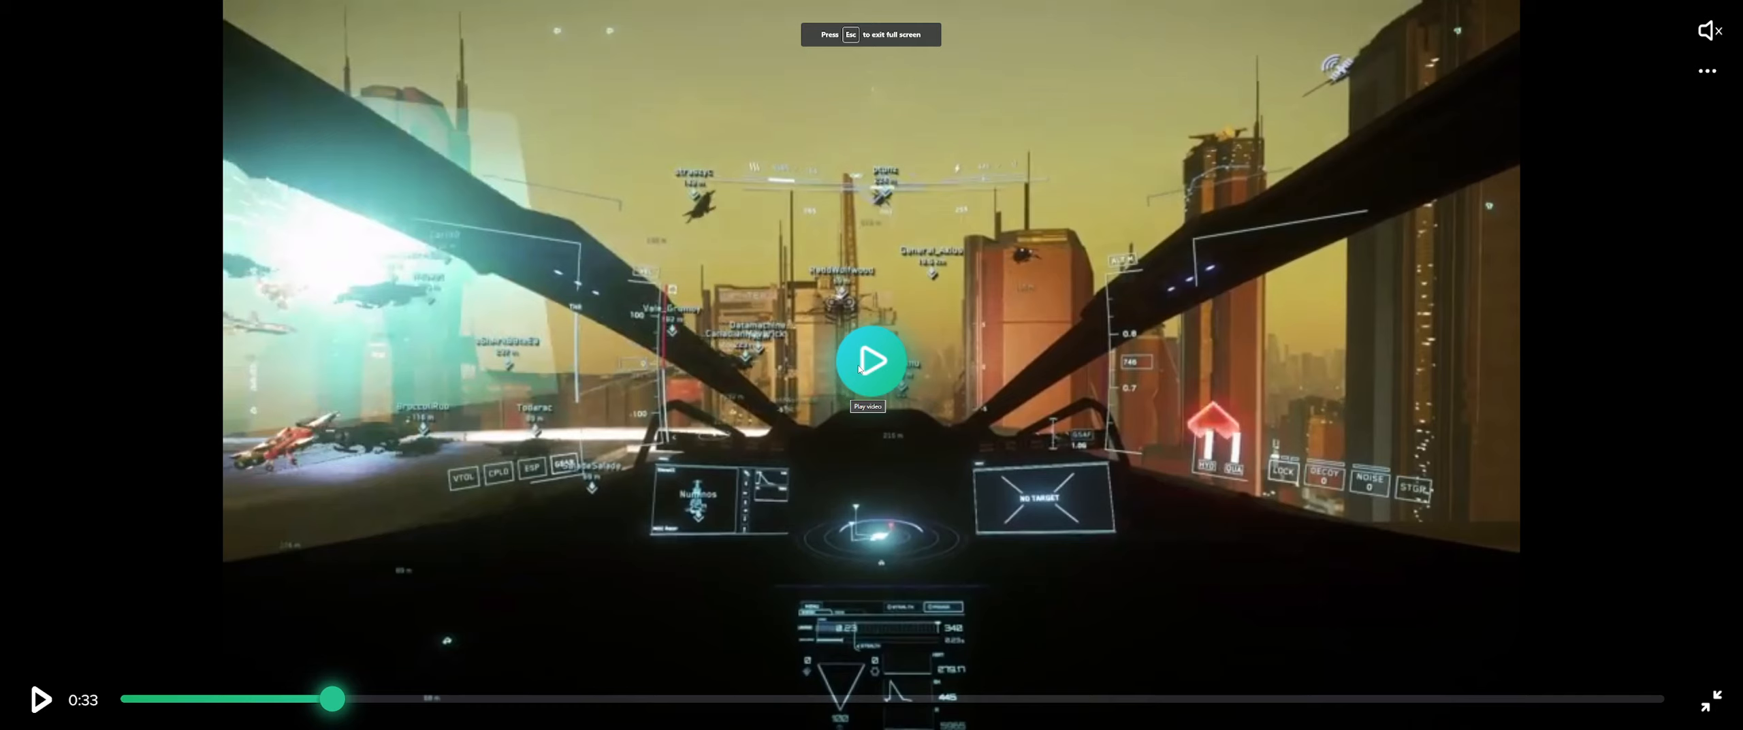
{"action": "mouse_move", "coordinate": [346, 242]}
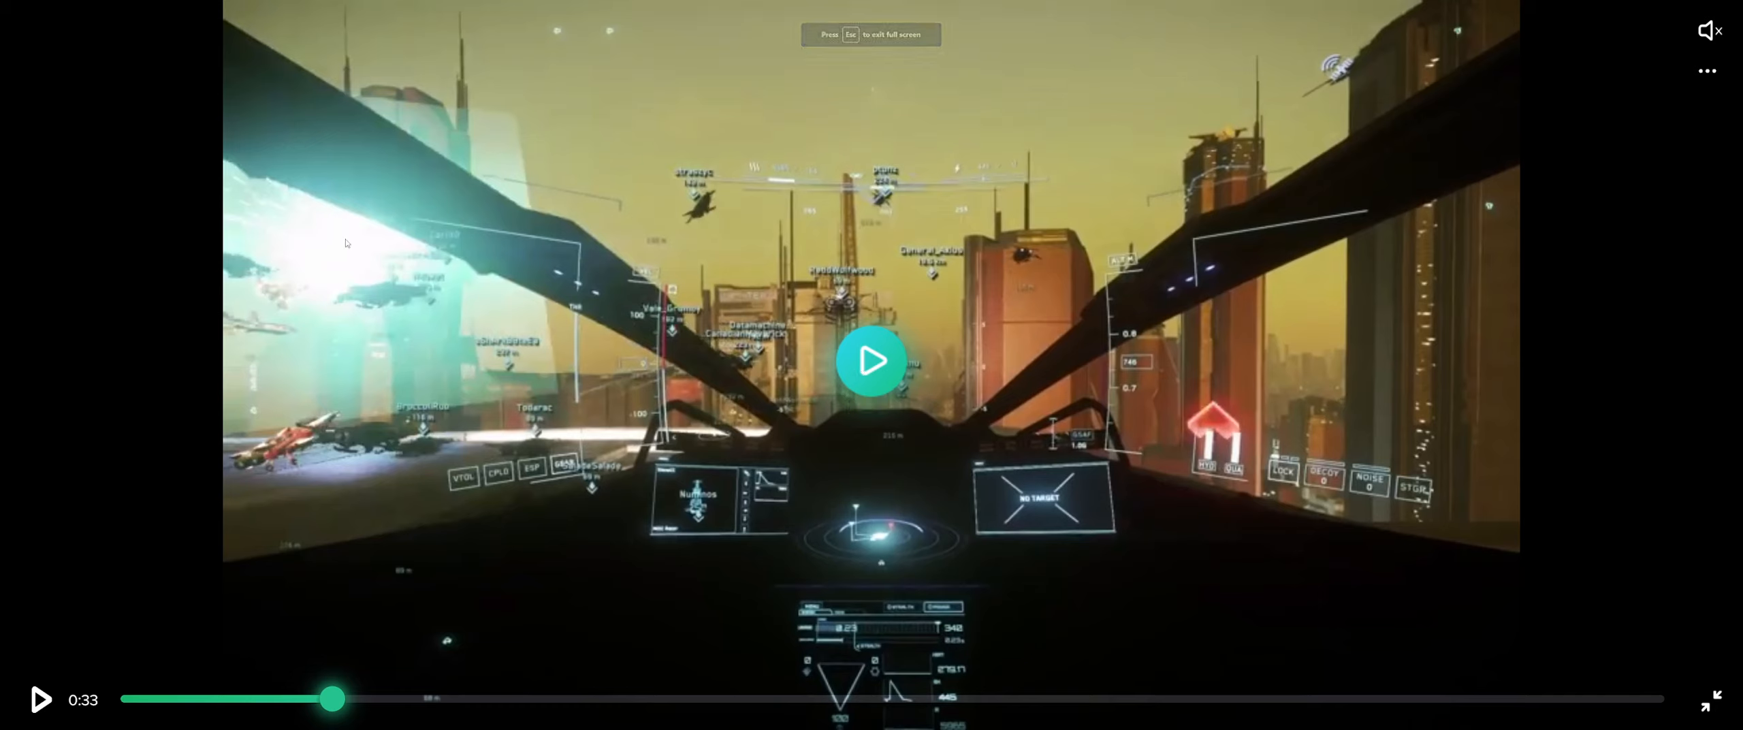
{"action": "mouse_move", "coordinate": [368, 262]}
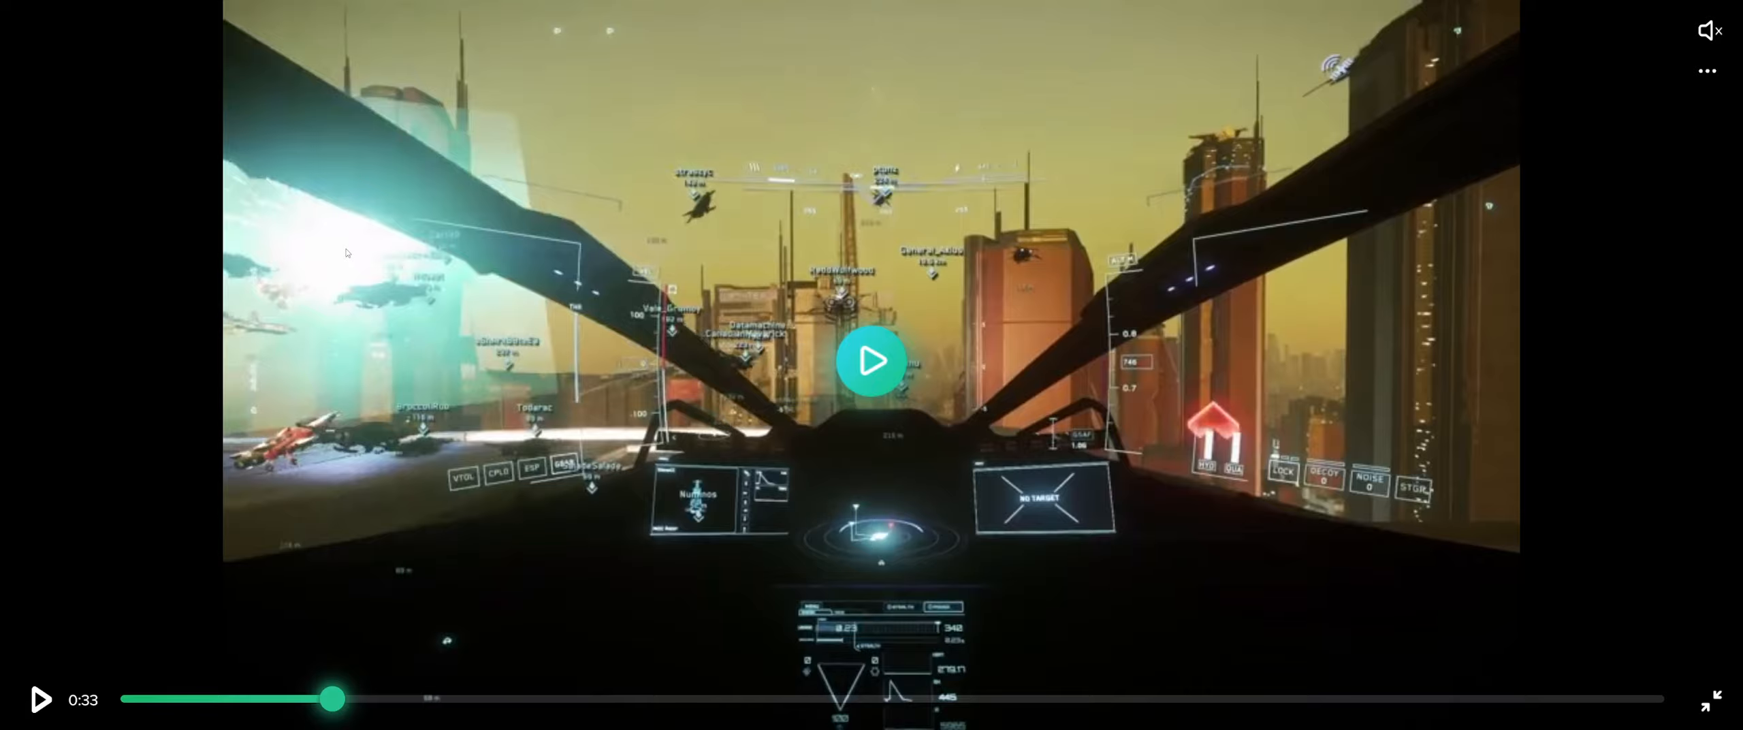
{"action": "left_click", "coordinate": [870, 361]}
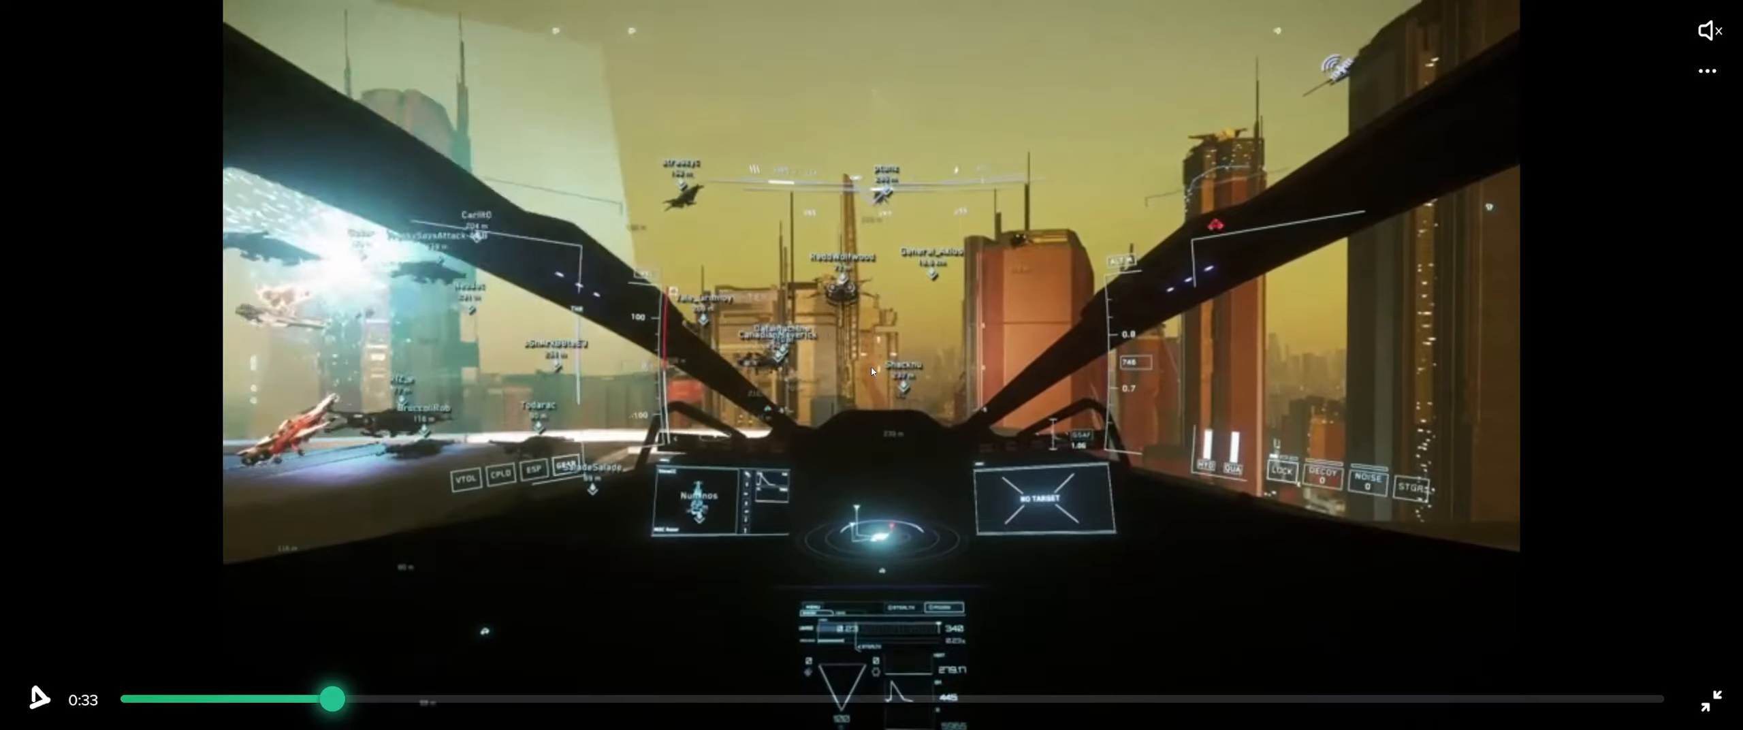
{"action": "left_click", "coordinate": [39, 697]}
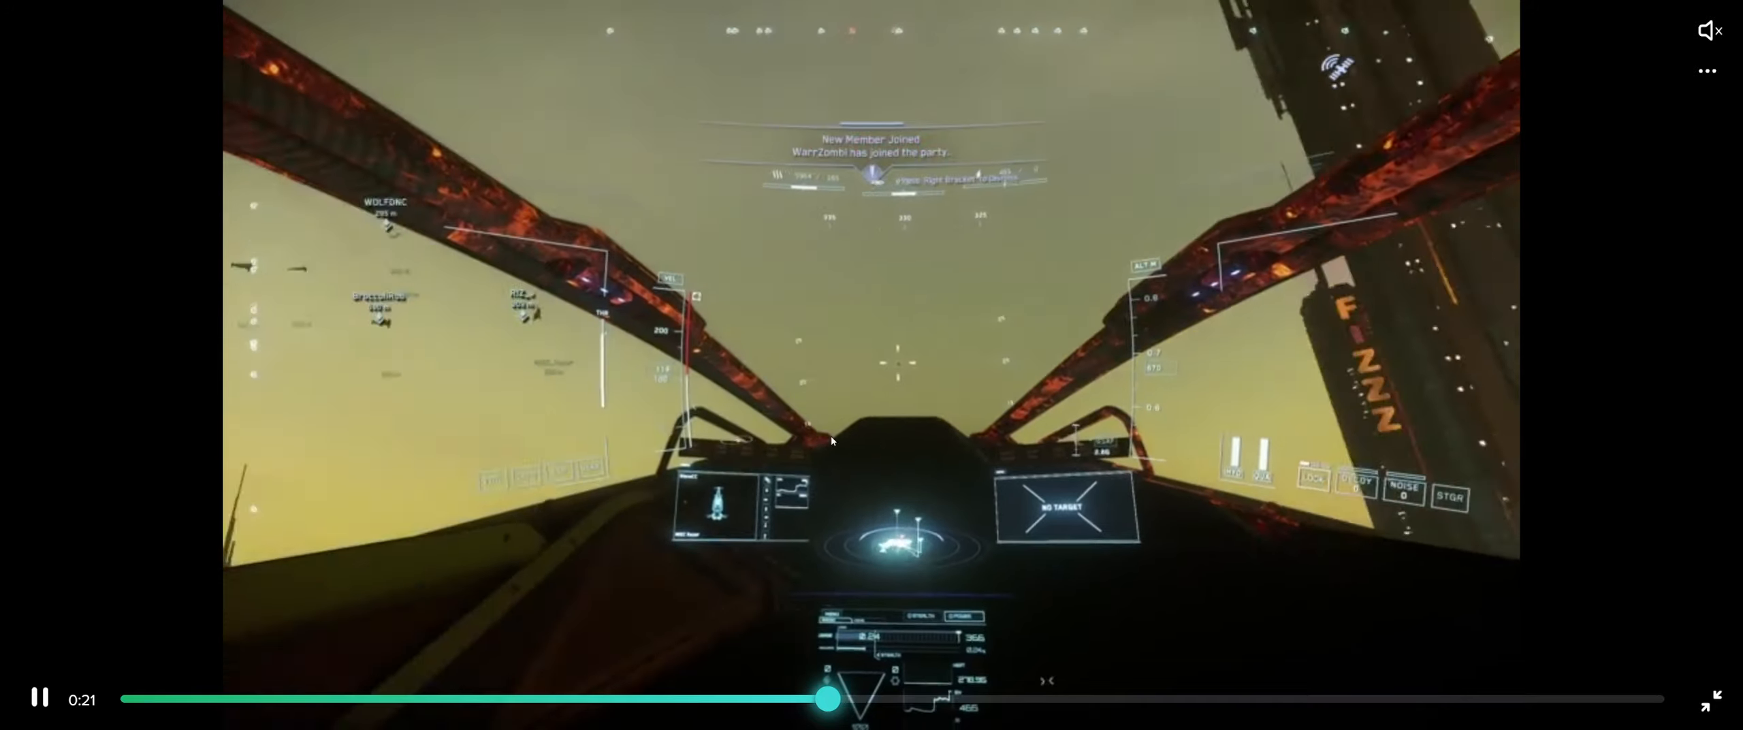
Step: Scrub forward to the tower approach and return the clip to normal page view
{"action": "left_click_drag", "start_coordinate": [825, 697], "coordinate": [992, 697]}
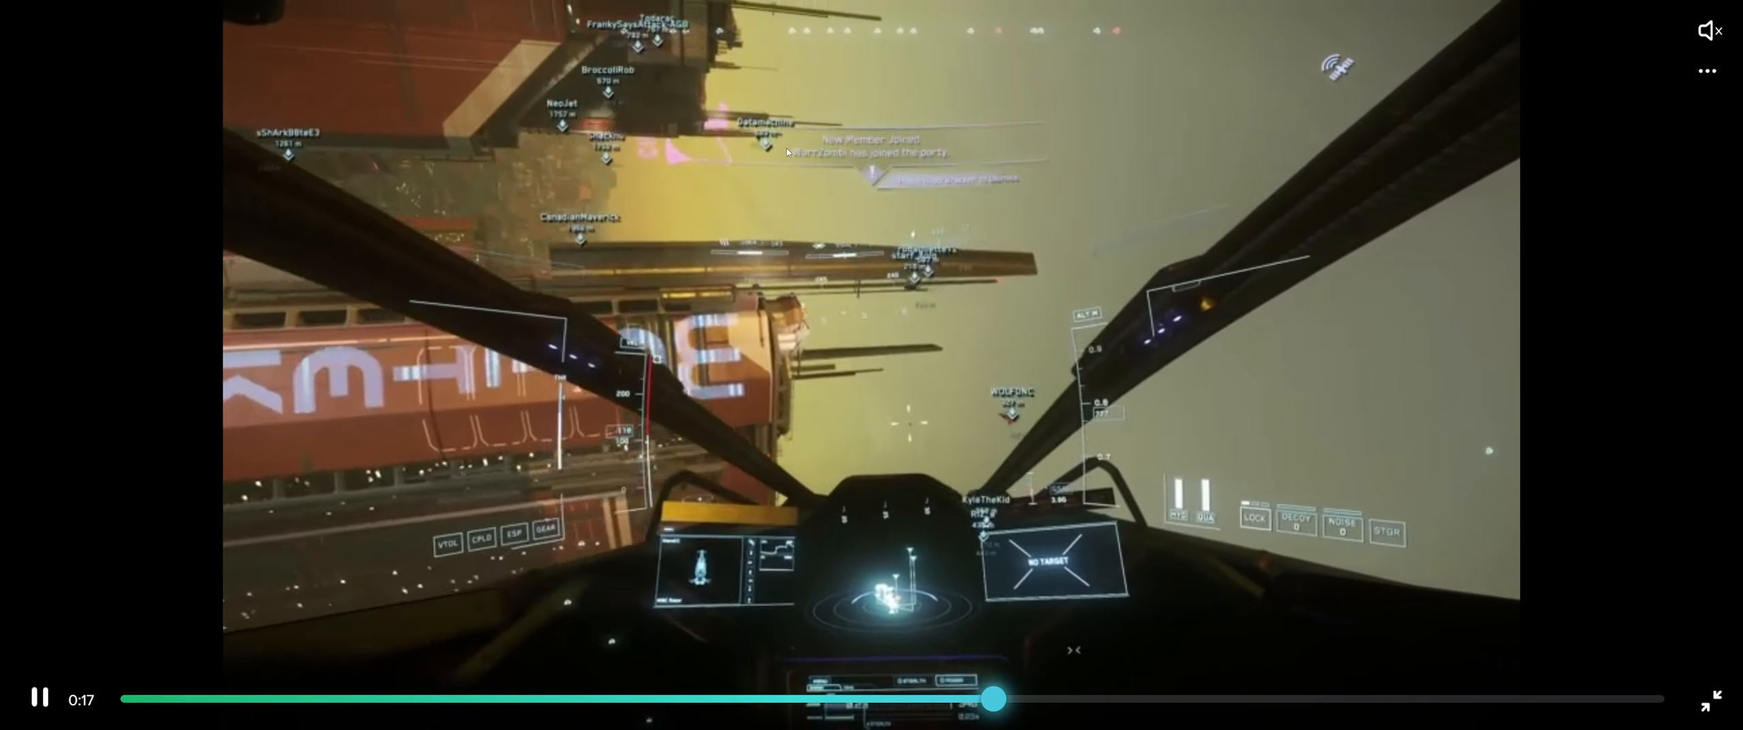
{"action": "left_click_drag", "start_coordinate": [993, 699], "coordinate": [1078, 699]}
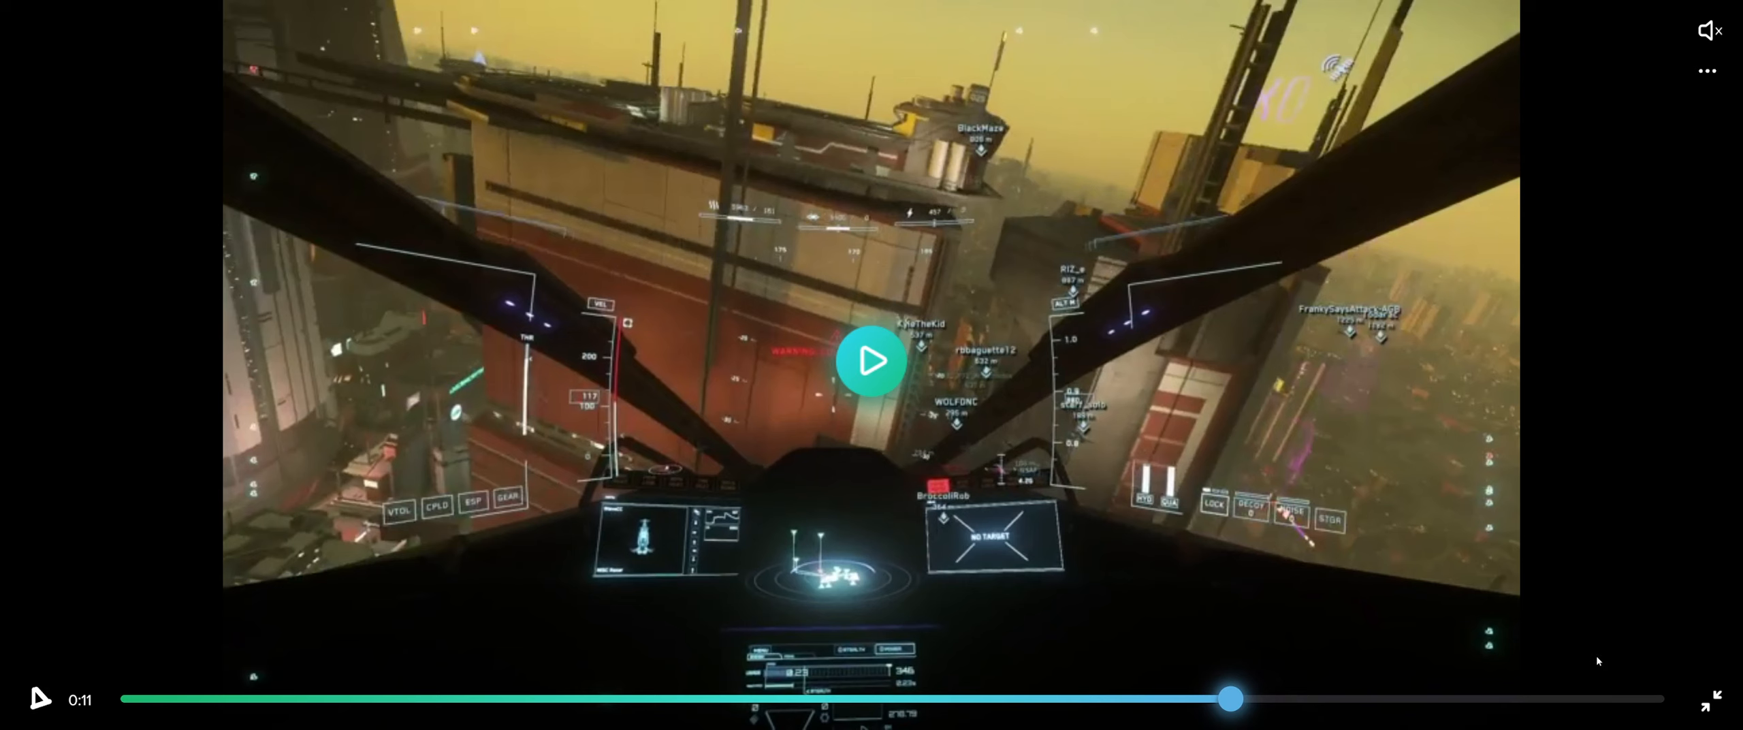
{"action": "left_click", "coordinate": [1716, 700]}
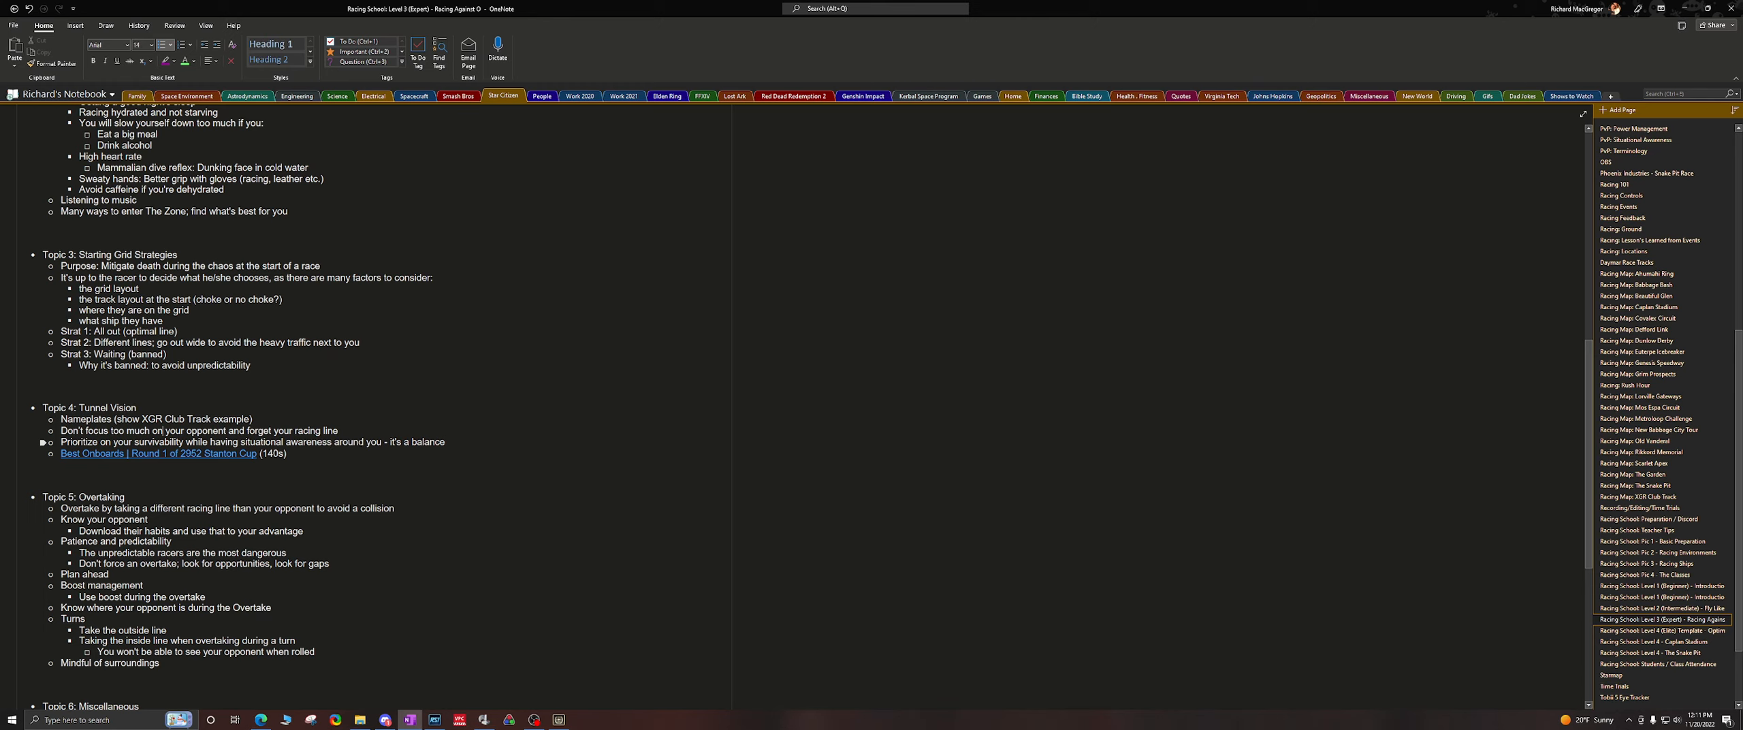
Step: Follow the 'Best Onboards | Round 1 of 2952 Stanton Cup' link under Topic 4
{"action": "double_click", "coordinate": [400, 441]}
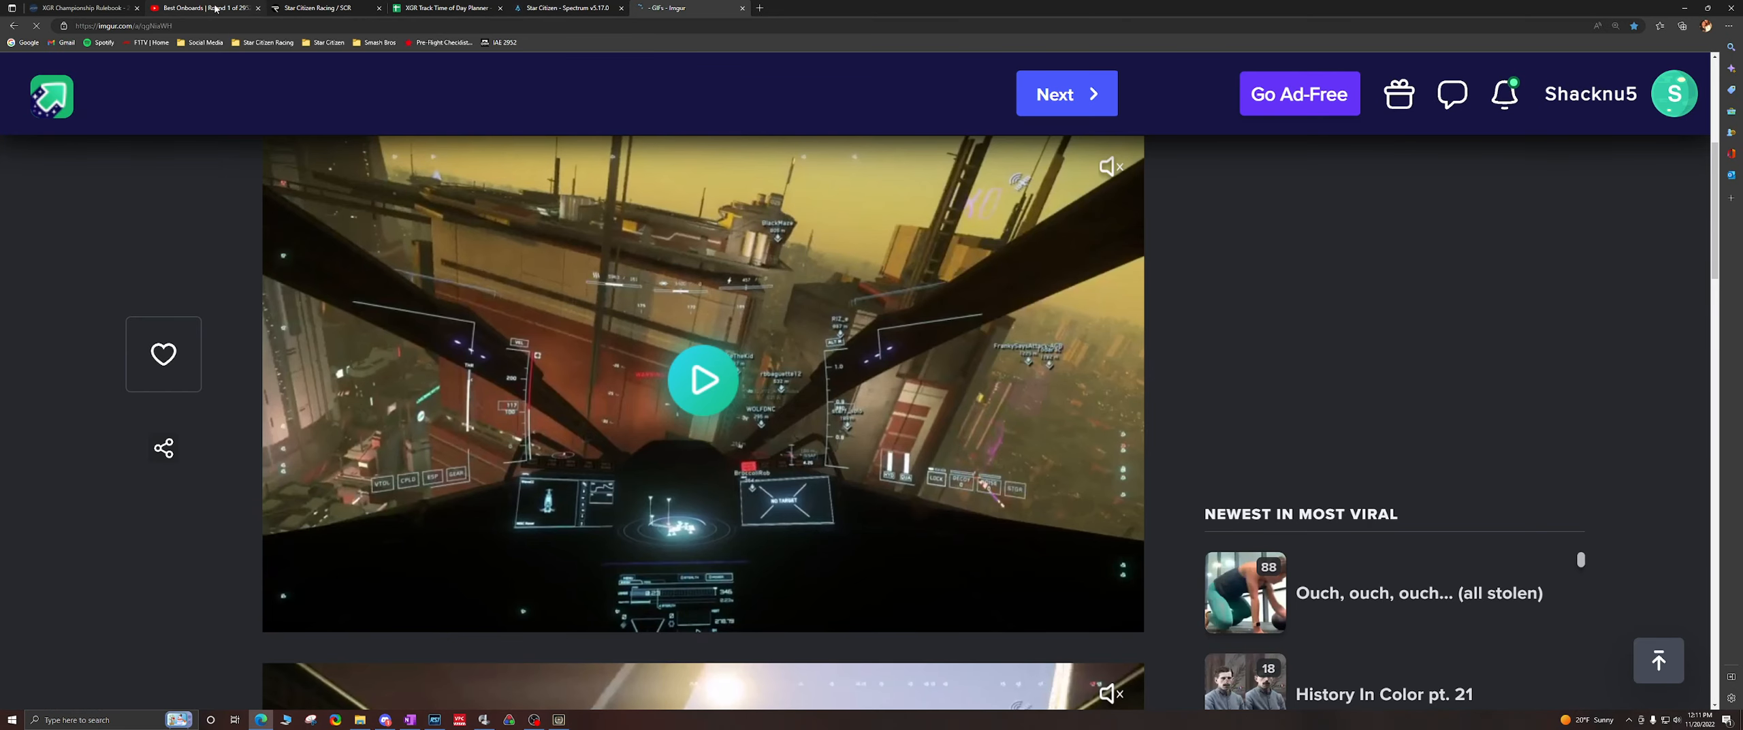
Step: Bring up the Best Onboards race video at 2:29 in full screen
{"action": "left_click", "coordinate": [205, 9]}
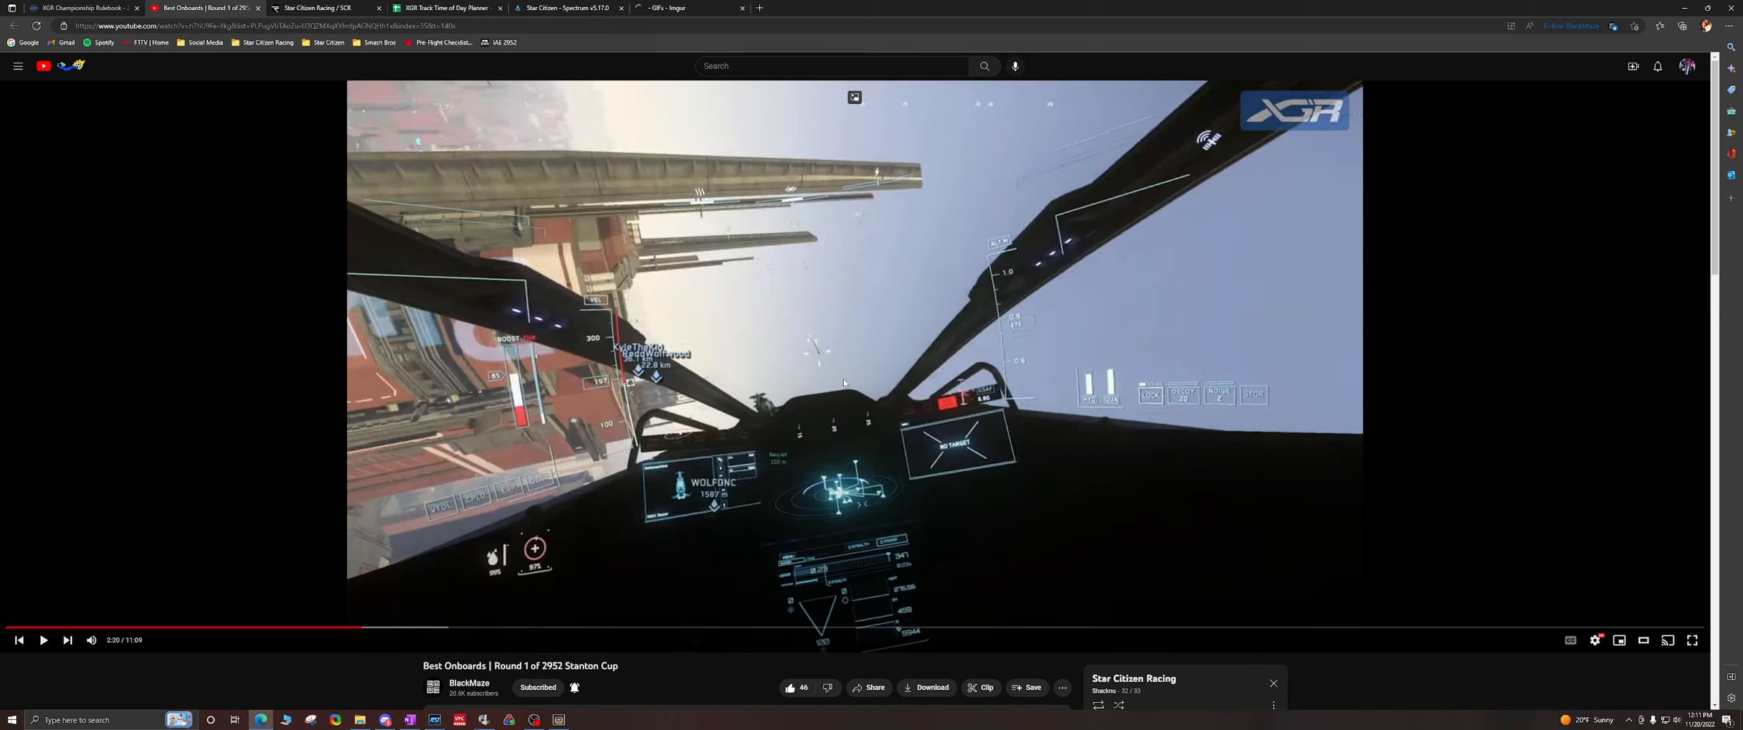
{"action": "mouse_move", "coordinate": [608, 317]}
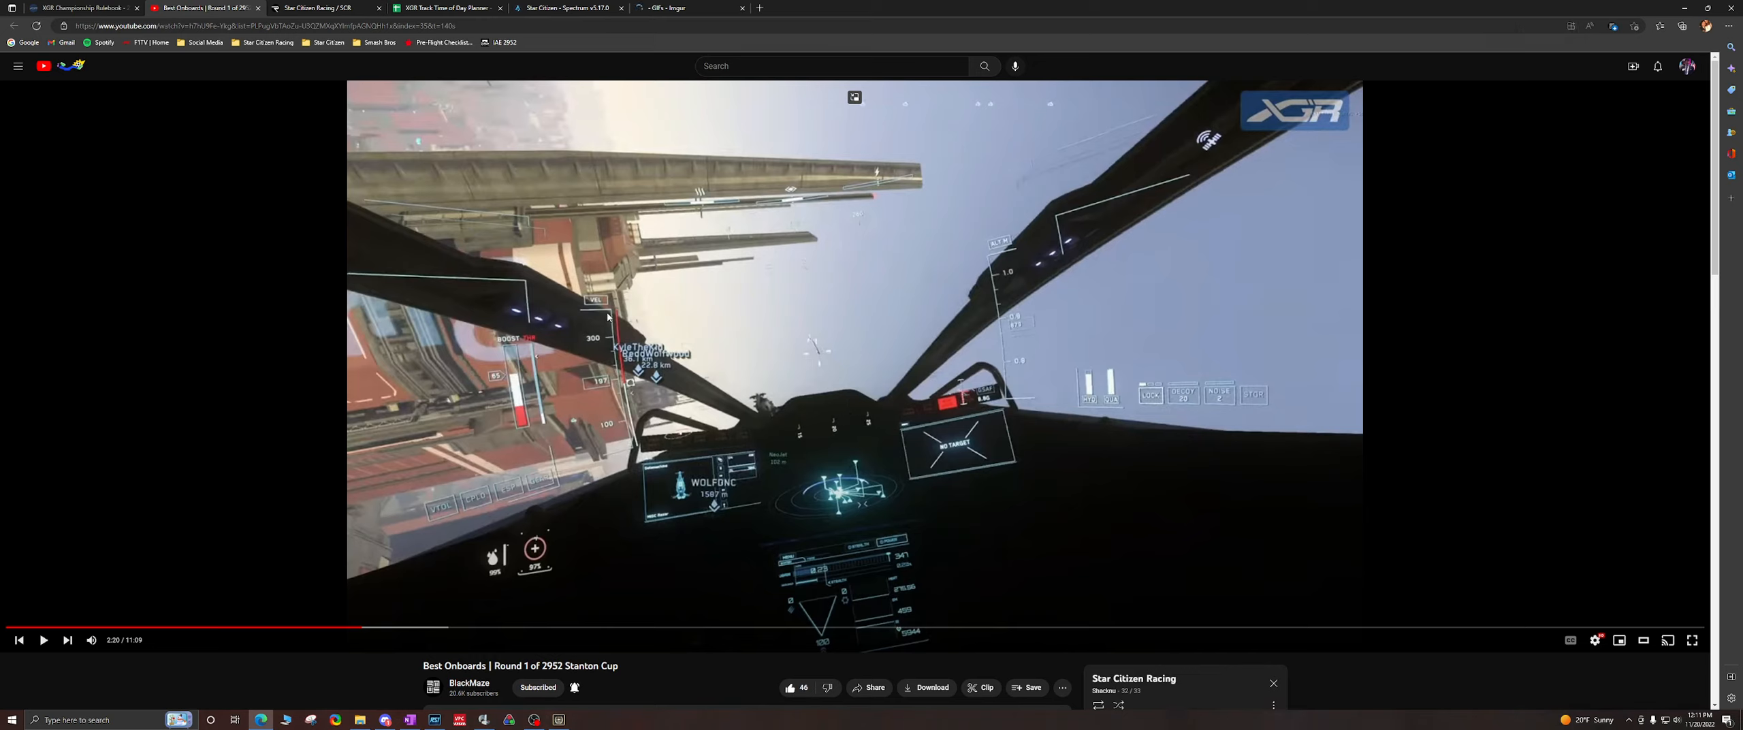
{"action": "mouse_move", "coordinate": [789, 302]}
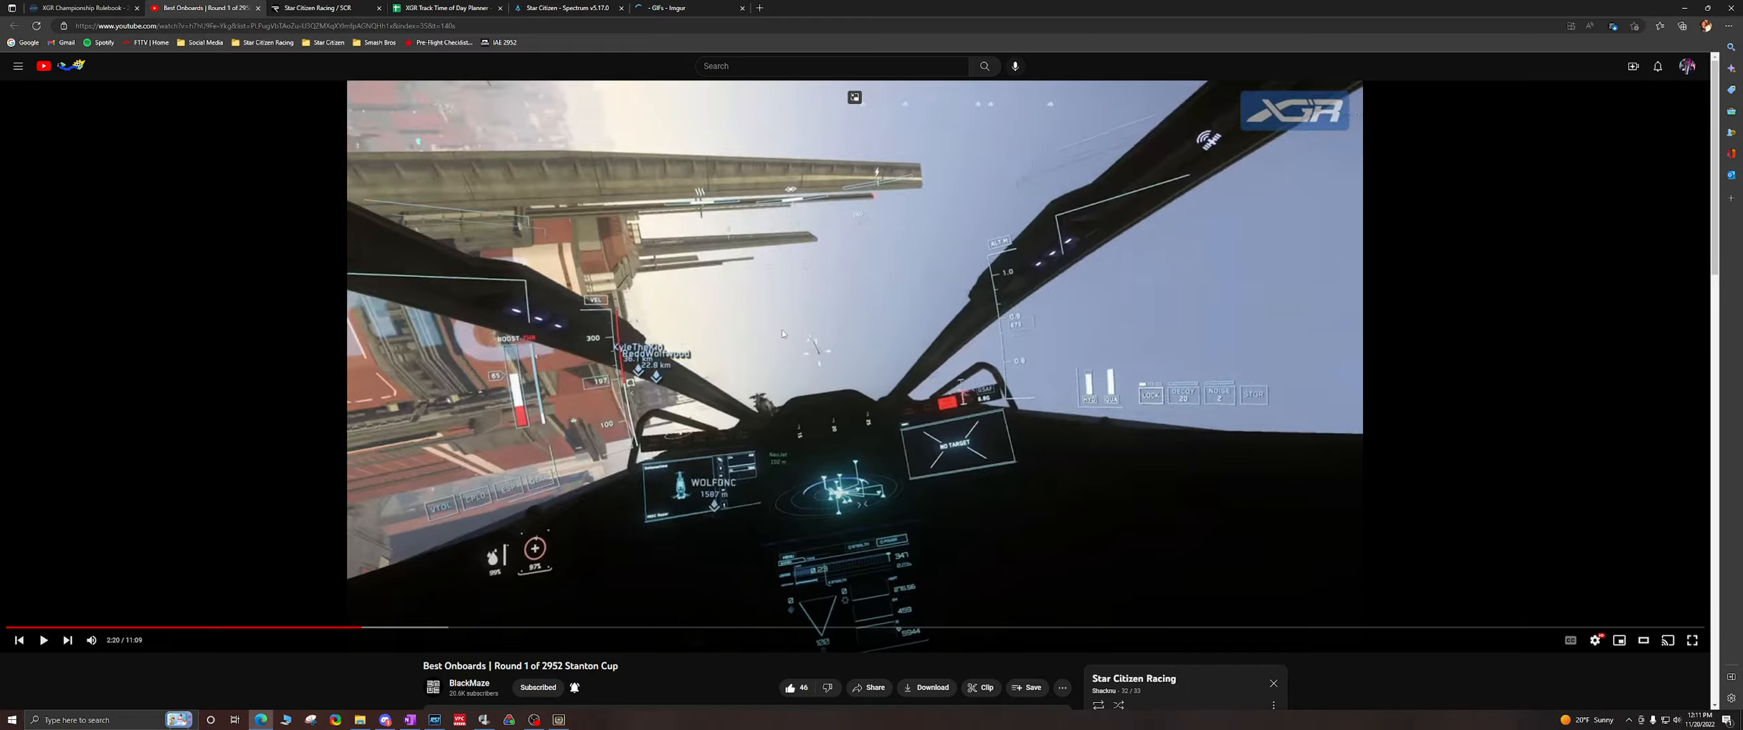
{"action": "left_click", "coordinate": [1691, 639]}
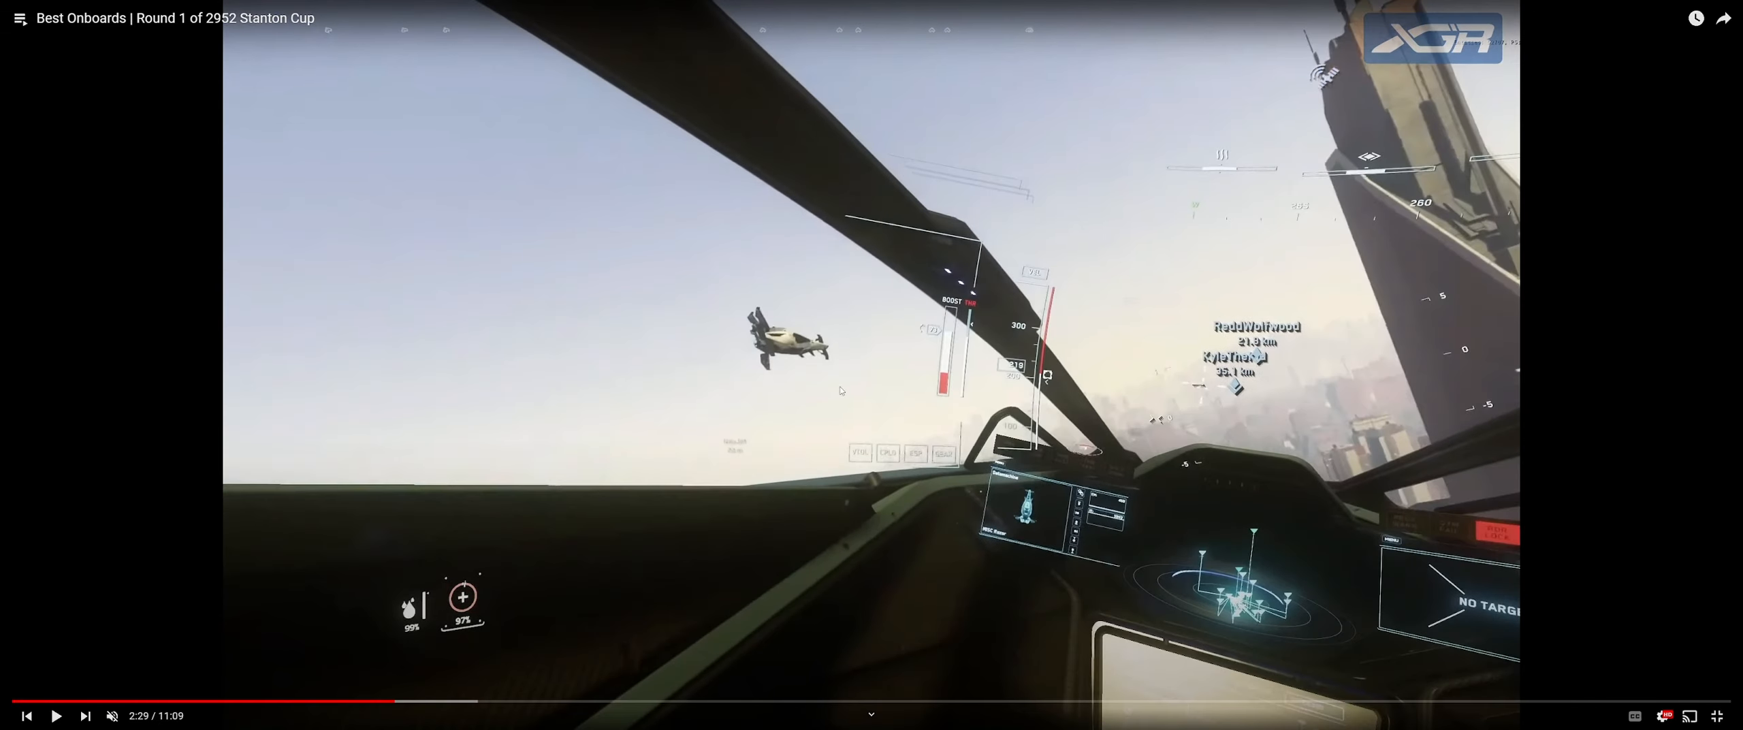
Step: Play toward the tower, pause before the collision and jump back to before the approach
{"action": "left_click", "coordinate": [56, 715]}
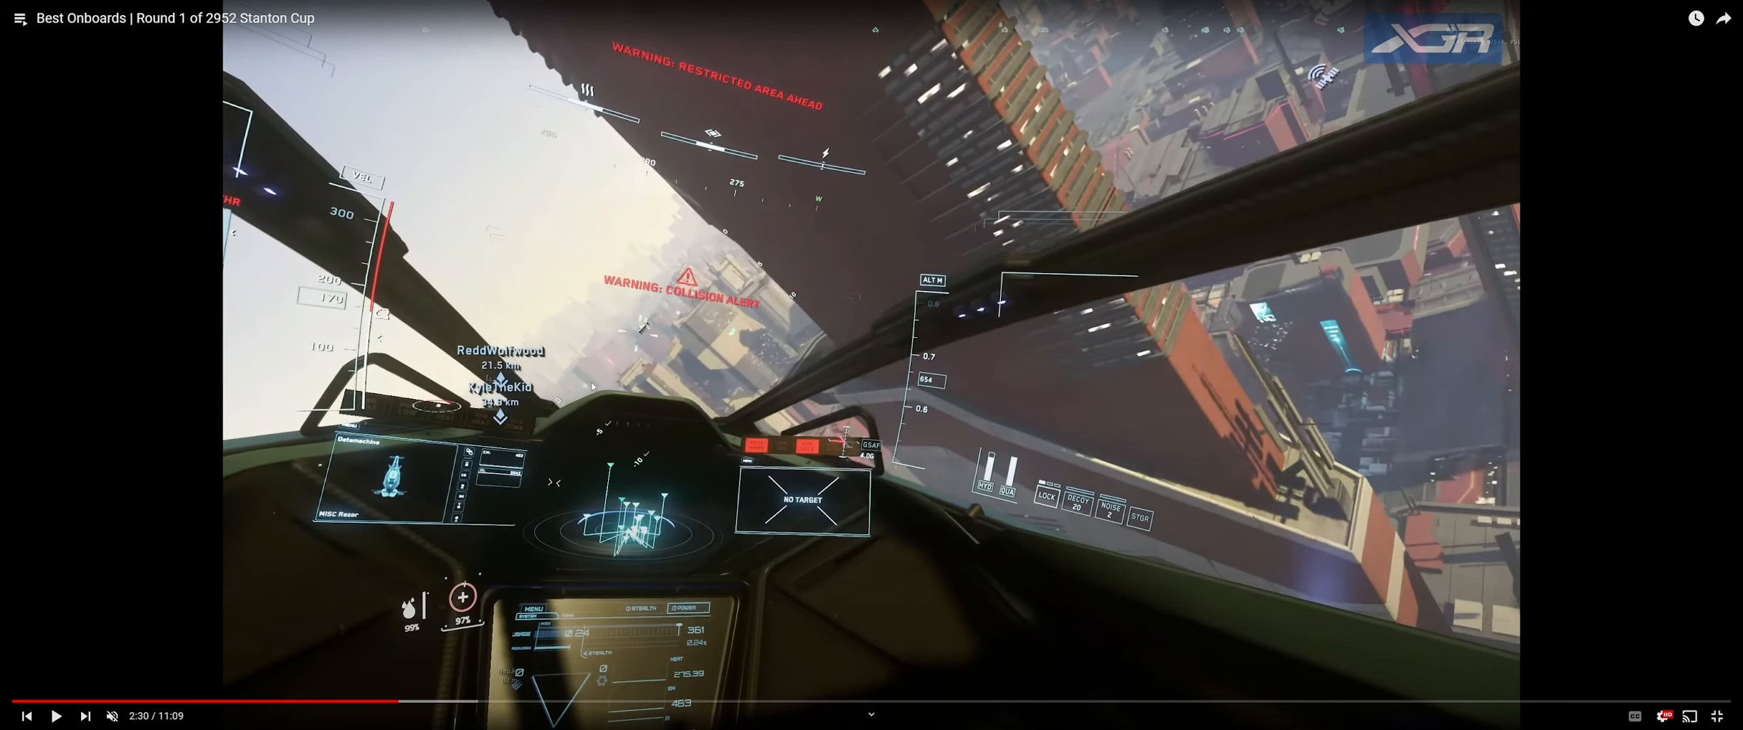
{"action": "left_click", "coordinate": [55, 715]}
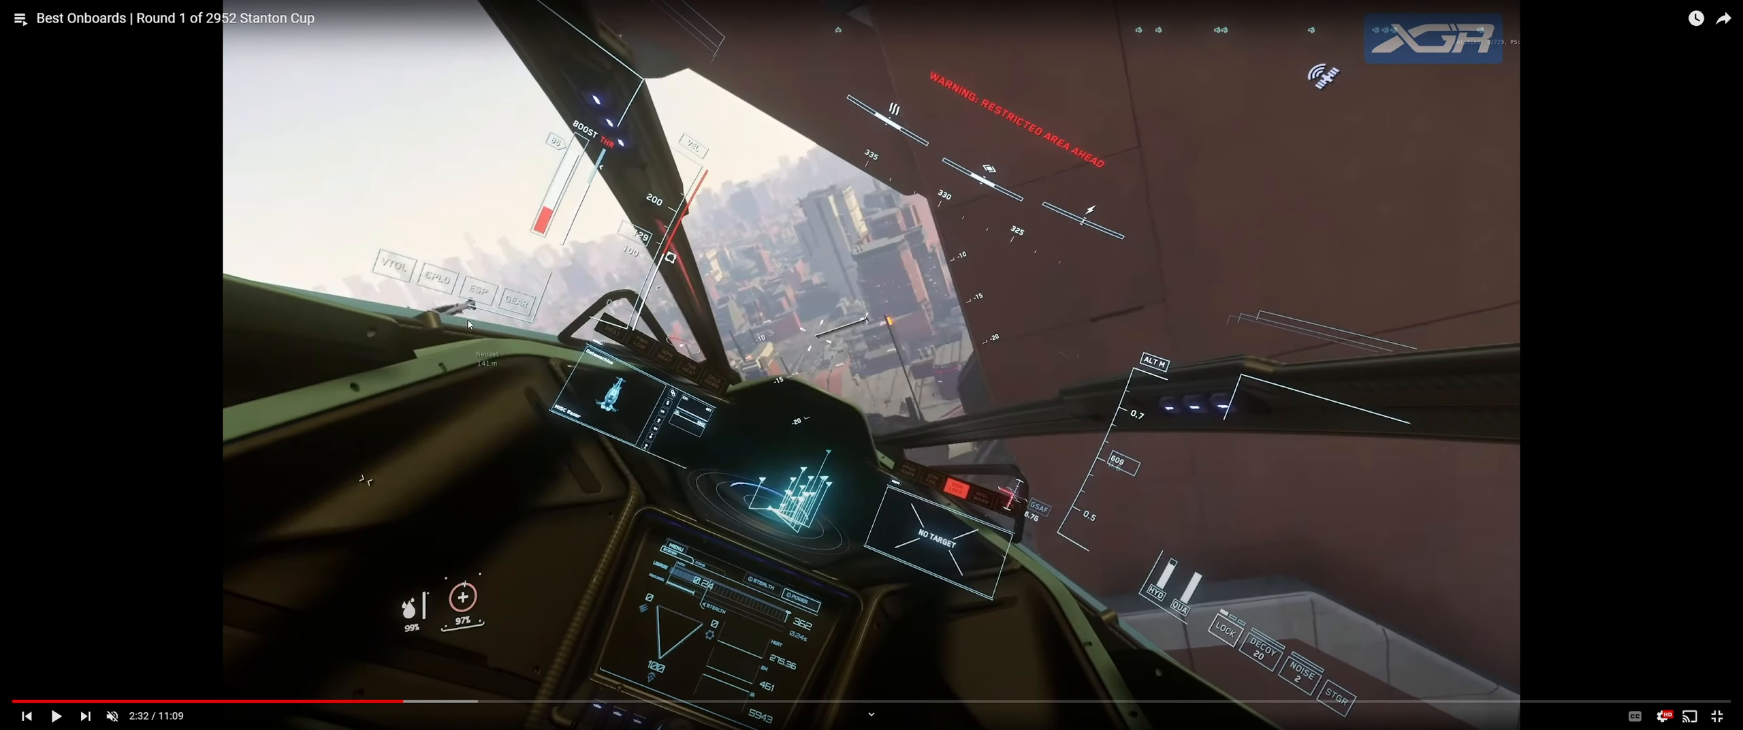
{"action": "mouse_move", "coordinate": [478, 329]}
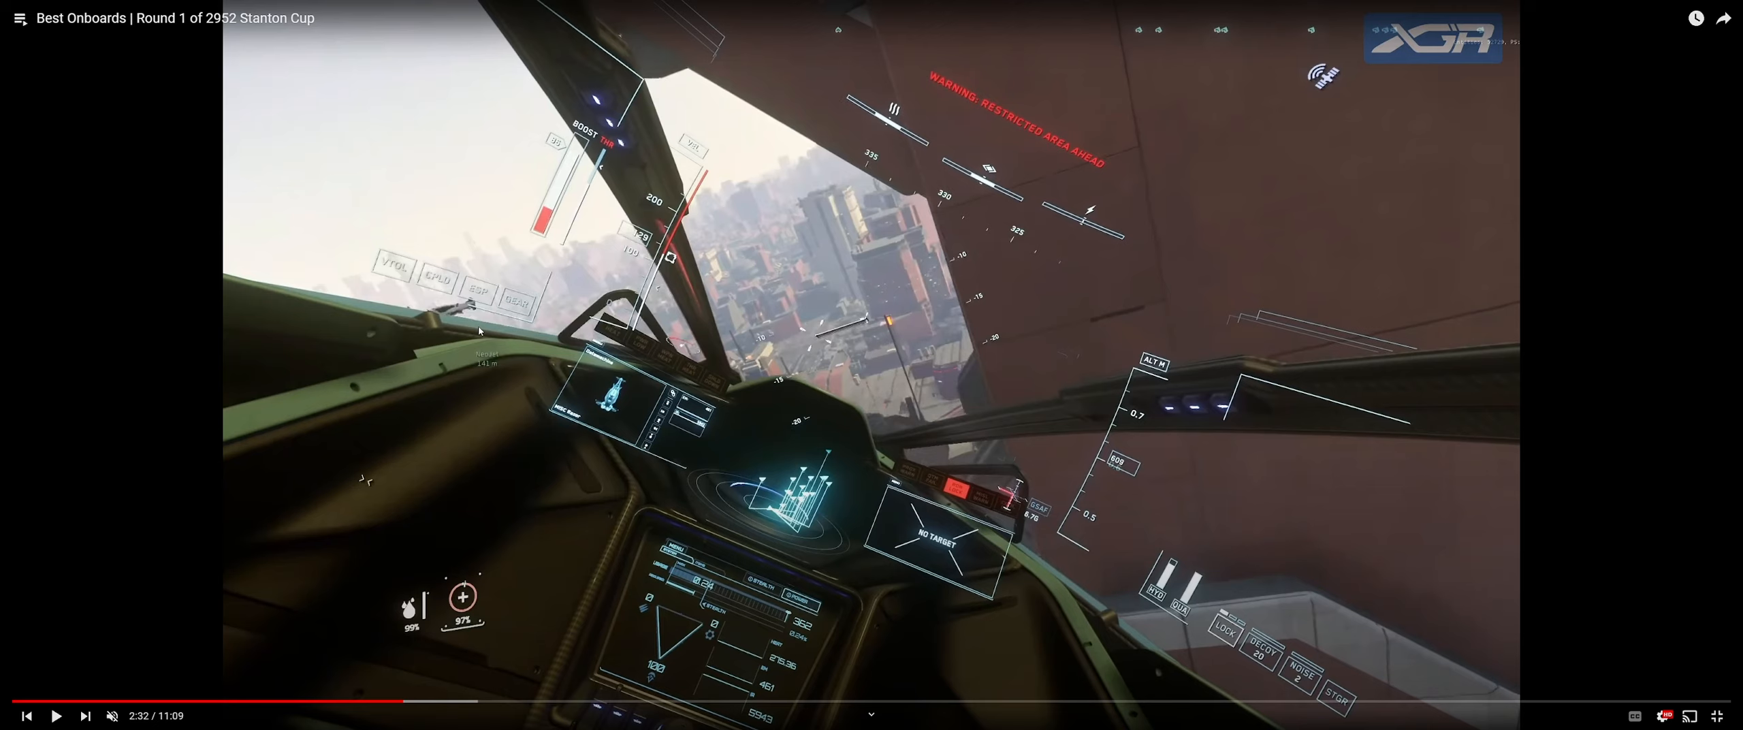
{"action": "mouse_move", "coordinate": [539, 353]}
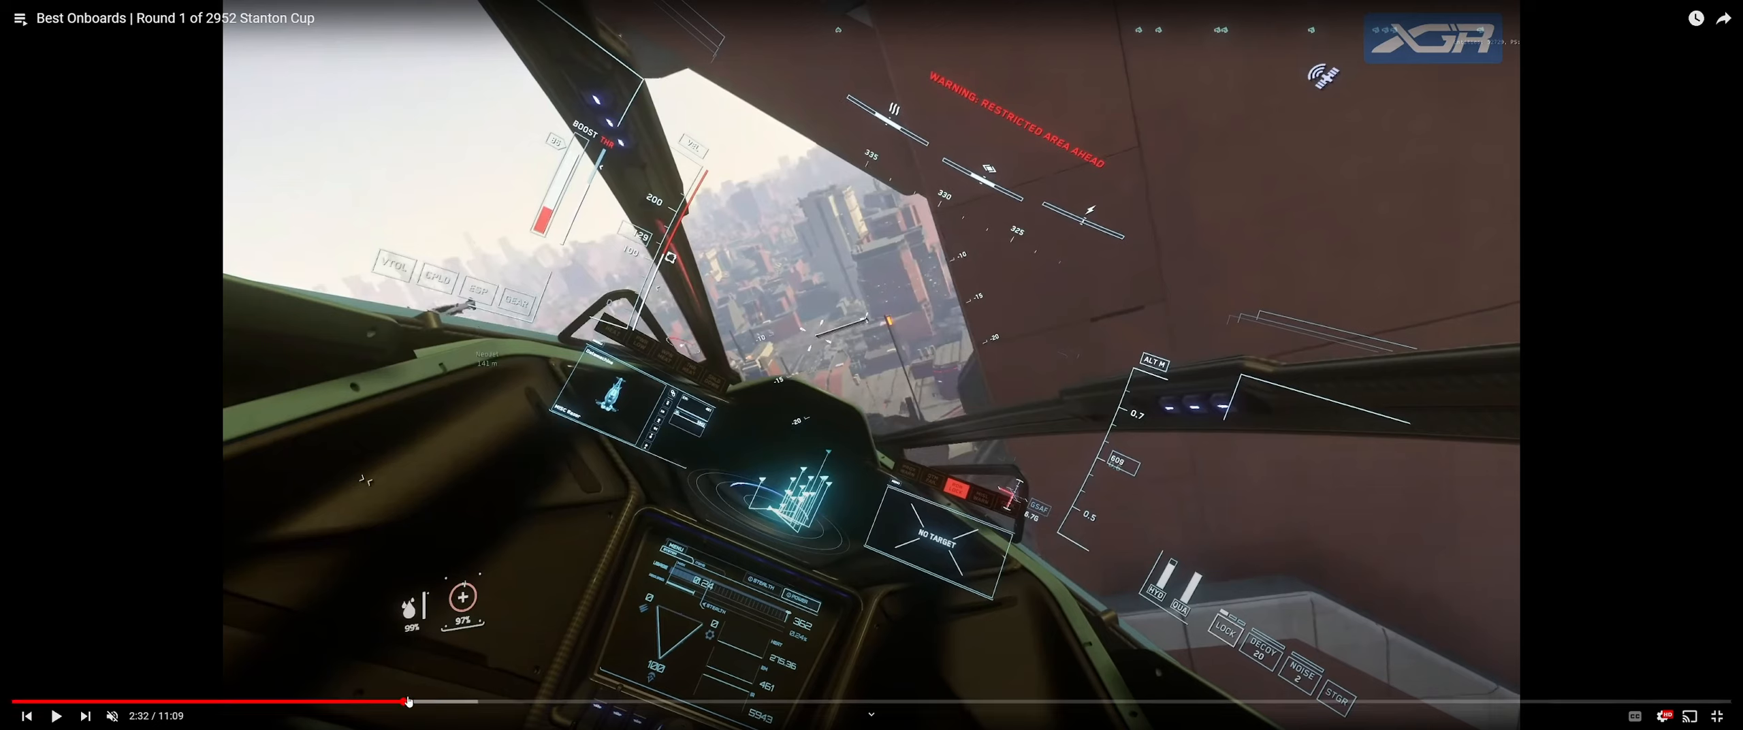
{"action": "left_click", "coordinate": [400, 701]}
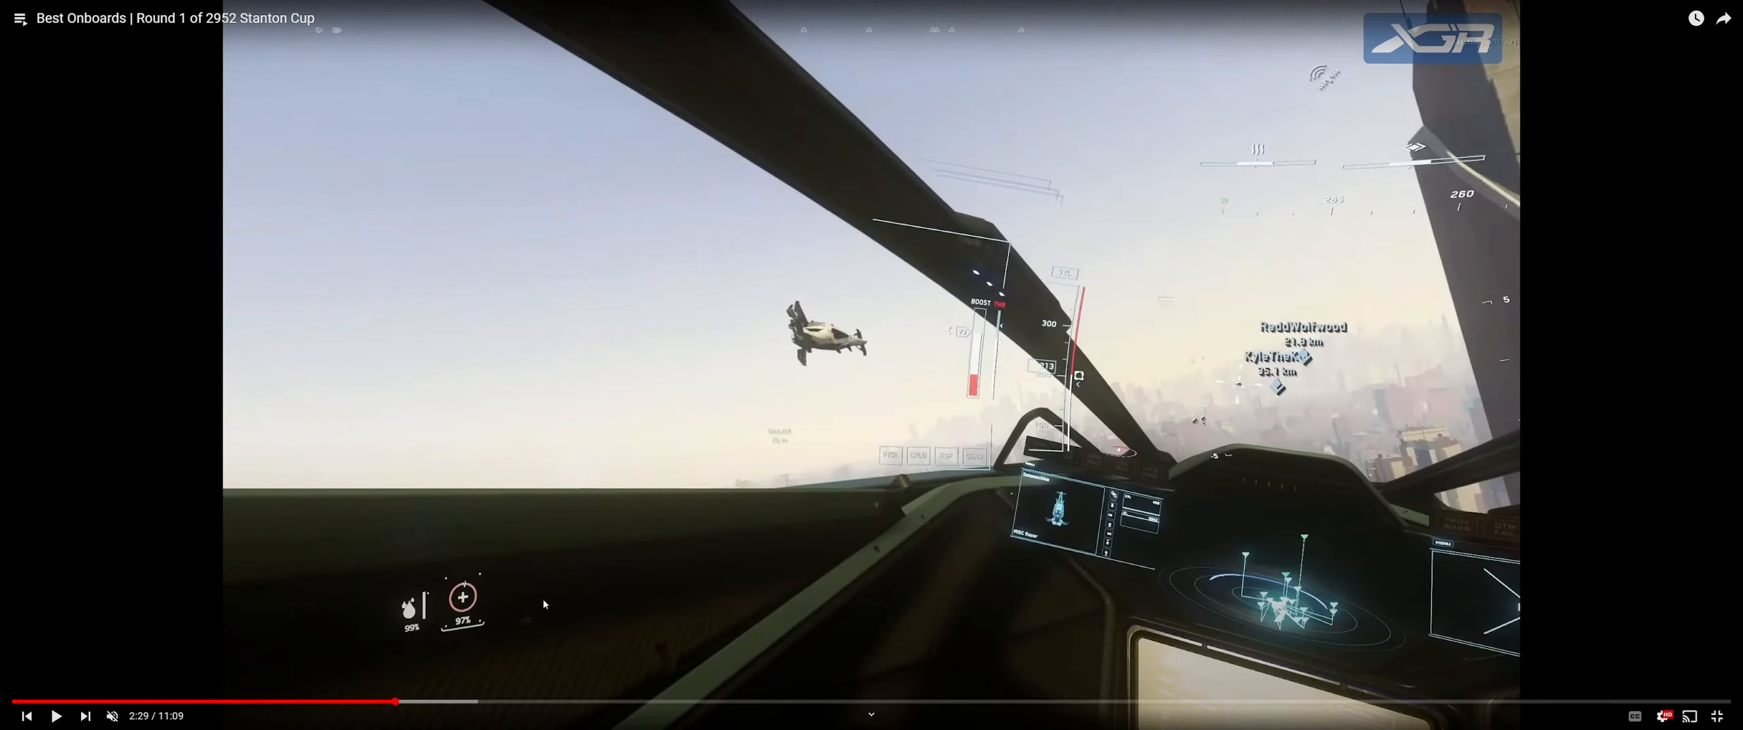
{"action": "mouse_move", "coordinate": [1449, 444]}
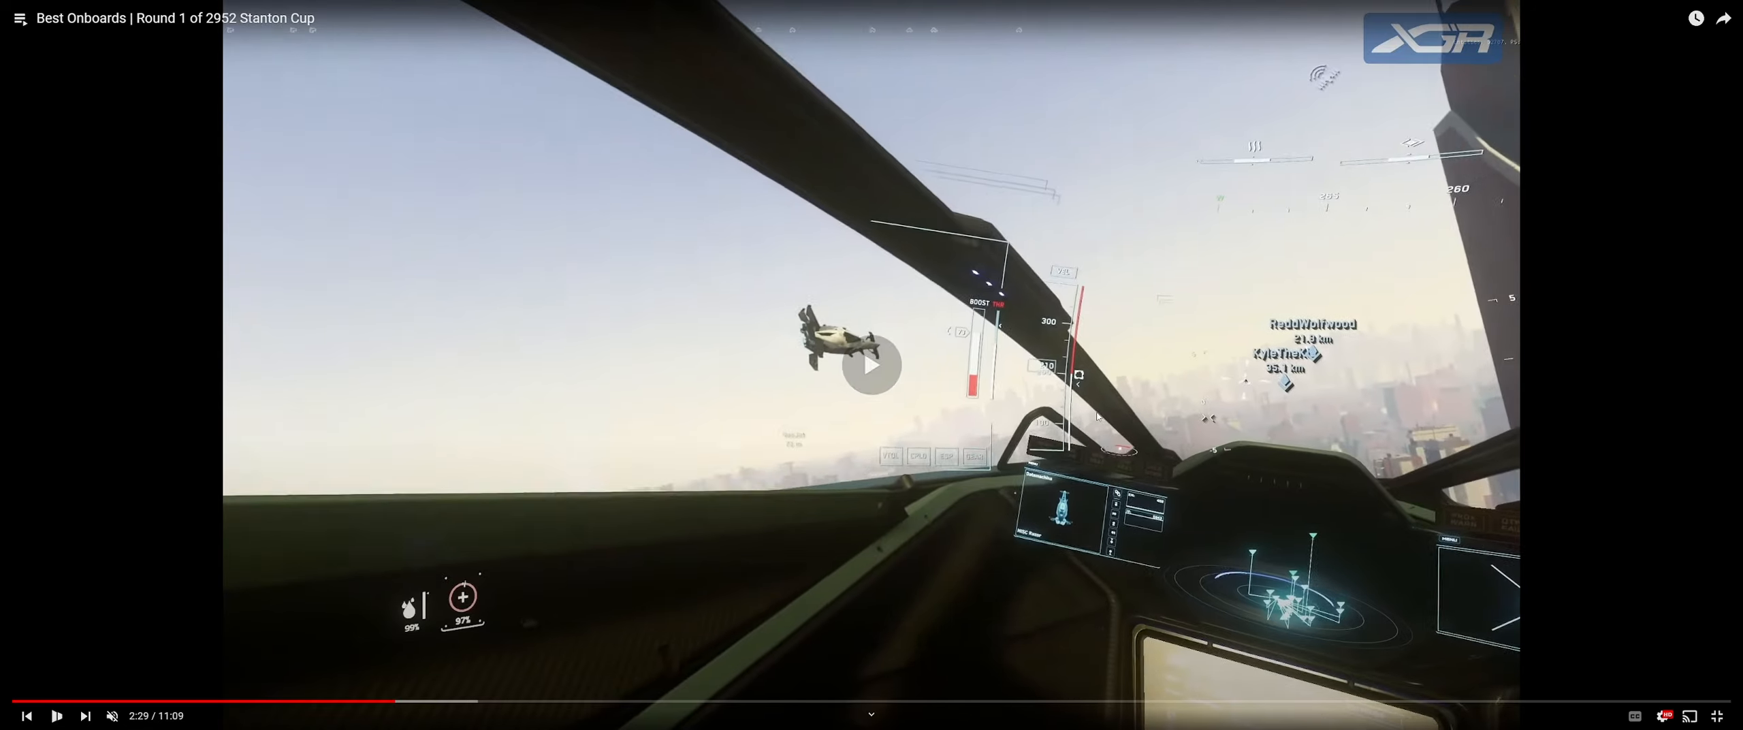
Step: Replay the approach to the tower, pausing briefly and then letting it run through the crash
{"action": "left_click", "coordinate": [871, 365]}
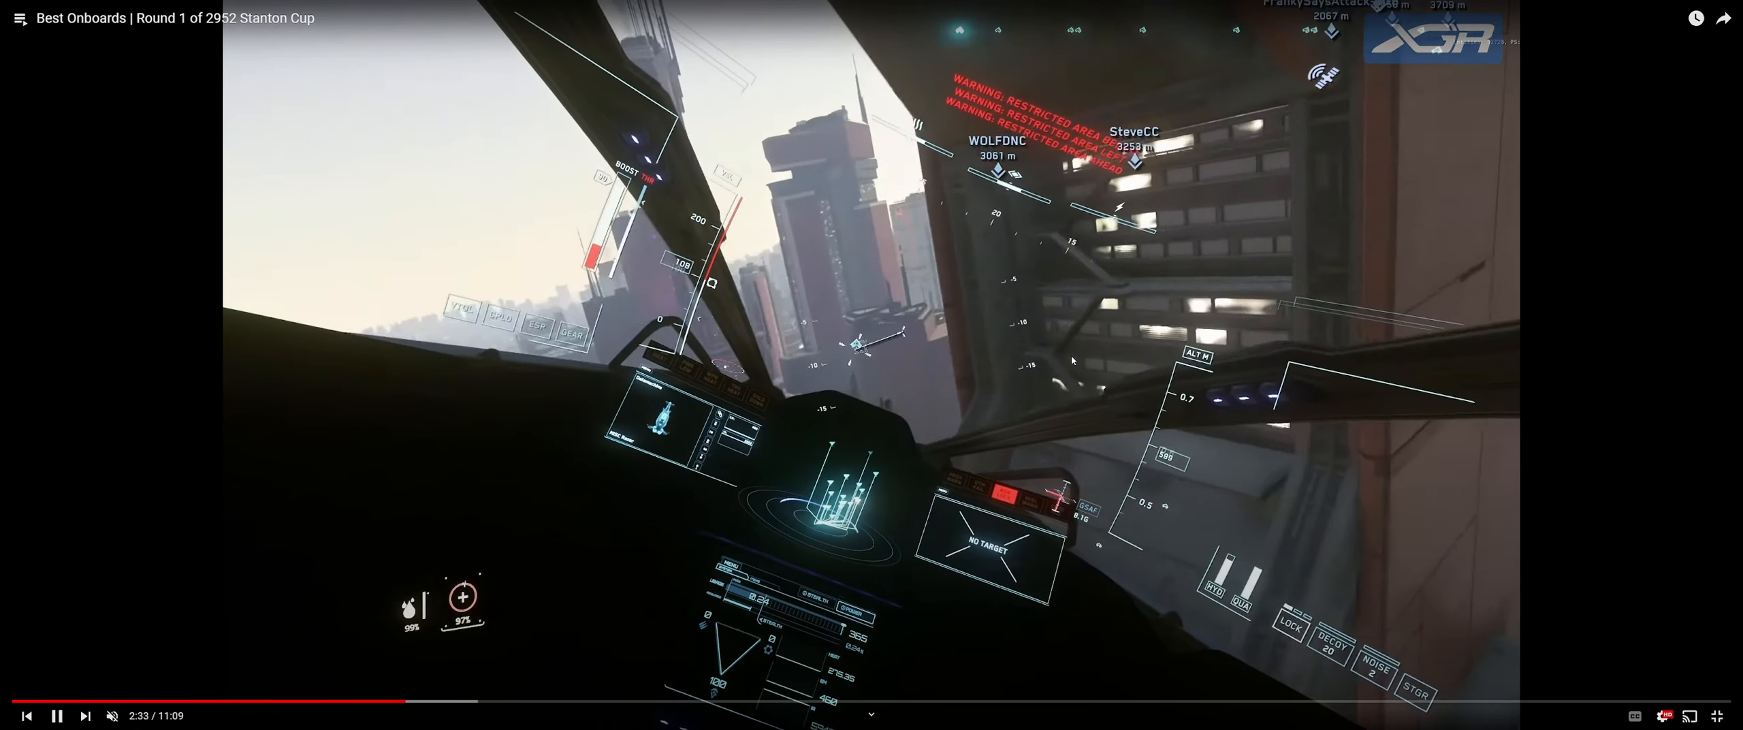
{"action": "left_click", "coordinate": [55, 715]}
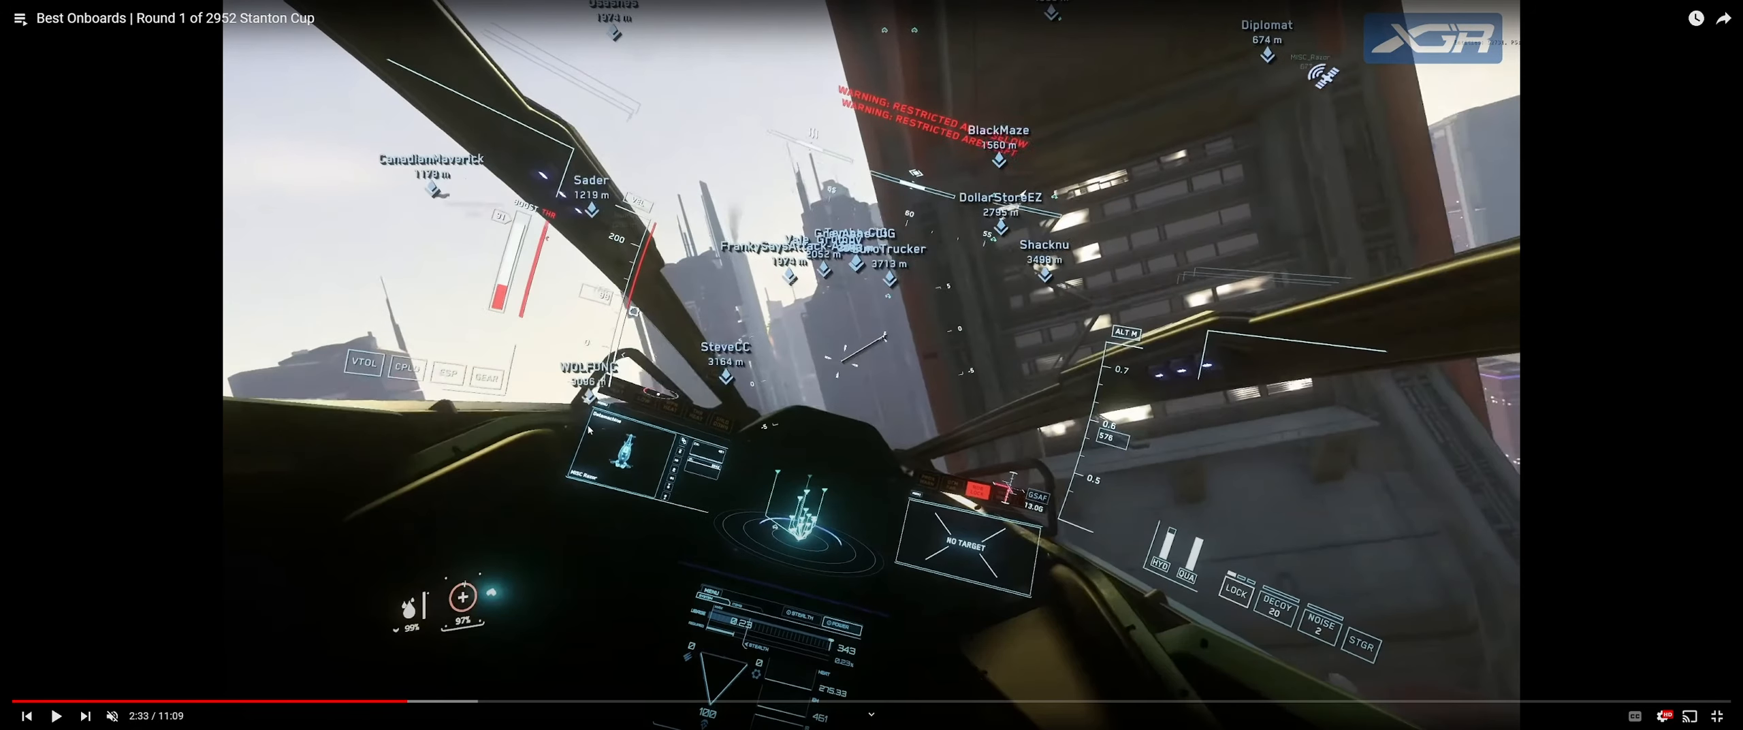
{"action": "mouse_move", "coordinate": [1454, 359]}
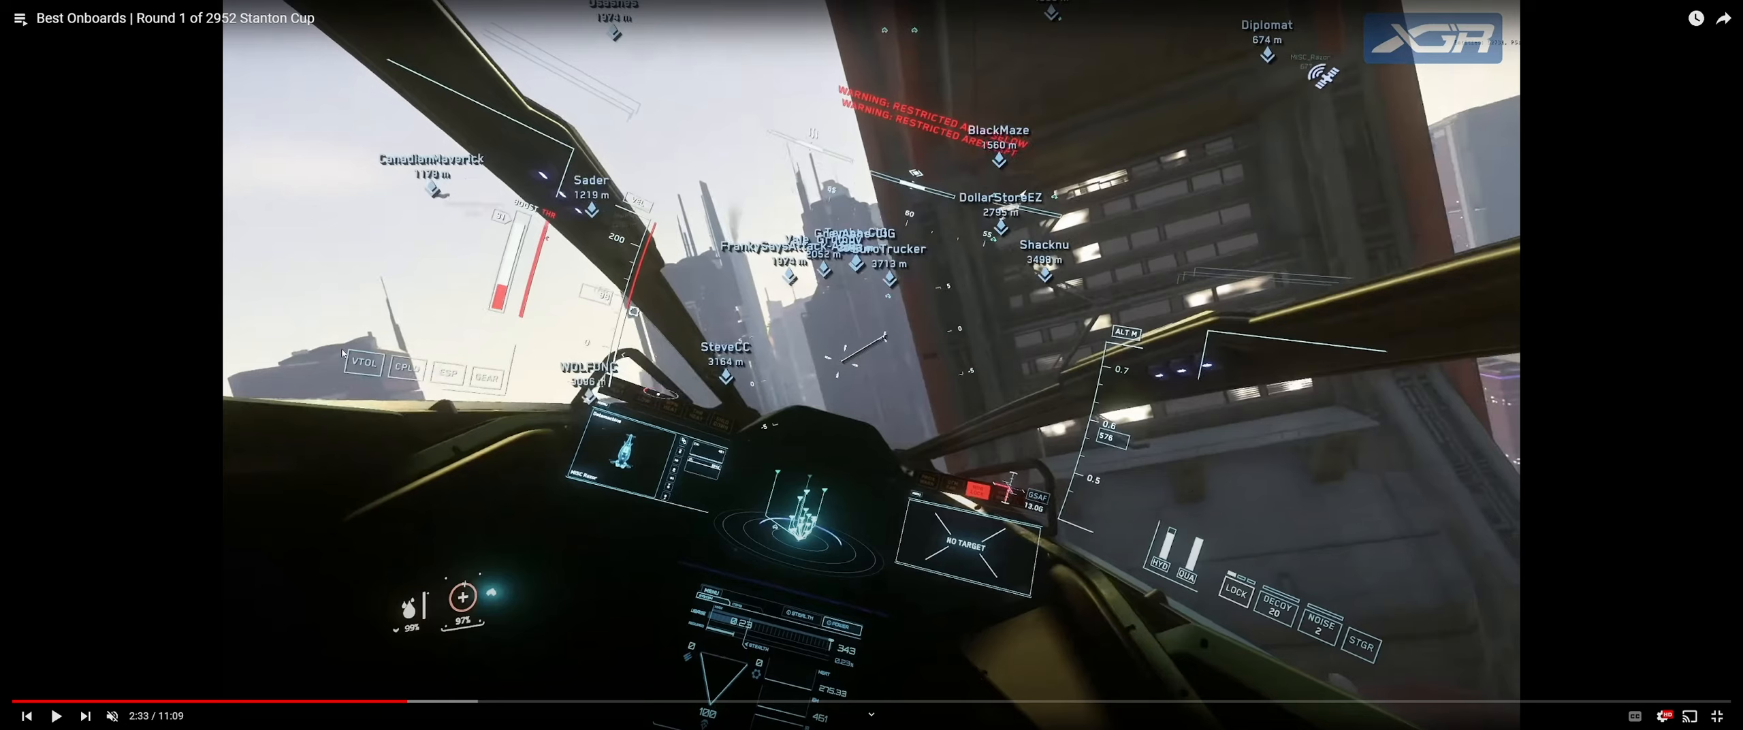
{"action": "mouse_move", "coordinate": [109, 322]}
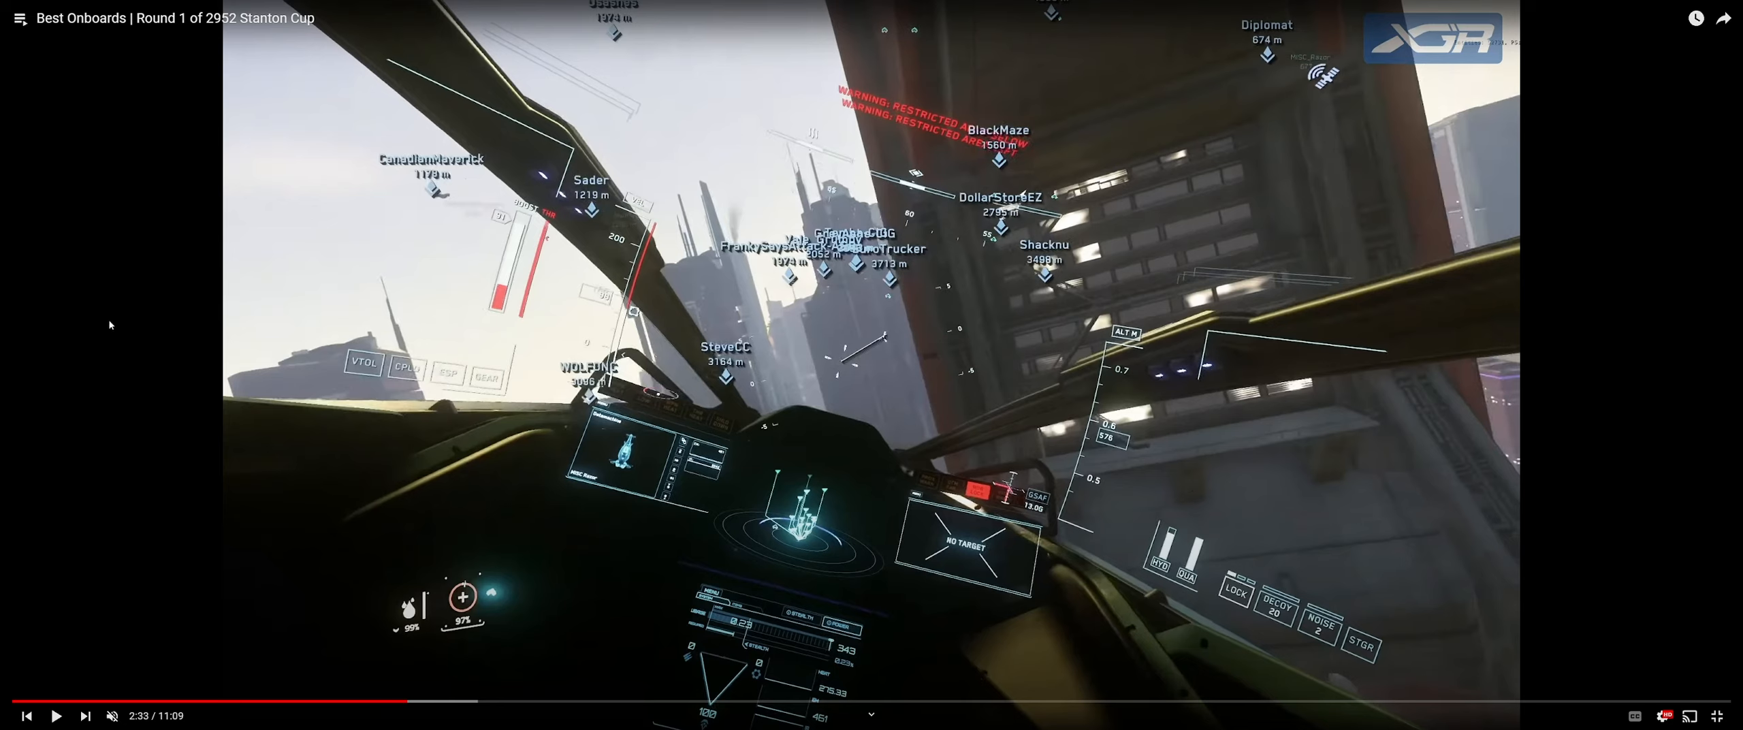
{"action": "mouse_move", "coordinate": [94, 306]}
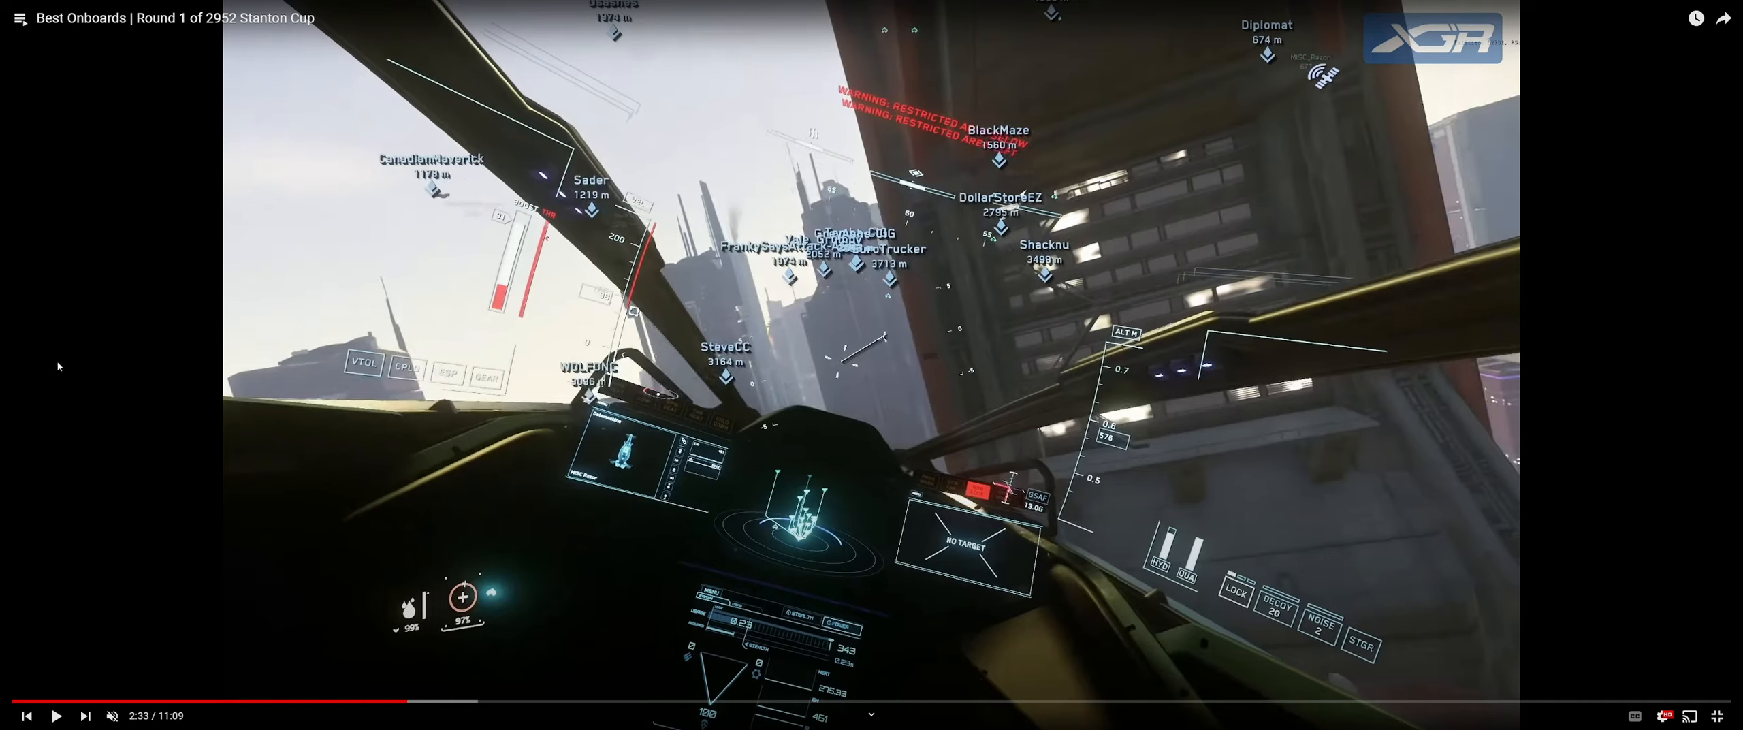
{"action": "mouse_move", "coordinate": [821, 541]}
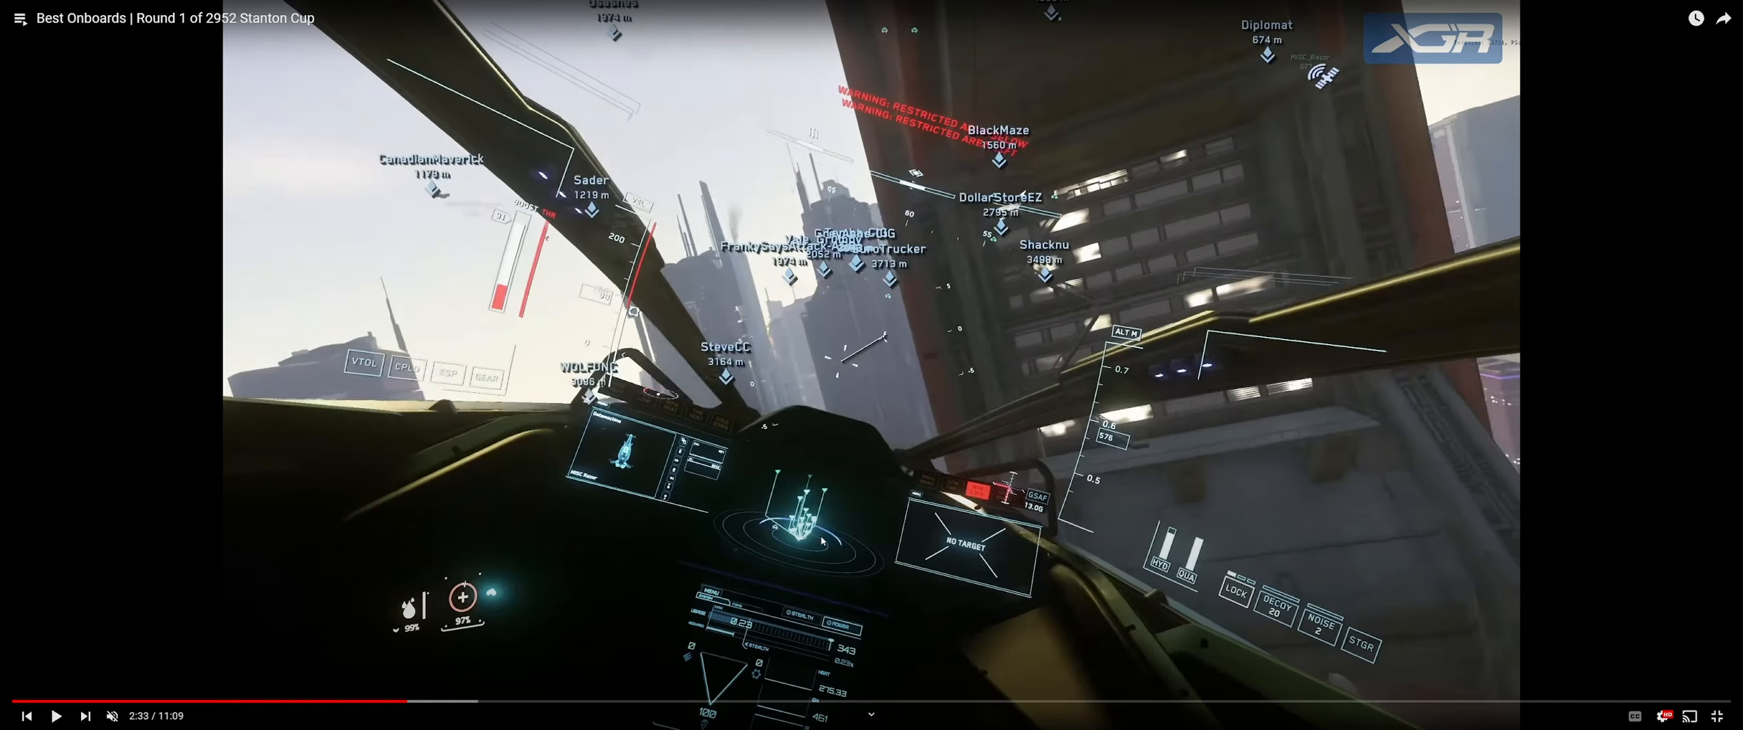
{"action": "mouse_move", "coordinate": [742, 495]}
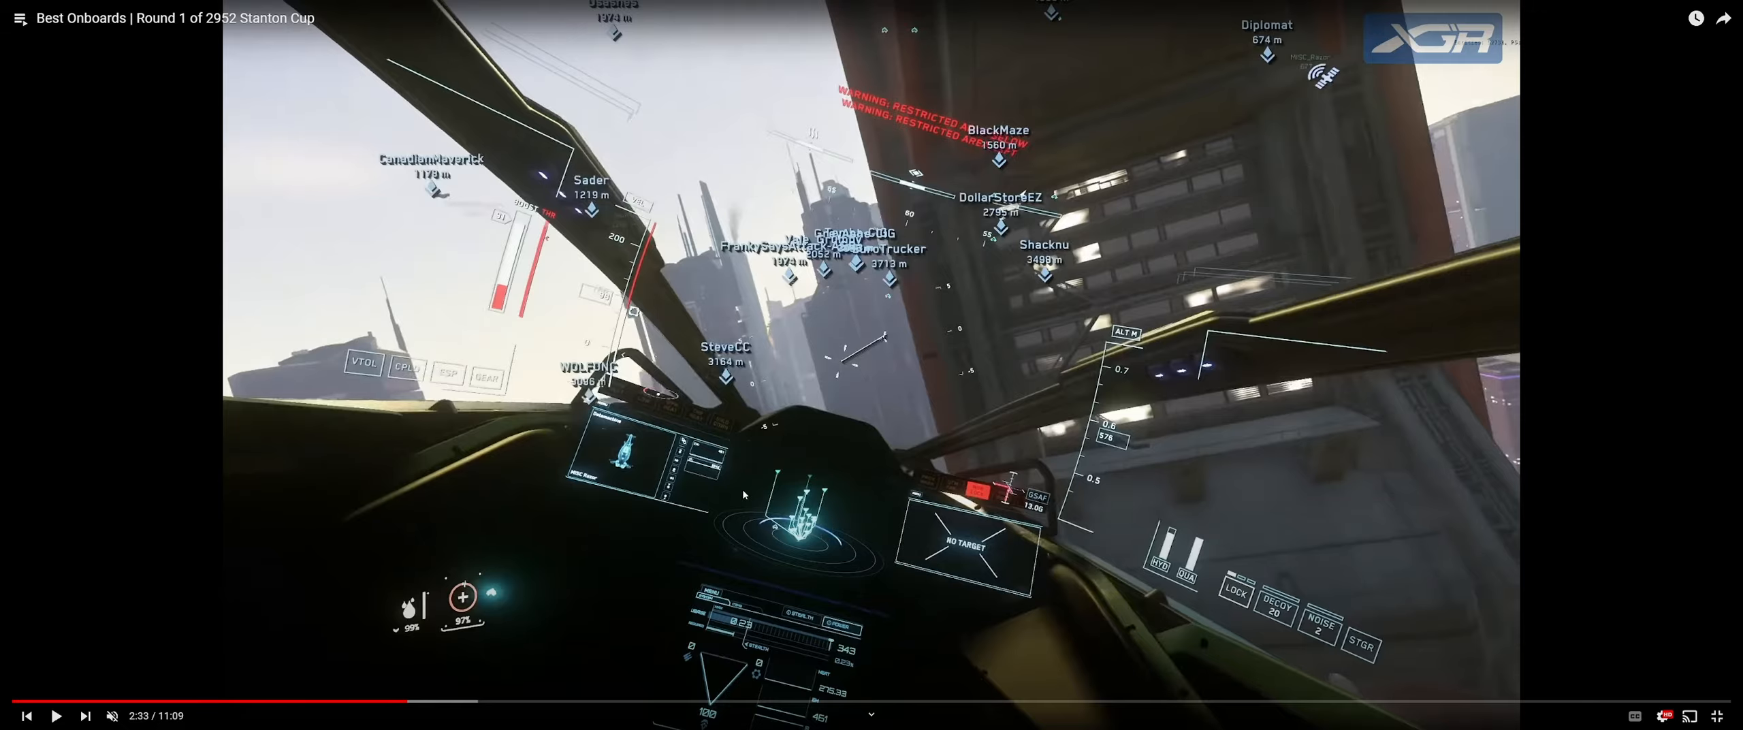
{"action": "left_click", "coordinate": [54, 715]}
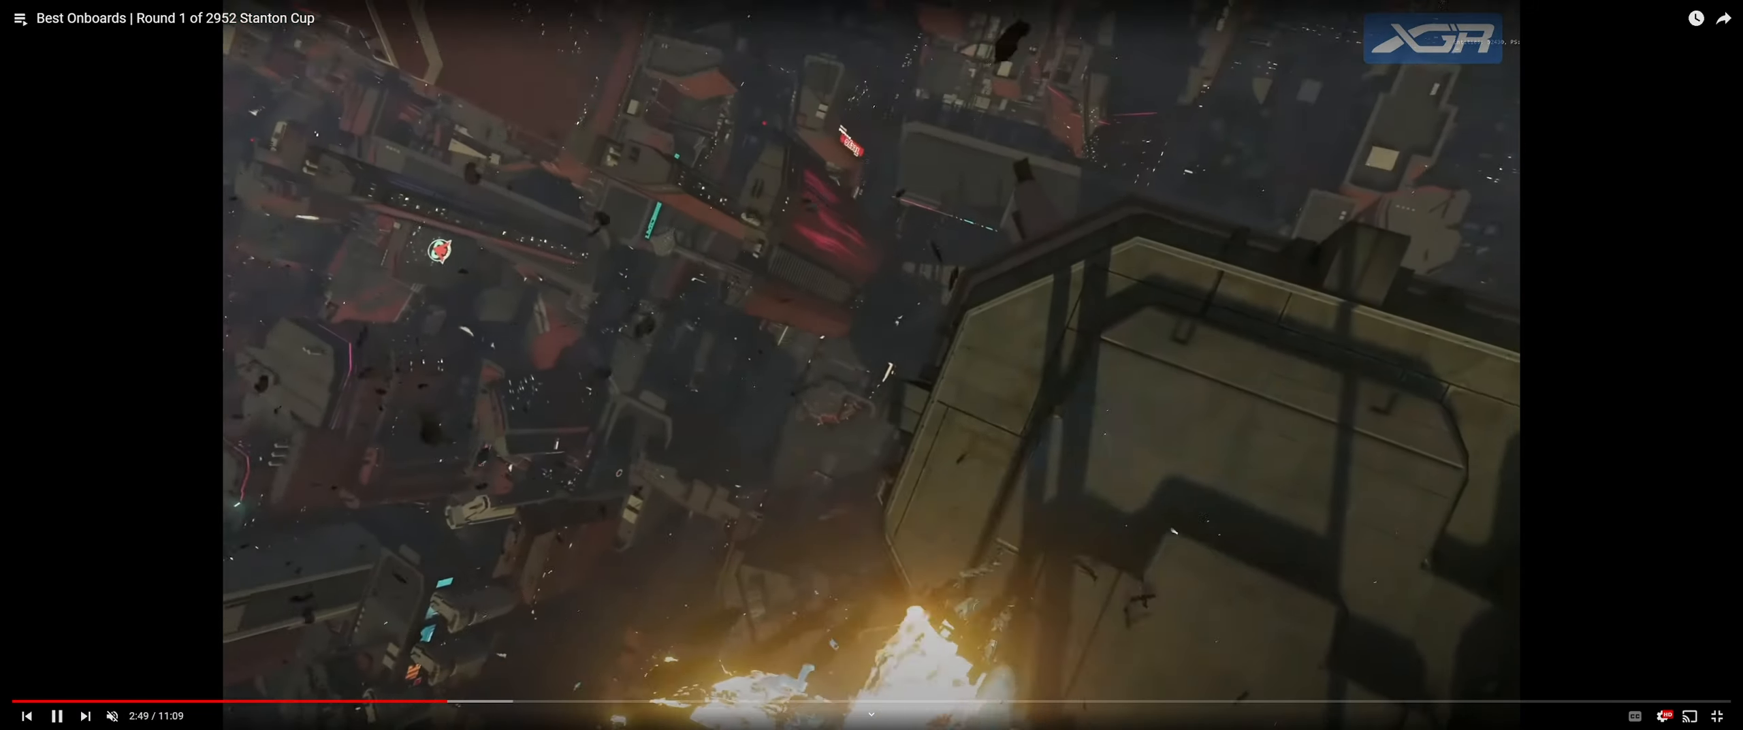
Step: Seek back to about 2:44 before the crash and hold the video paused around 2:45
{"action": "left_click", "coordinate": [421, 700]}
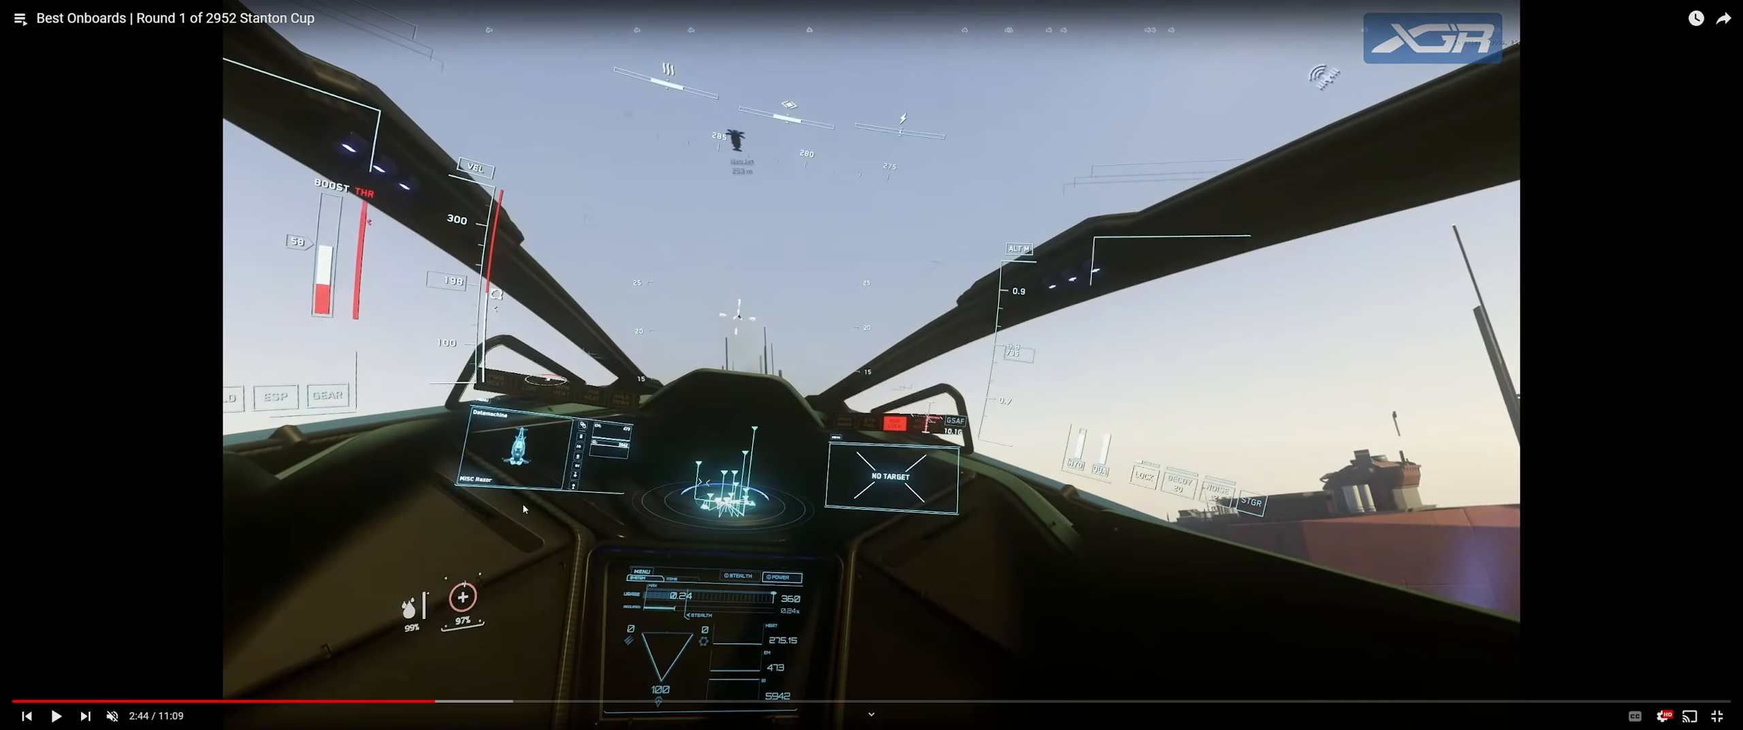
{"action": "mouse_move", "coordinate": [747, 347]}
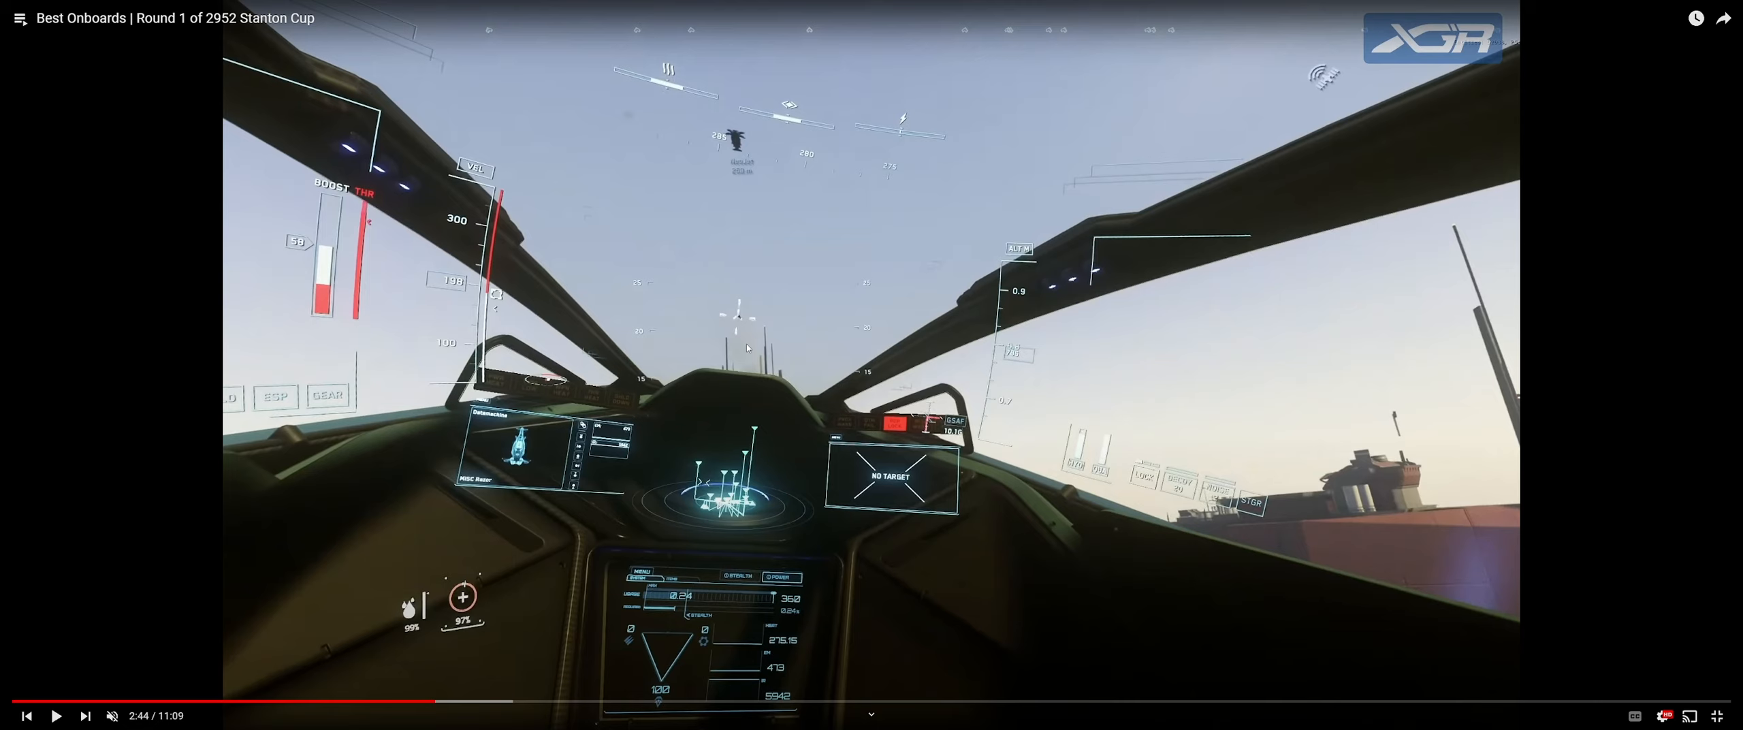
{"action": "mouse_move", "coordinate": [723, 141]}
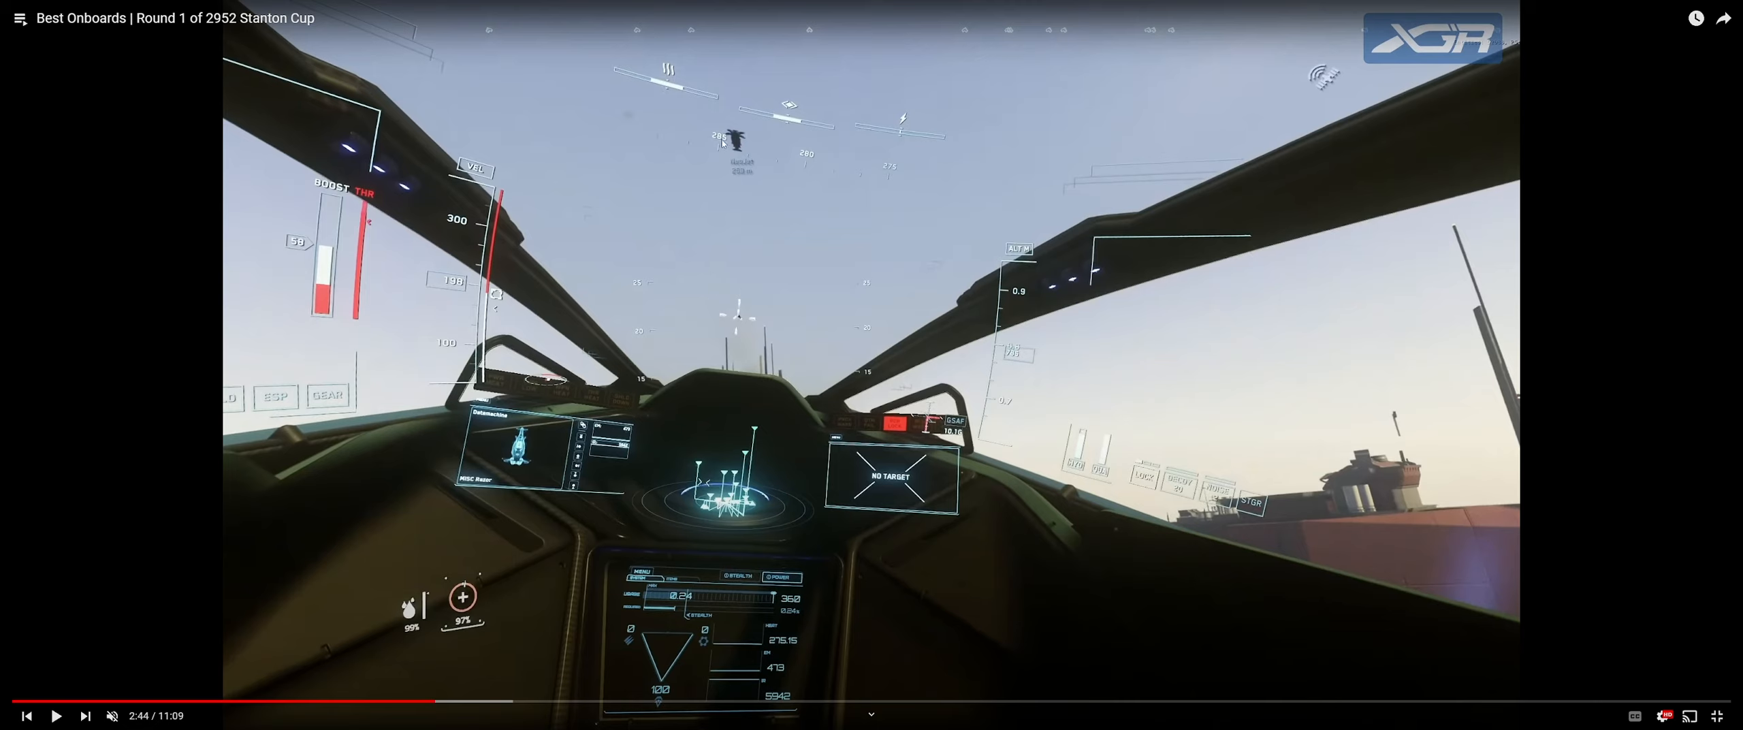
{"action": "mouse_move", "coordinate": [747, 170]}
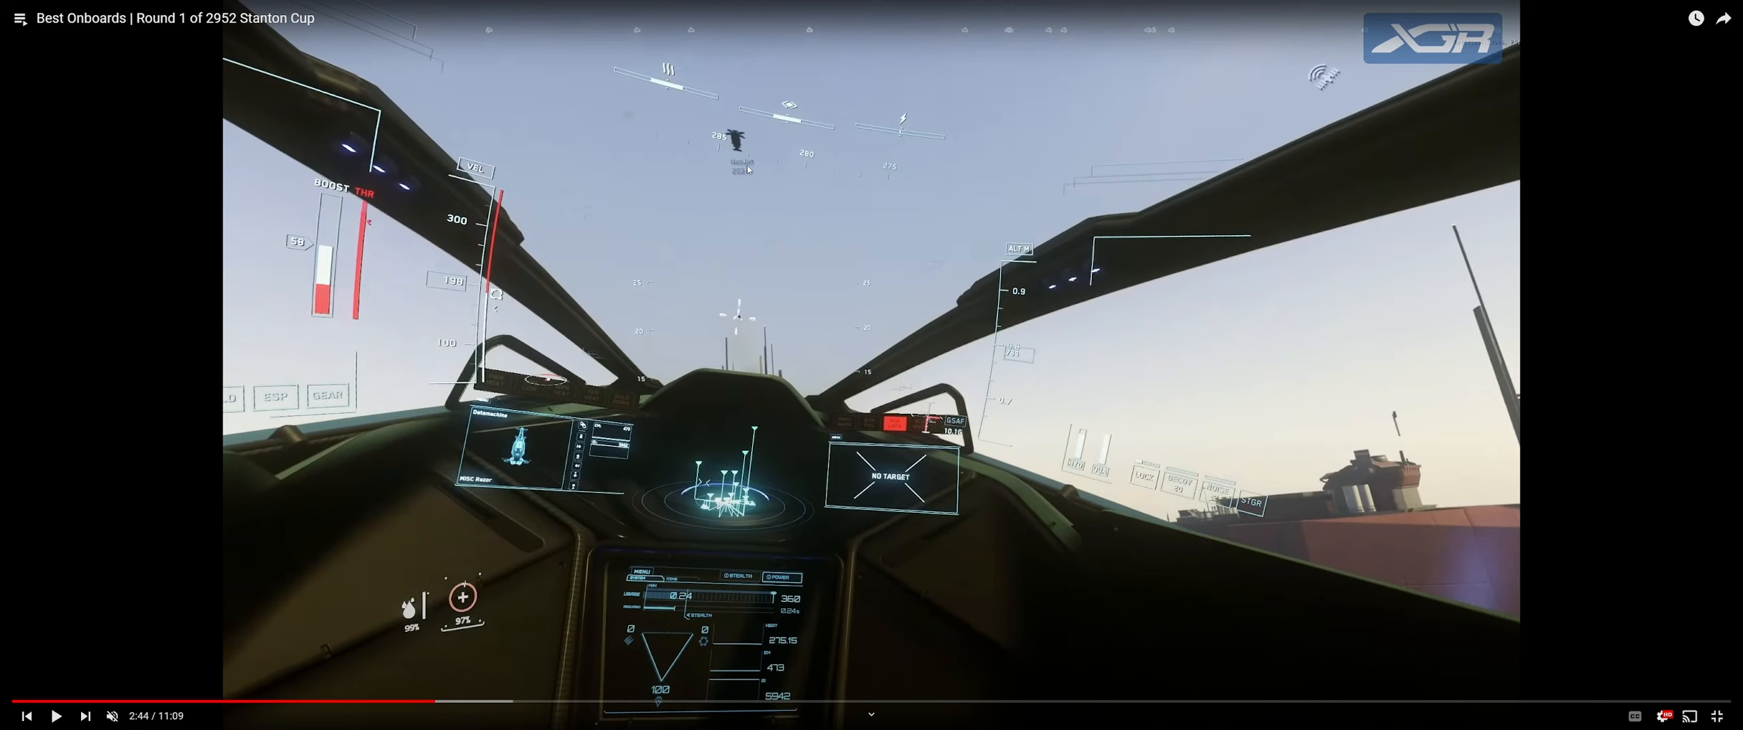
{"action": "mouse_move", "coordinate": [755, 157]}
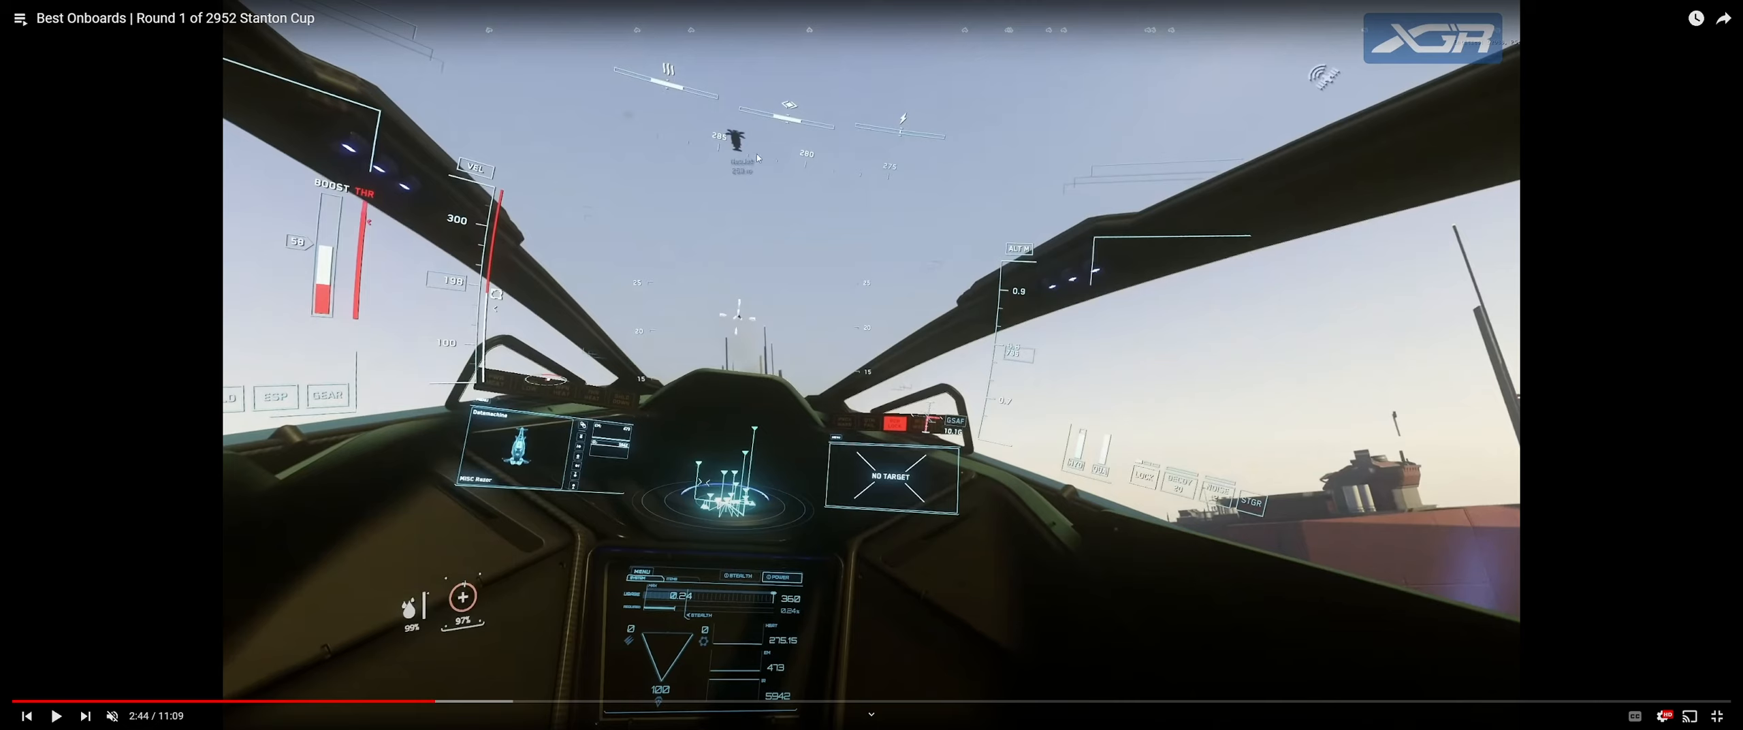
{"action": "mouse_move", "coordinate": [895, 362]}
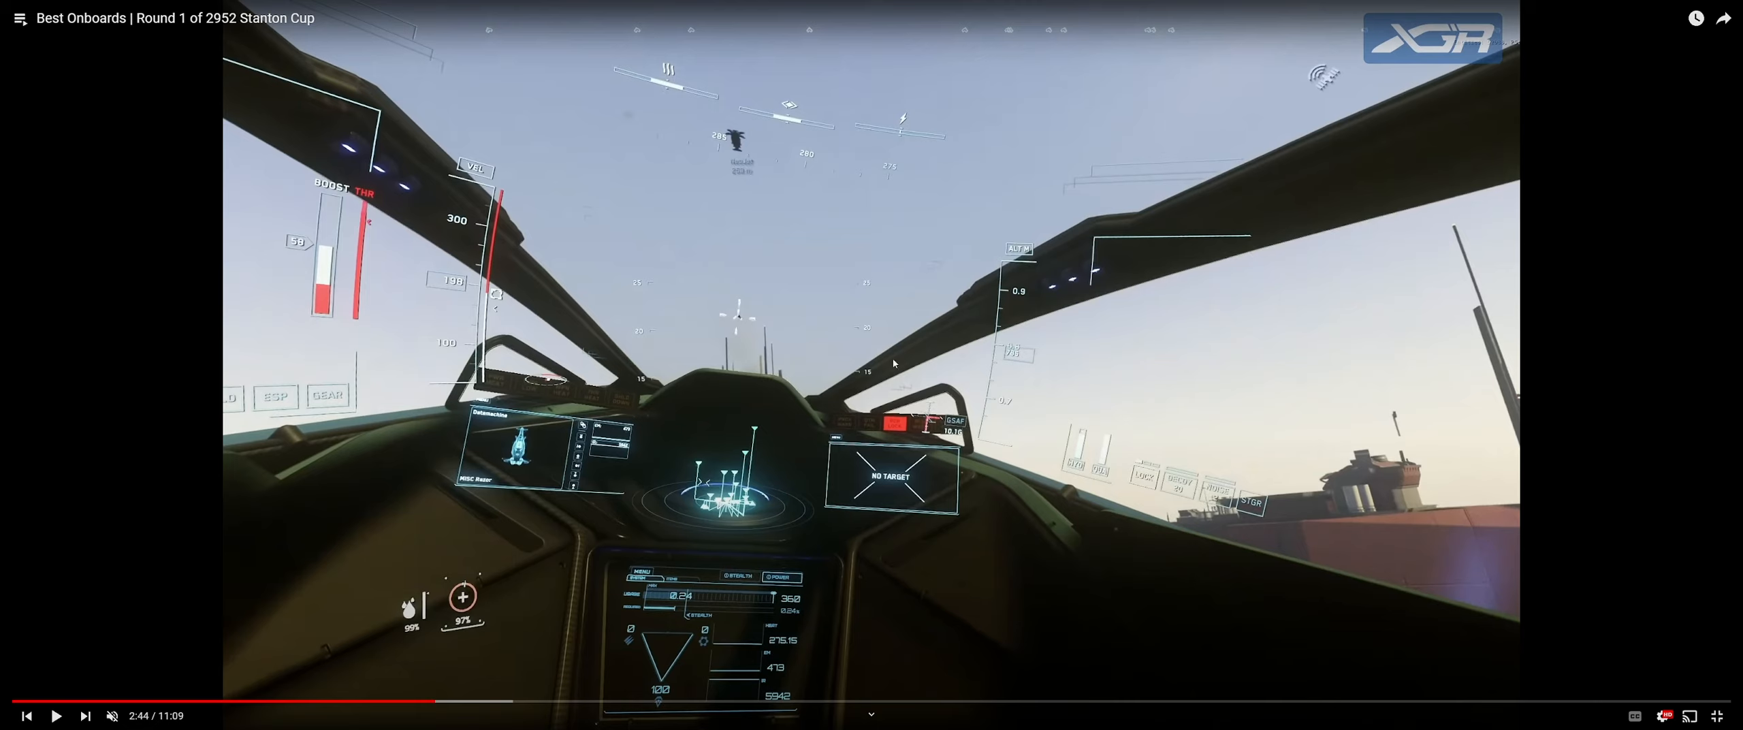
{"action": "mouse_move", "coordinate": [55, 715]}
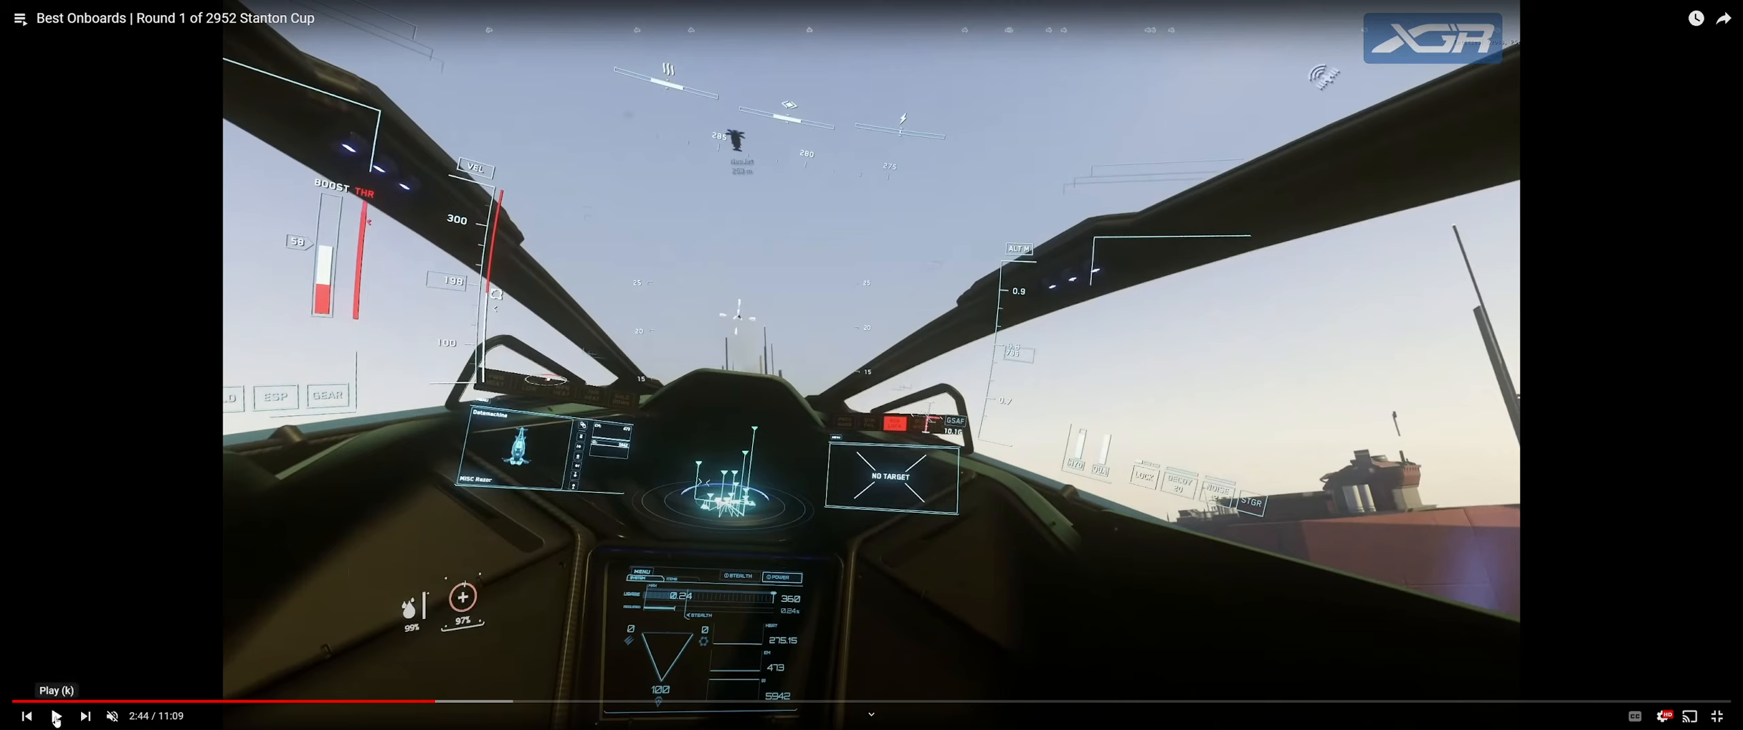
{"action": "left_click", "coordinate": [55, 714]}
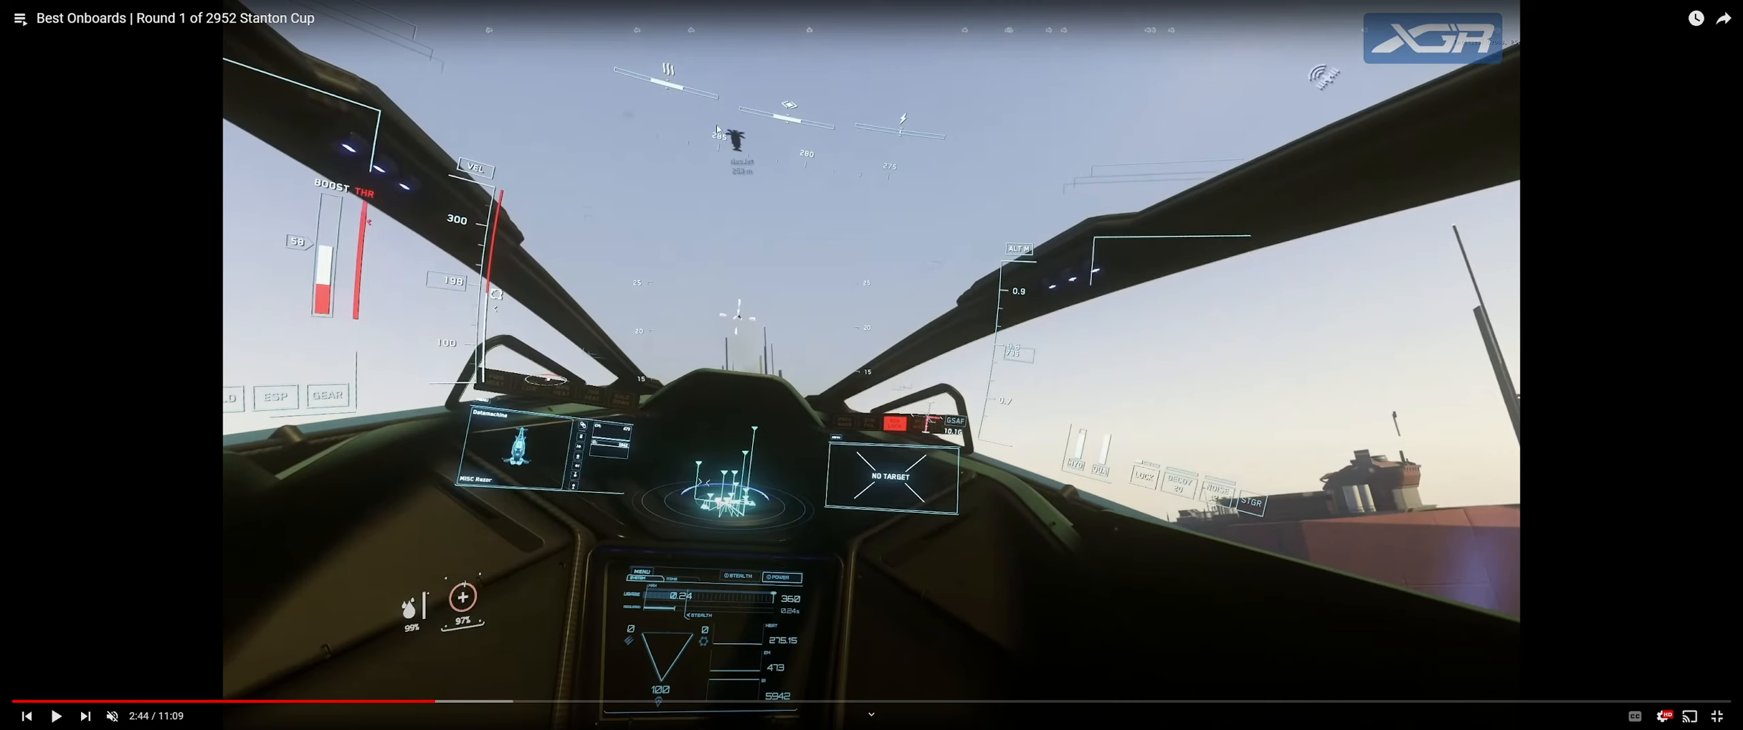
{"action": "left_click", "coordinate": [53, 715]}
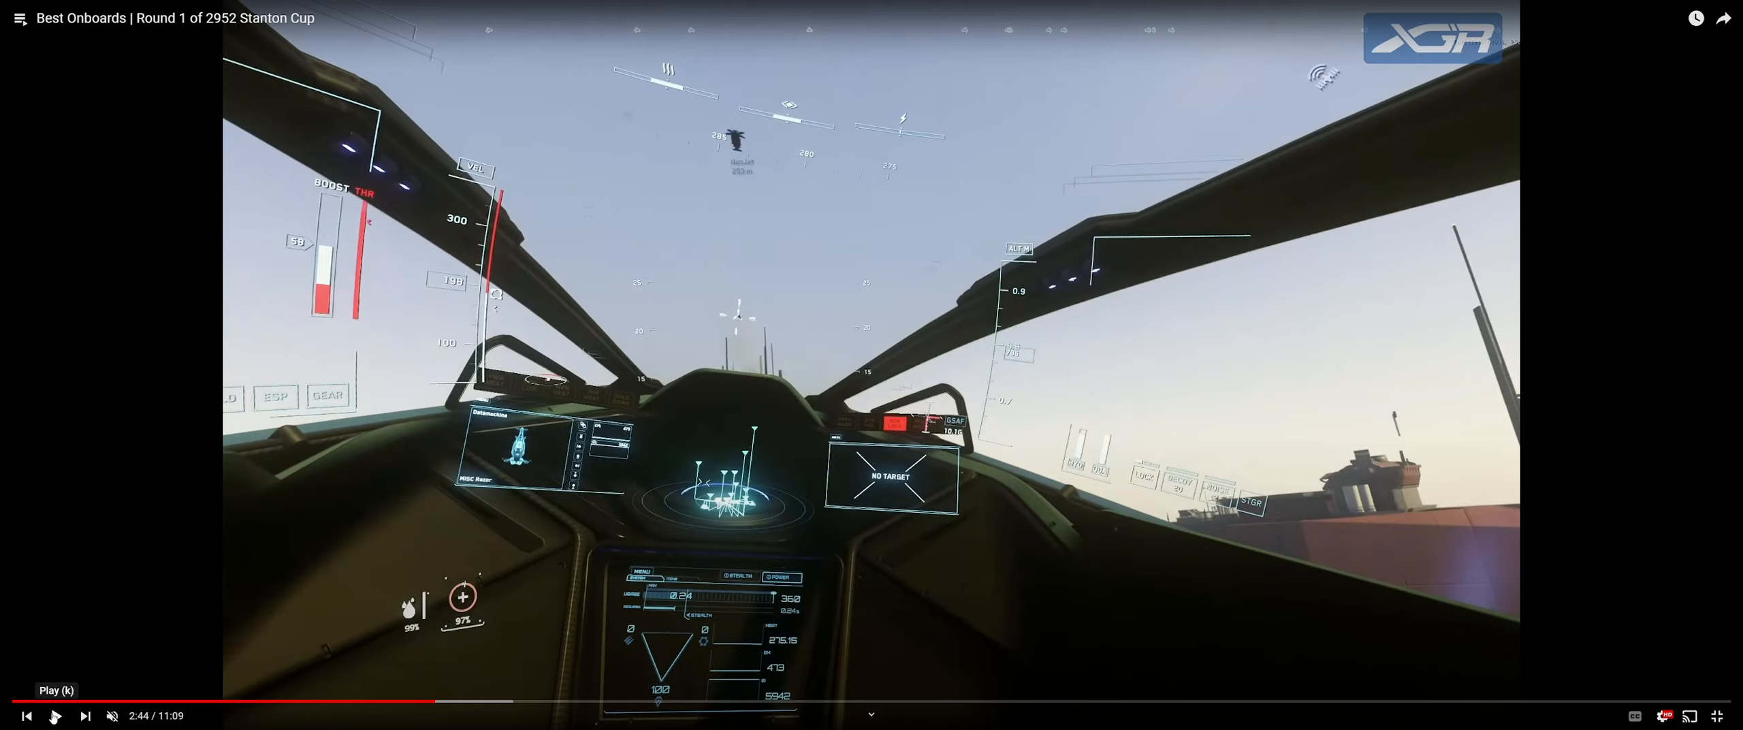
{"action": "left_click", "coordinate": [54, 715]}
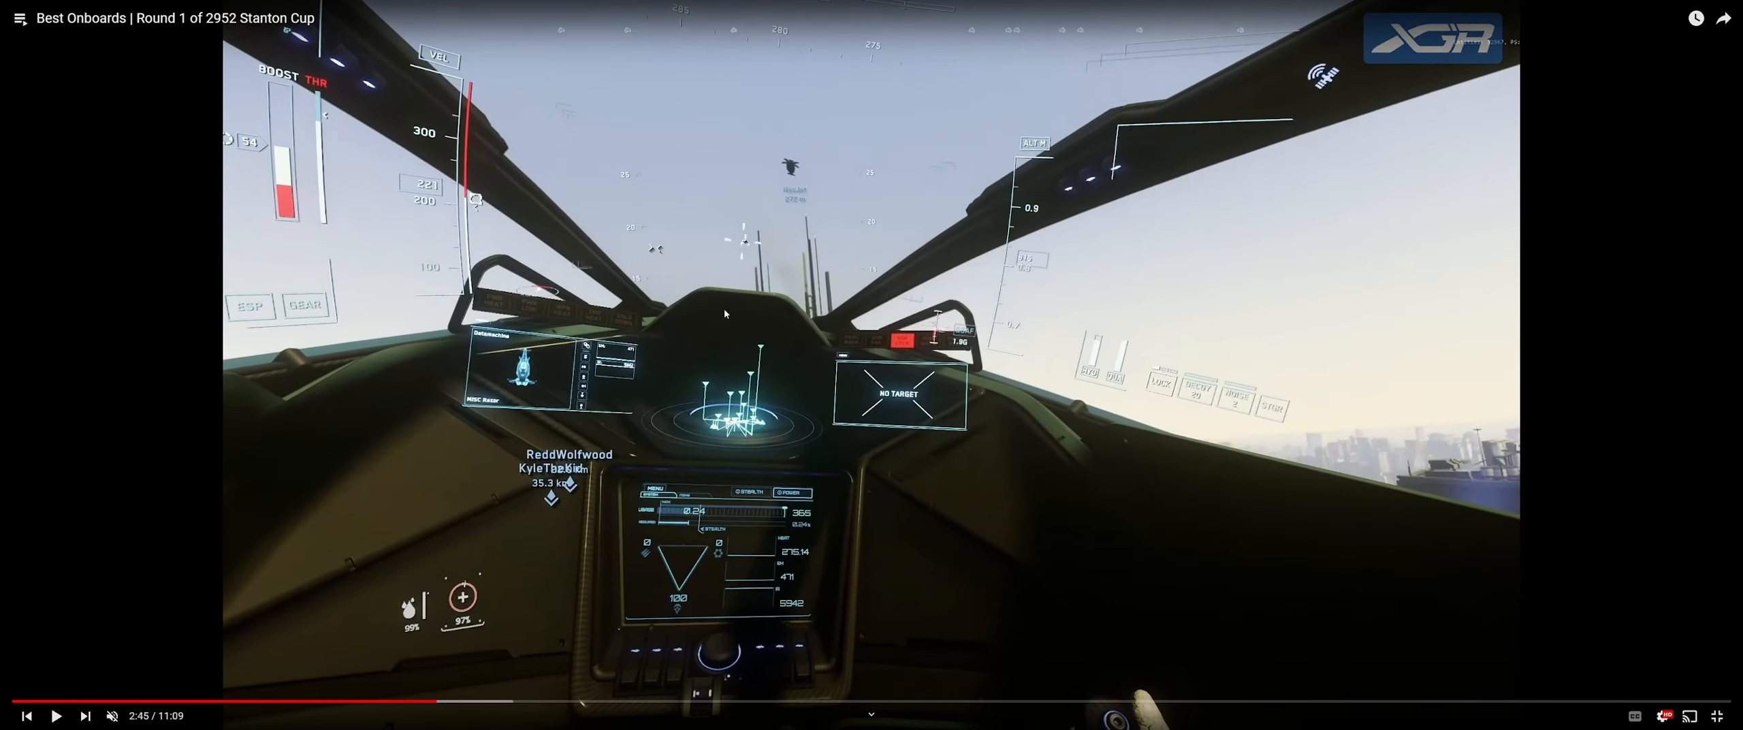
{"action": "mouse_move", "coordinate": [657, 253]}
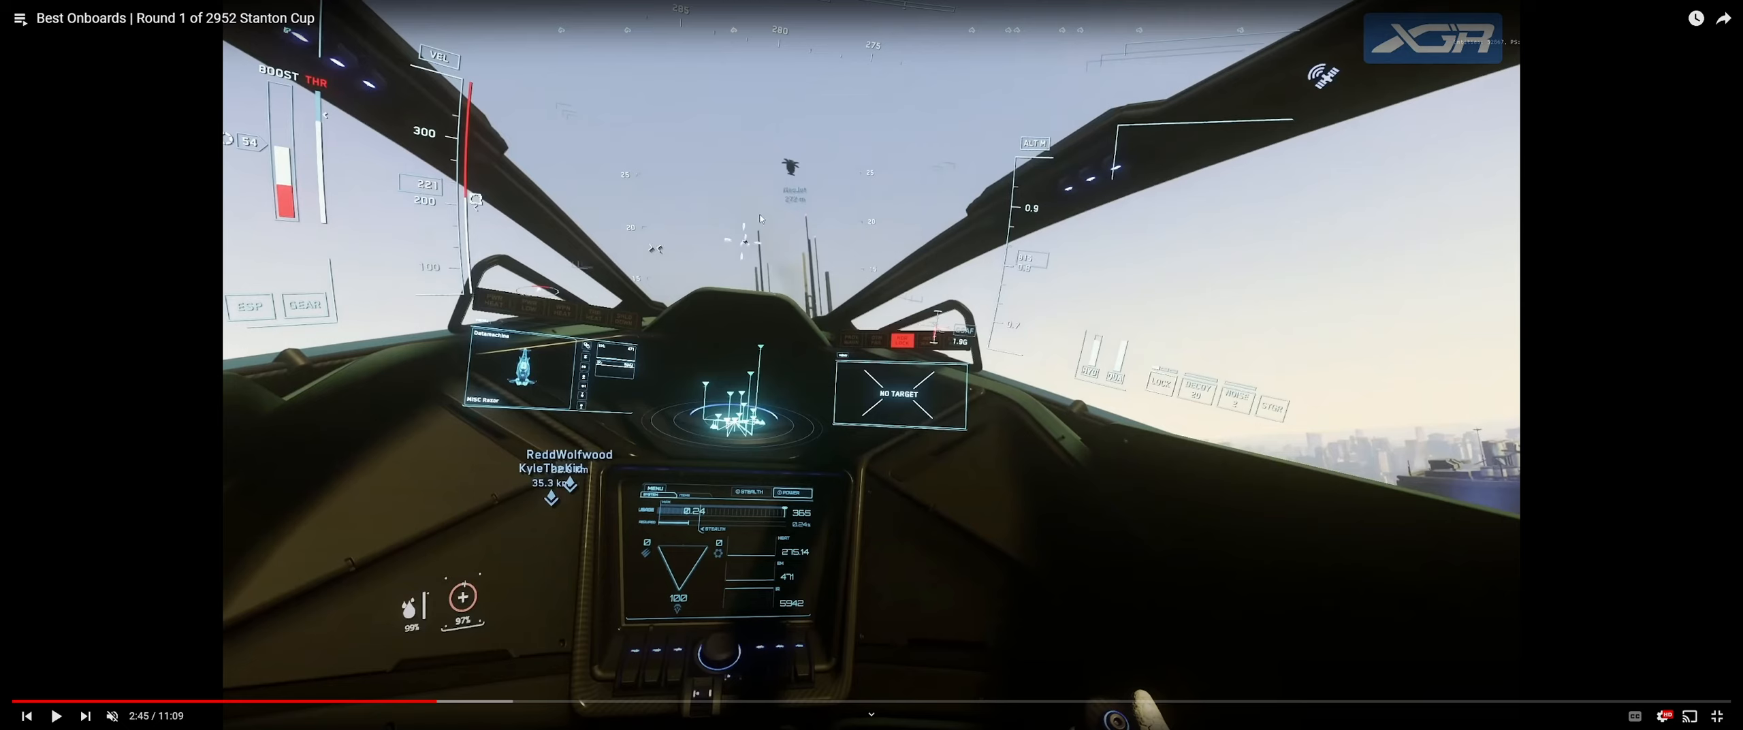
{"action": "mouse_move", "coordinate": [819, 320]}
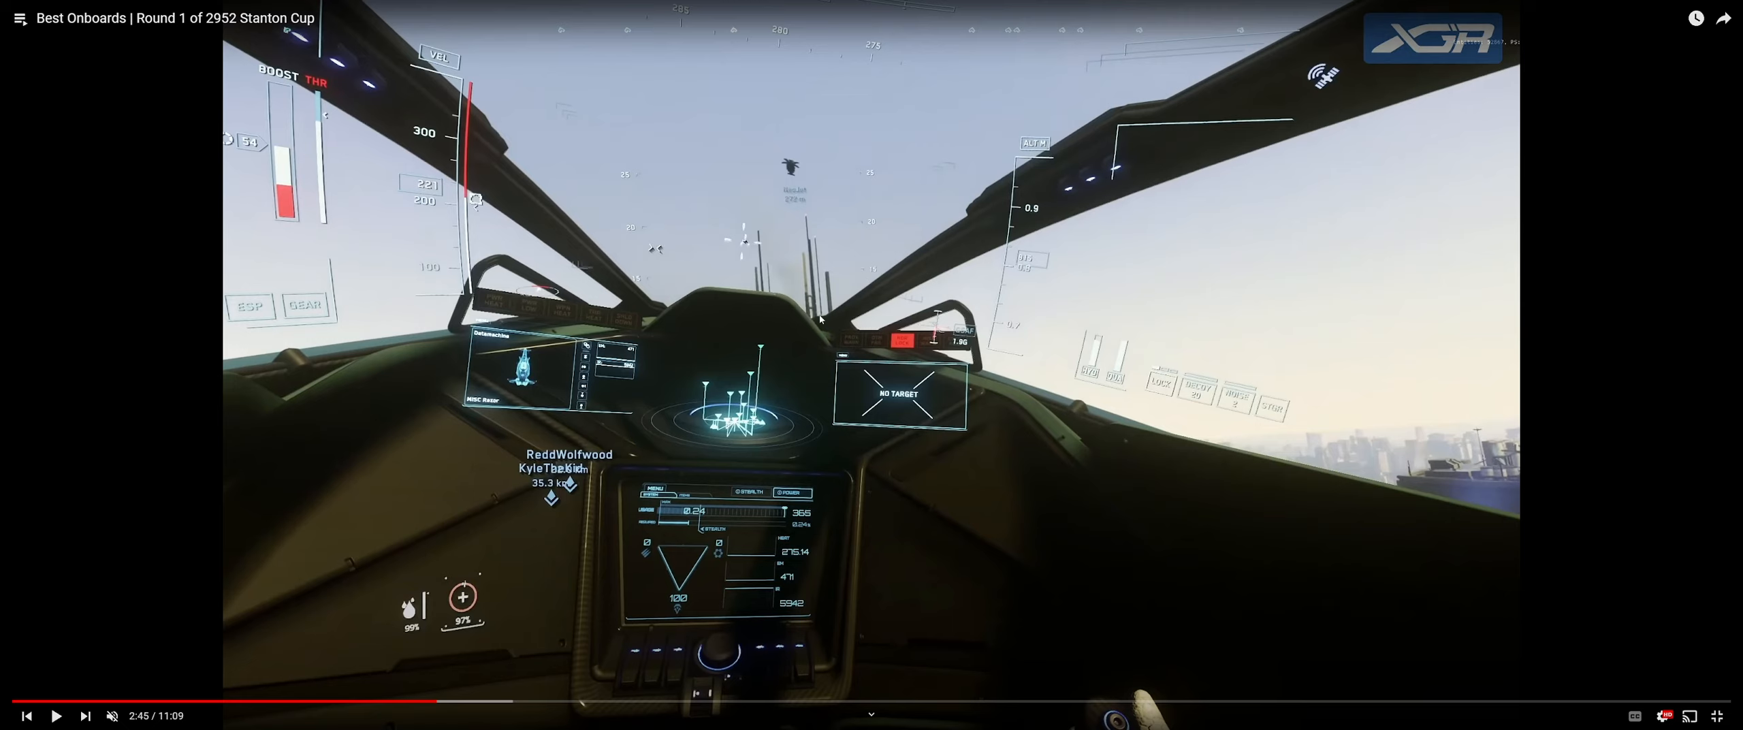
{"action": "mouse_move", "coordinate": [739, 237]}
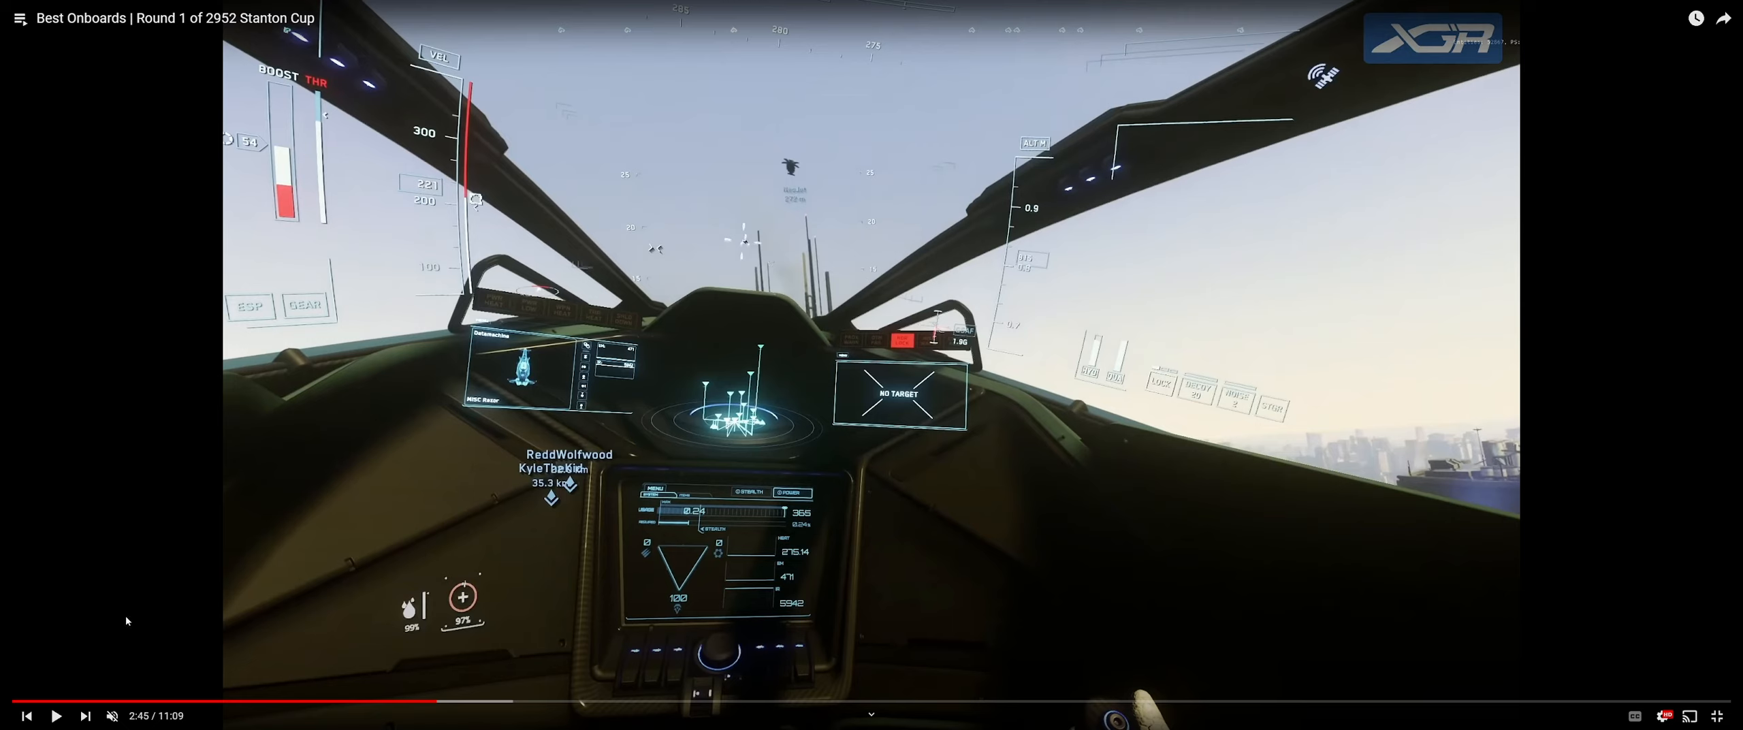
{"action": "mouse_move", "coordinate": [1657, 715]}
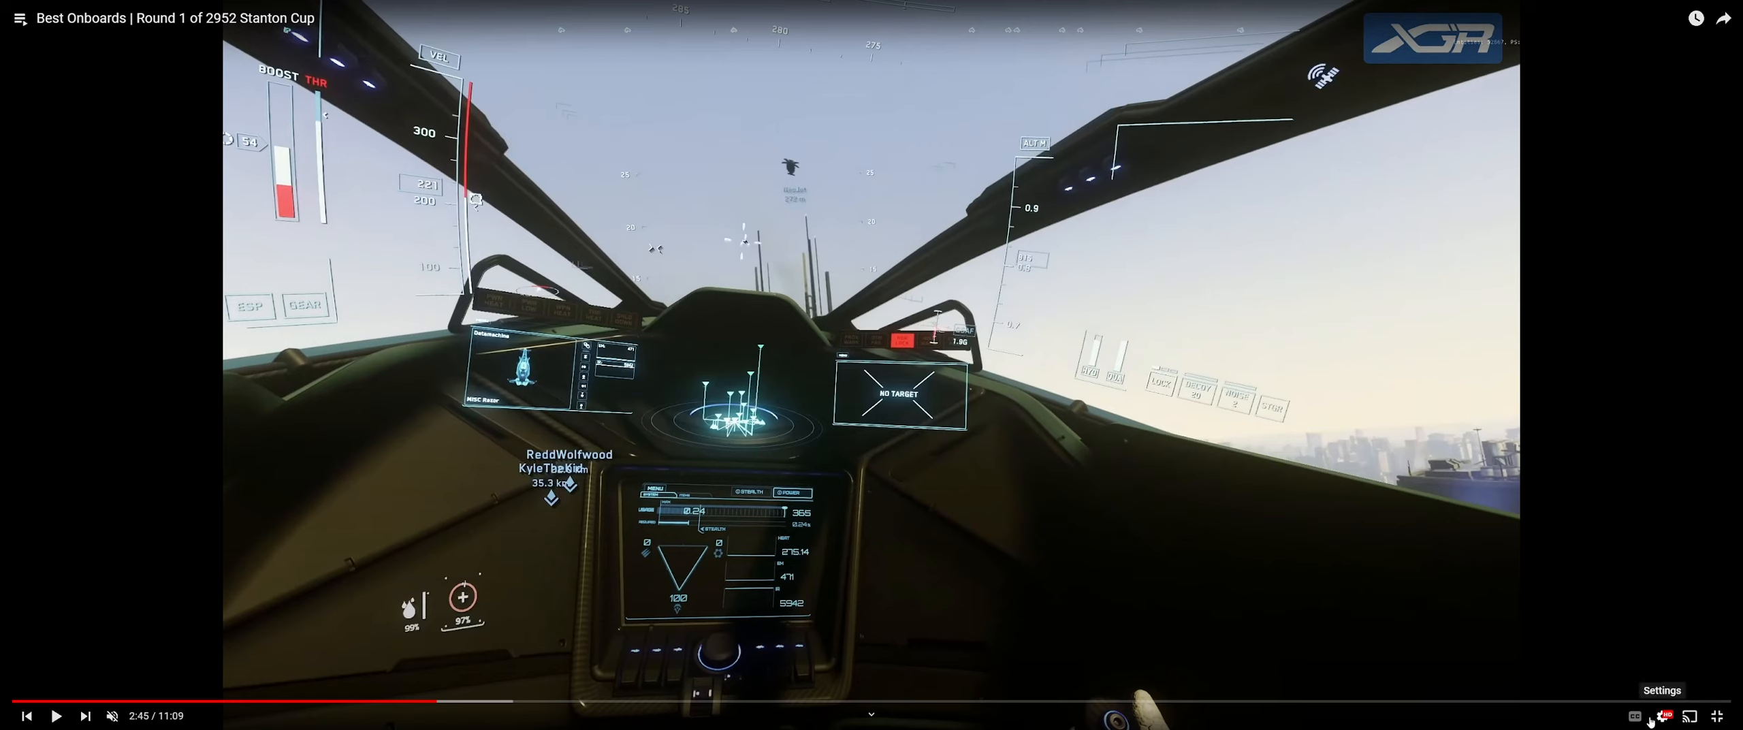
Step: Choose a slower playback speed from the video's settings menu
{"action": "left_click", "coordinate": [1657, 714]}
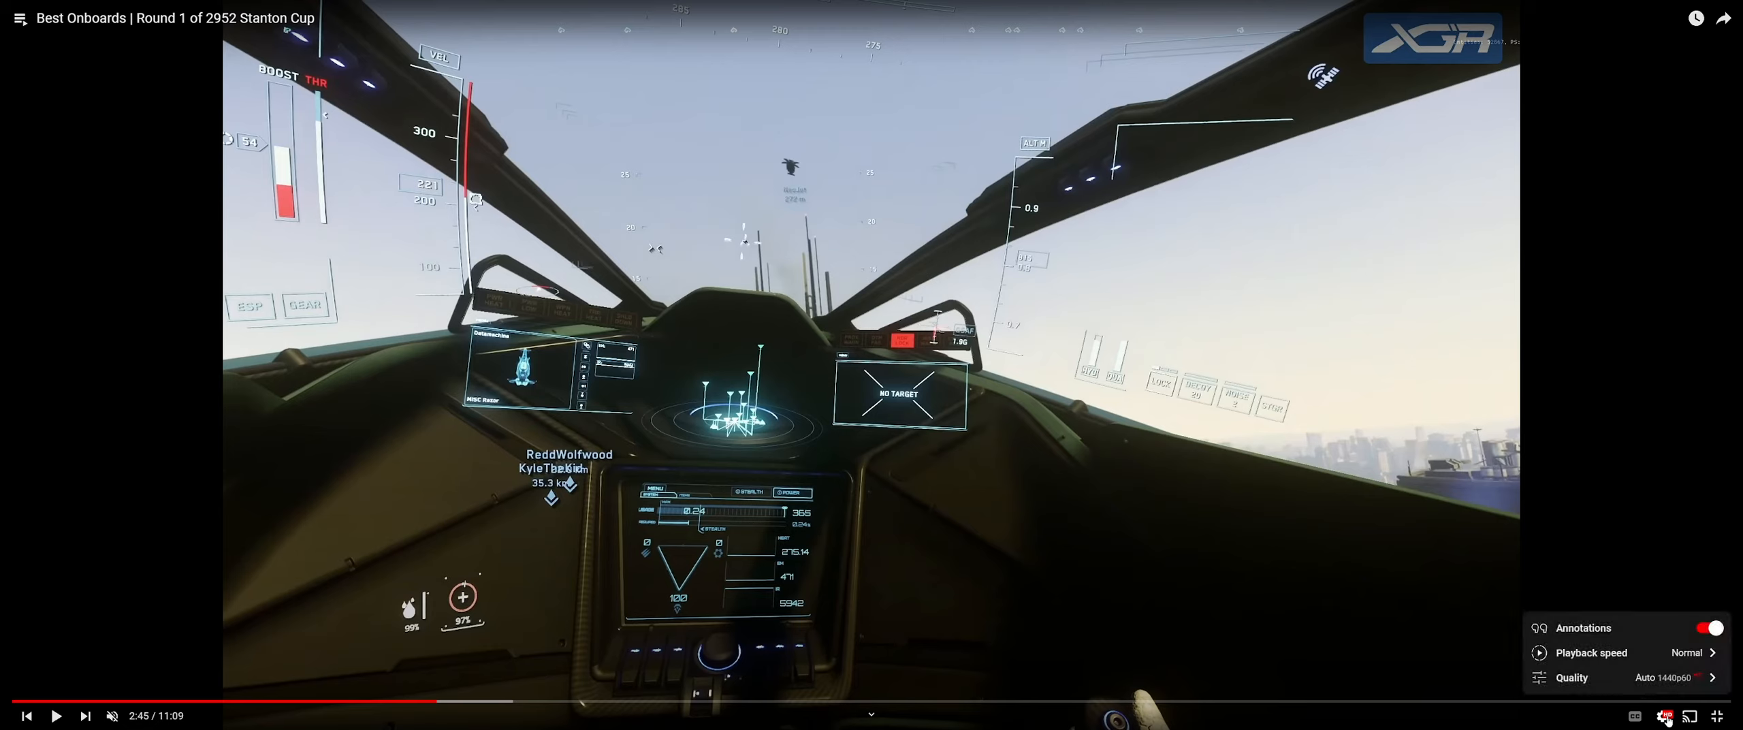
{"action": "left_click", "coordinate": [1589, 652]}
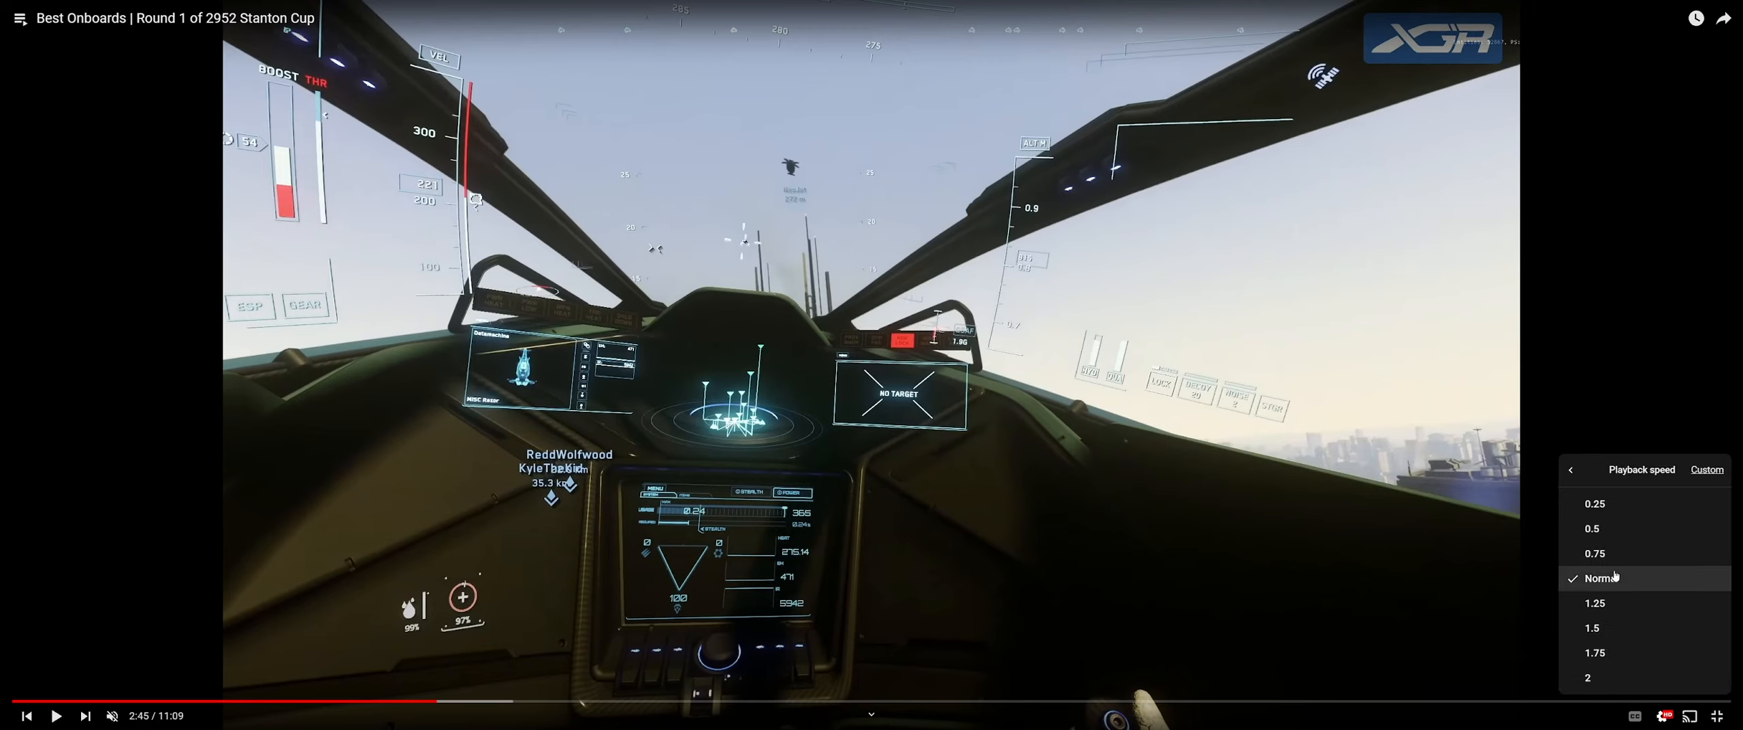
{"action": "left_click", "coordinate": [1590, 529]}
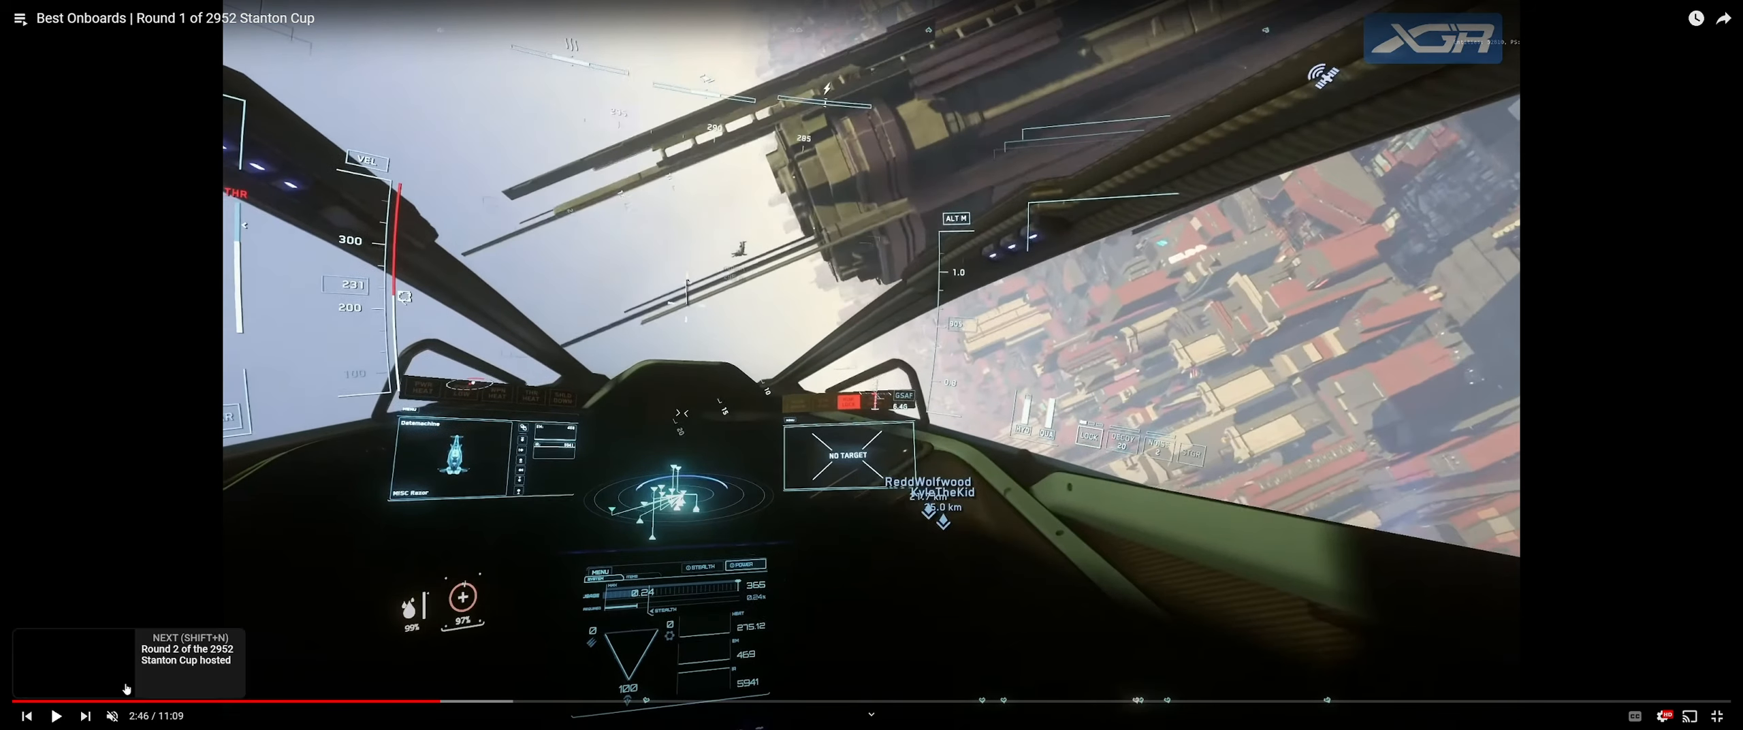
{"action": "mouse_move", "coordinate": [747, 334]}
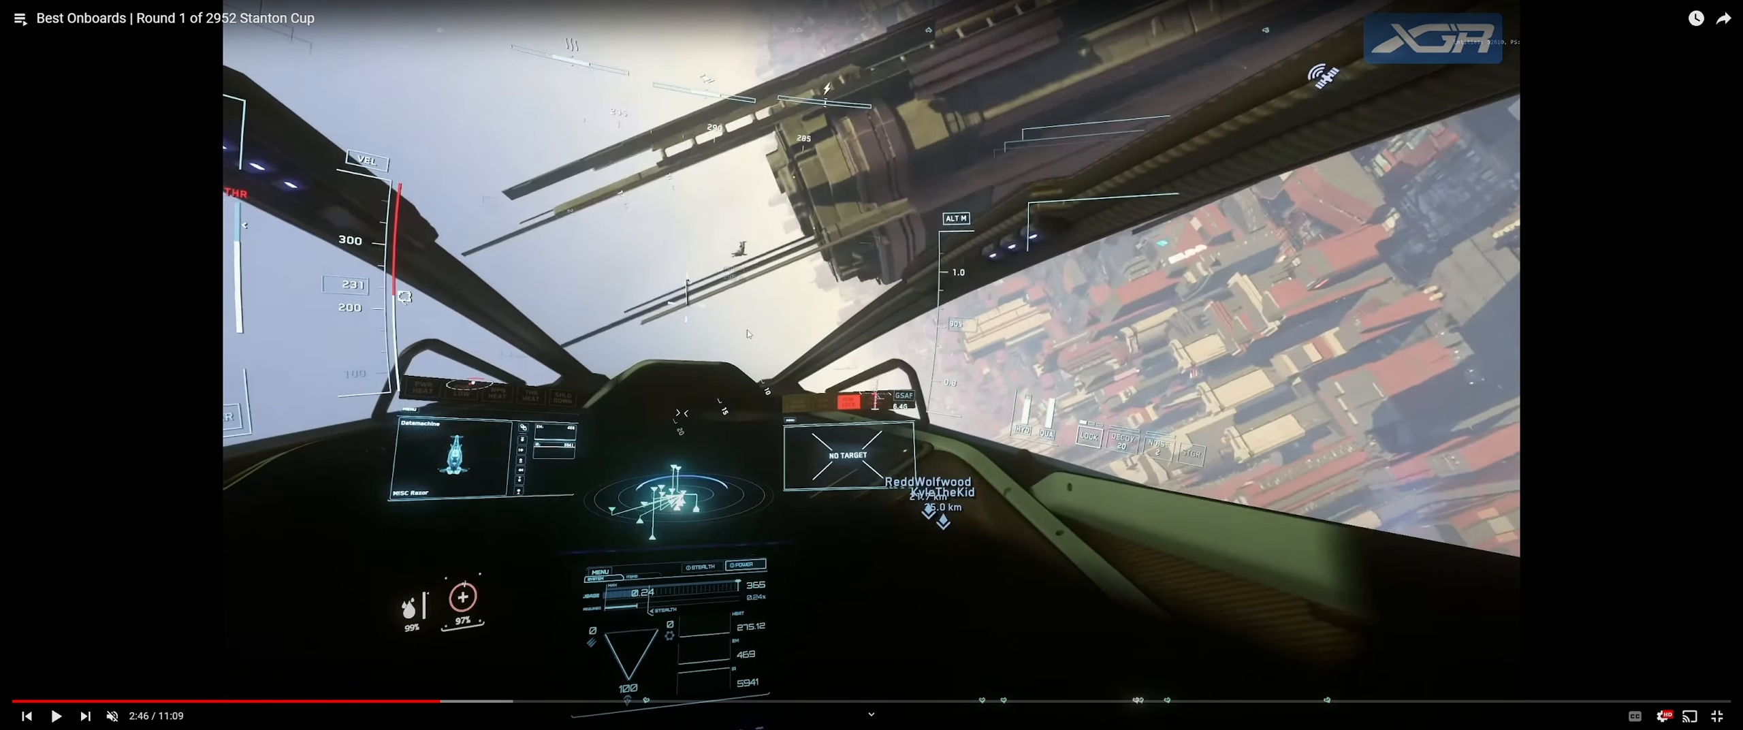
Step: Pause as the tower appears, play through the crash, then jump back to 2:41
{"action": "left_click", "coordinate": [55, 715]}
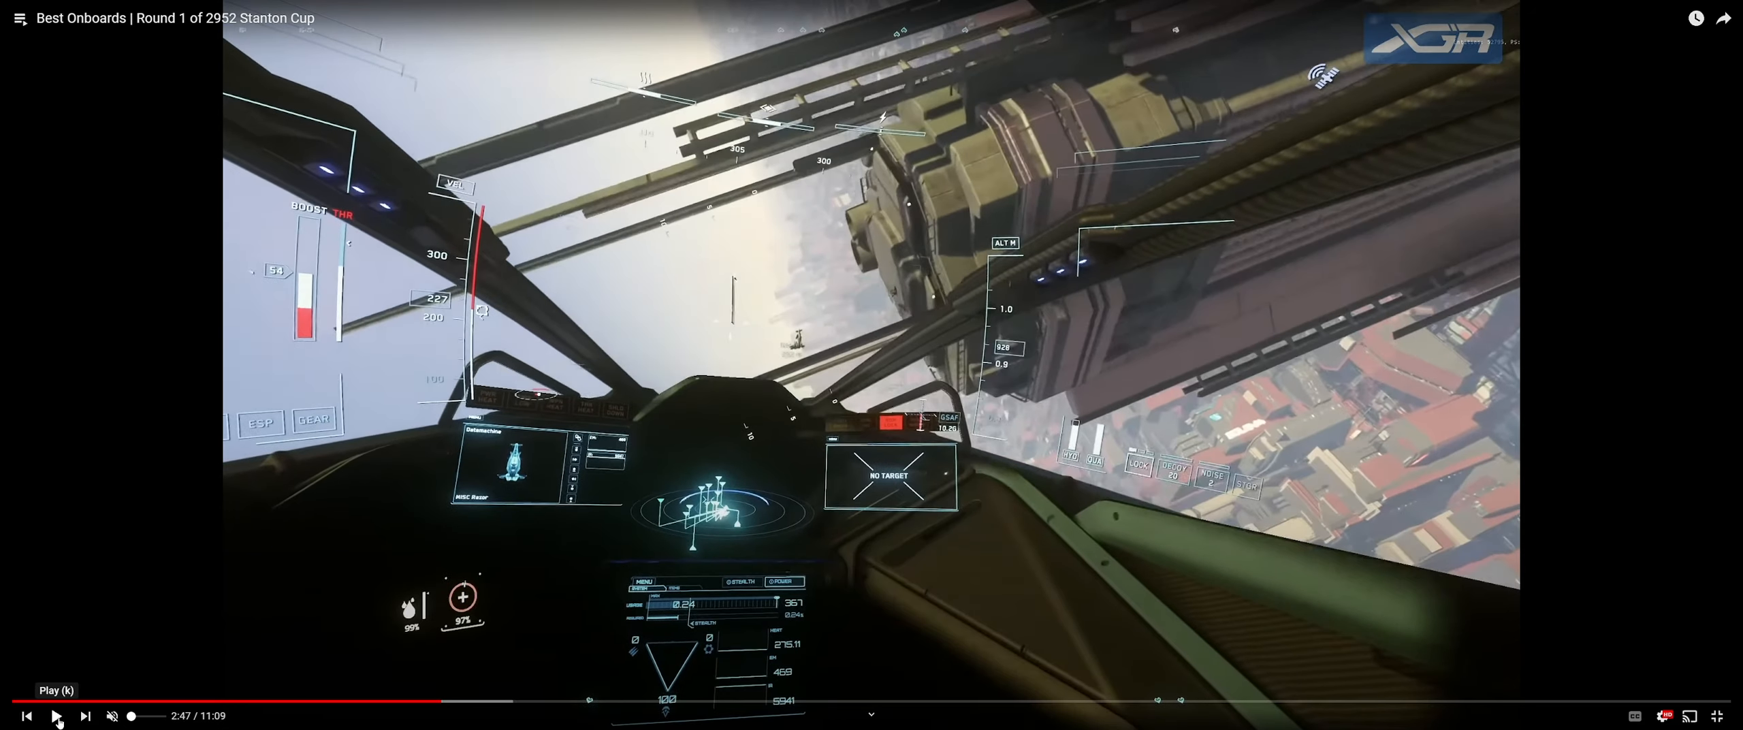
{"action": "left_click", "coordinate": [56, 715]}
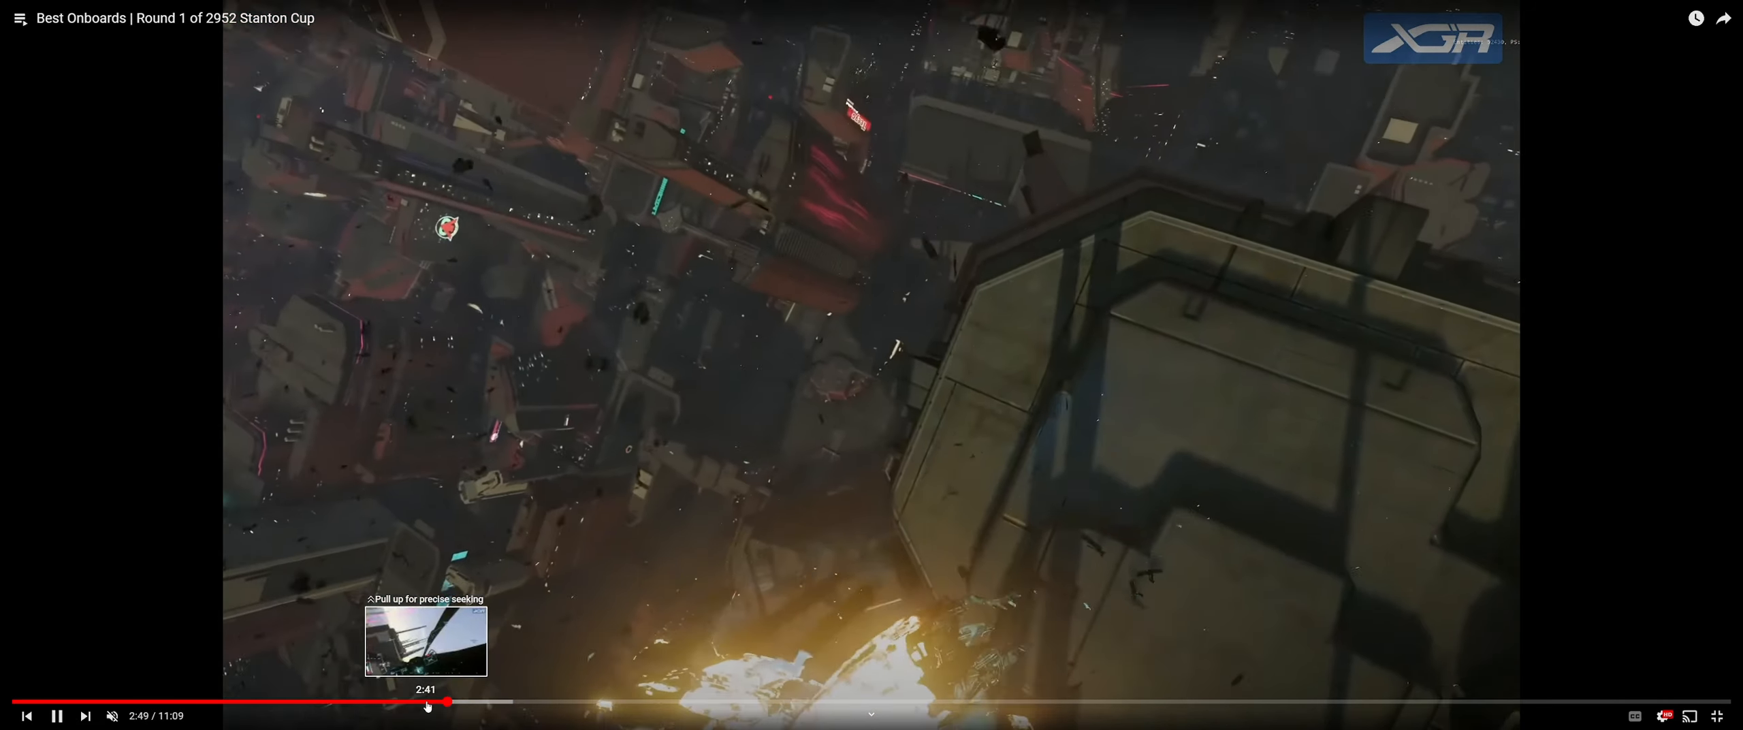
{"action": "left_click", "coordinate": [426, 701]}
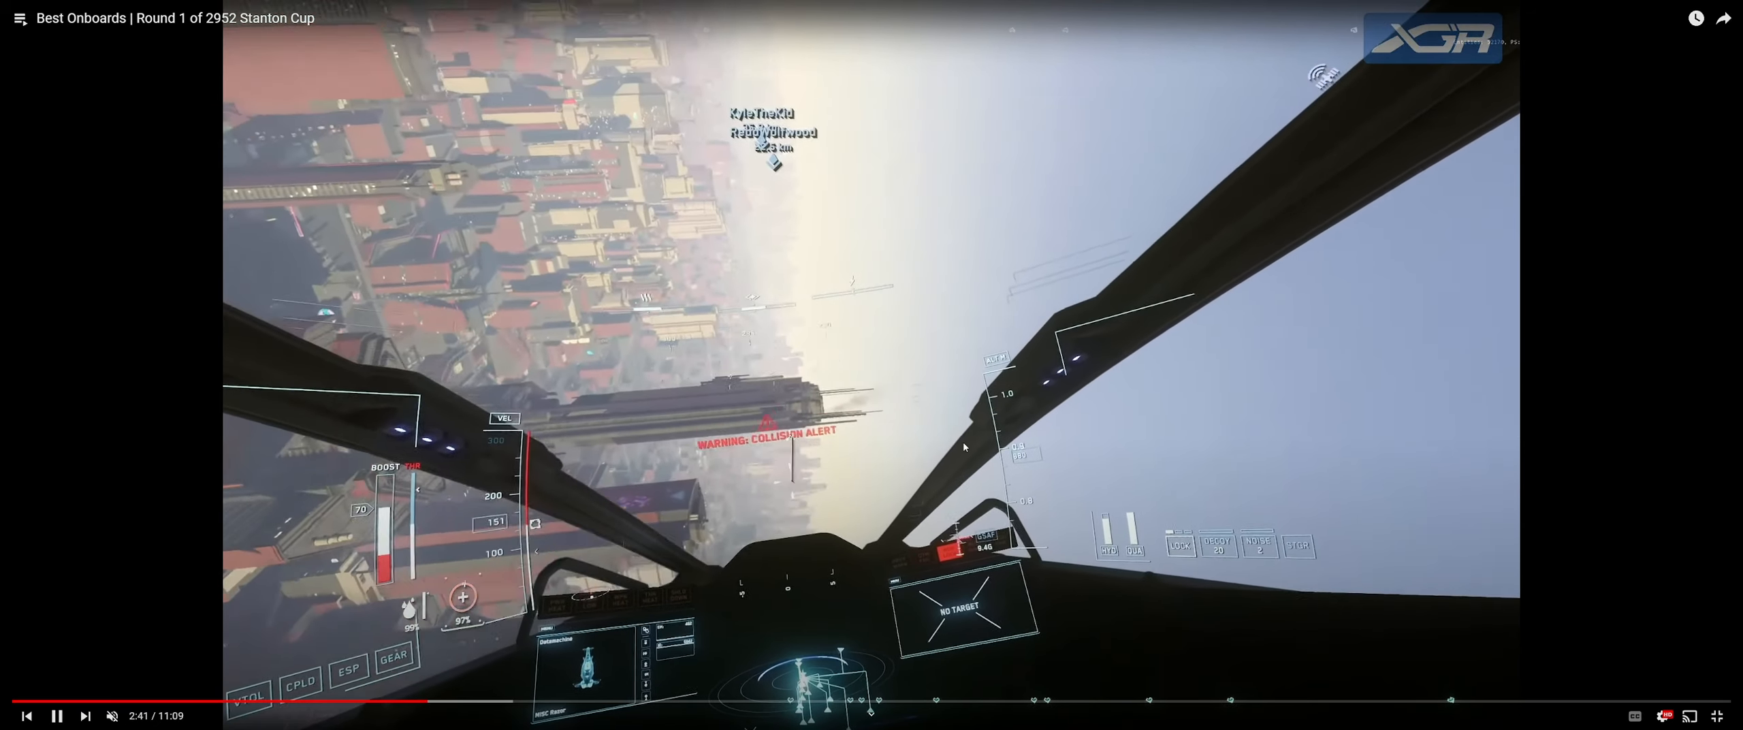